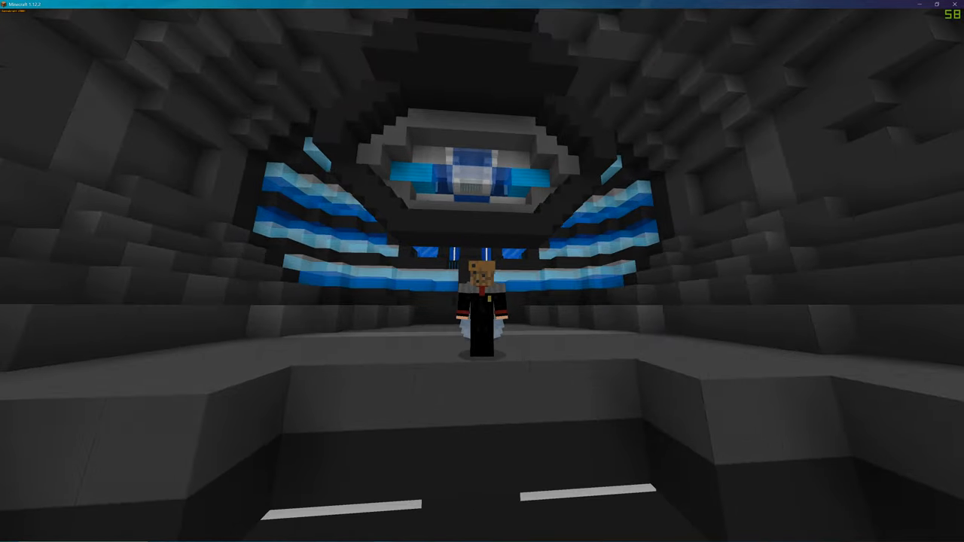
mouse_move(483, 271)
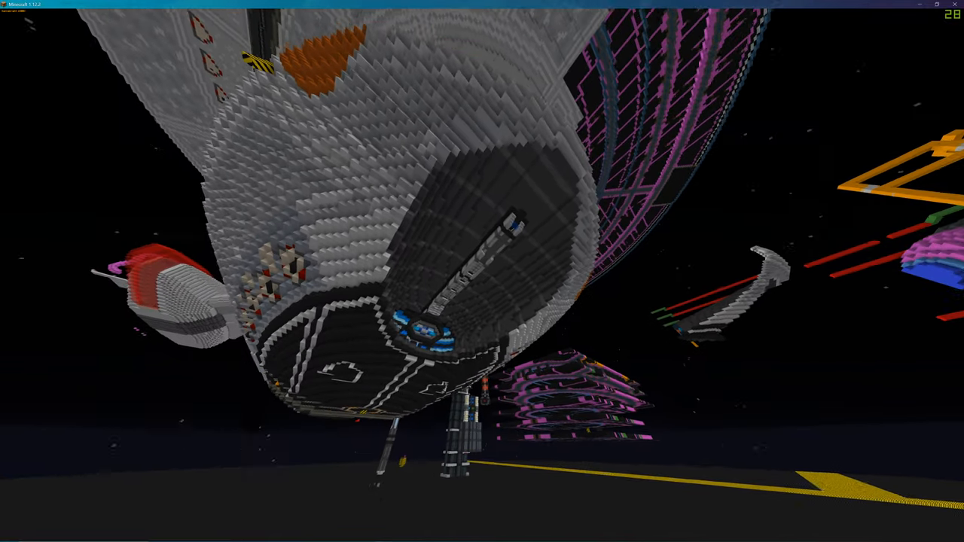
mouse_move(482, 271)
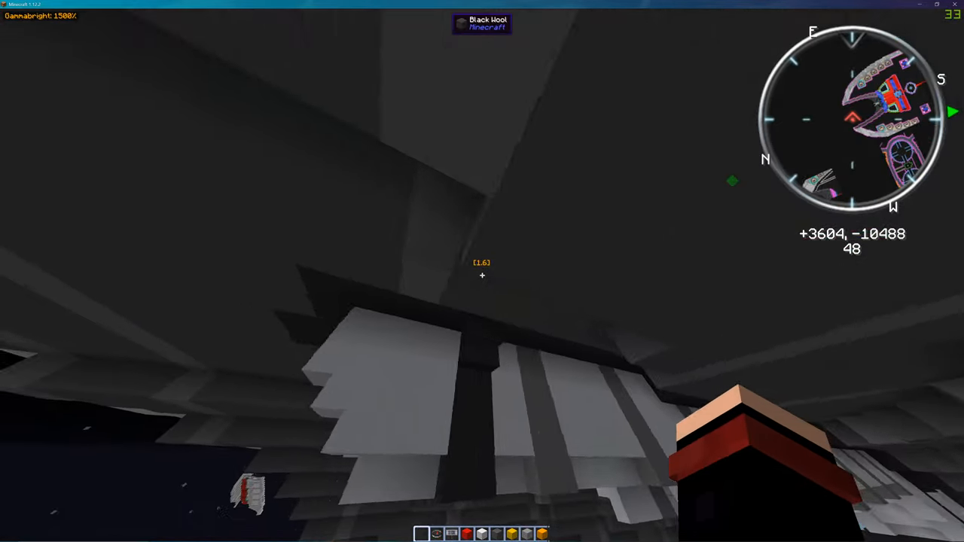
mouse_move(482, 272)
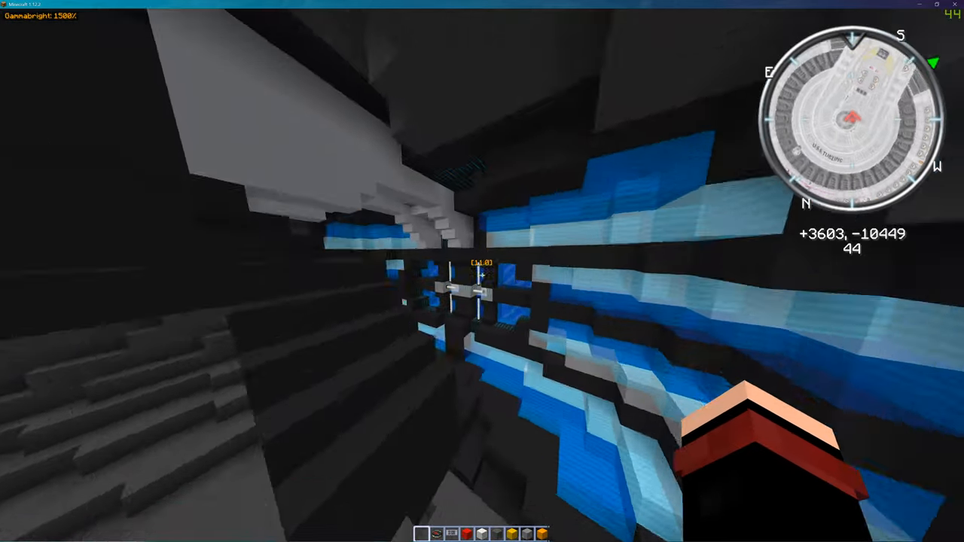
mouse_move(482, 271)
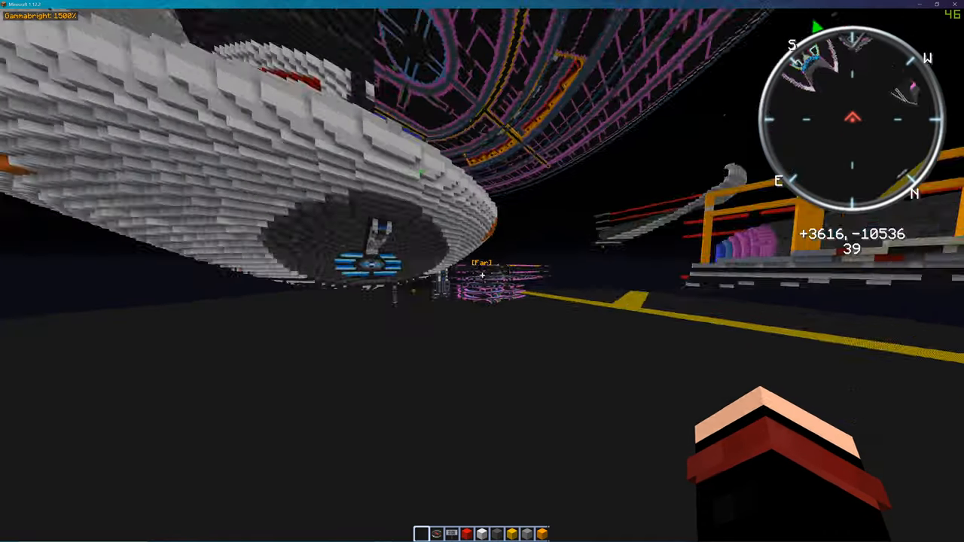
mouse_move(482, 272)
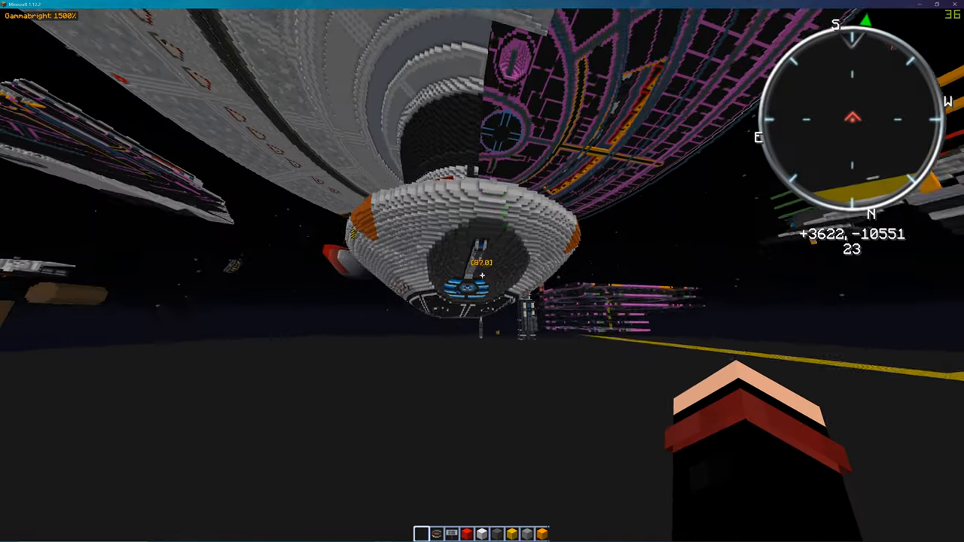
Pause the game, look over the Options settings, and return to the world.
key(Escape)
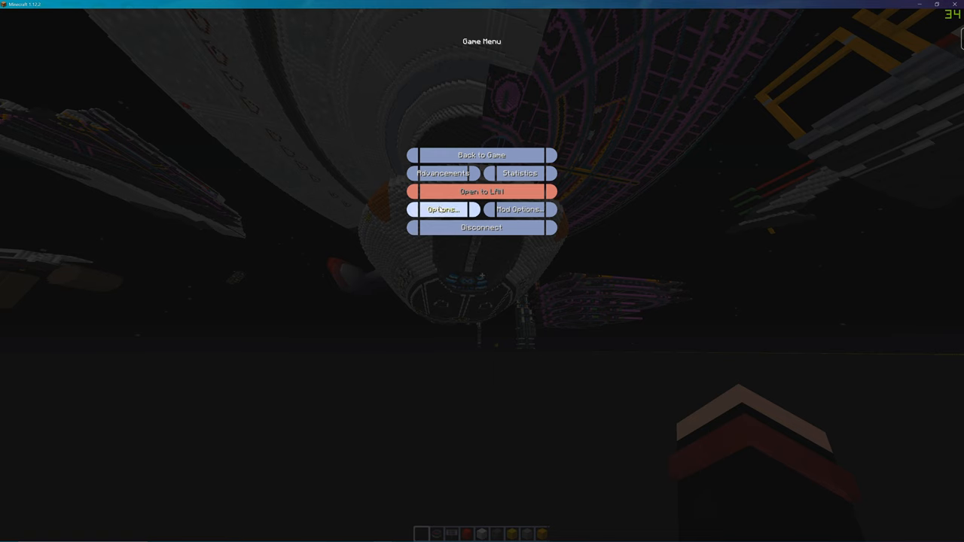
click(443, 209)
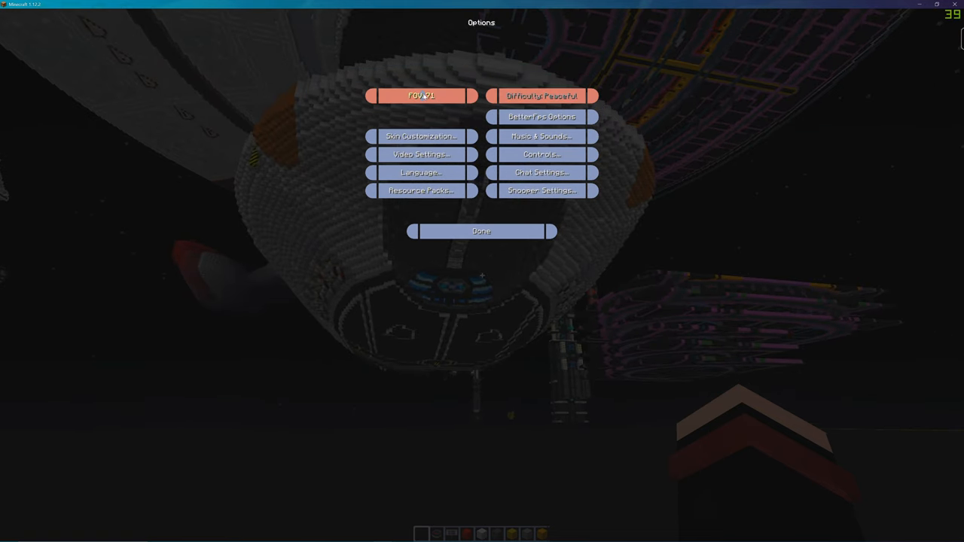
click(481, 231)
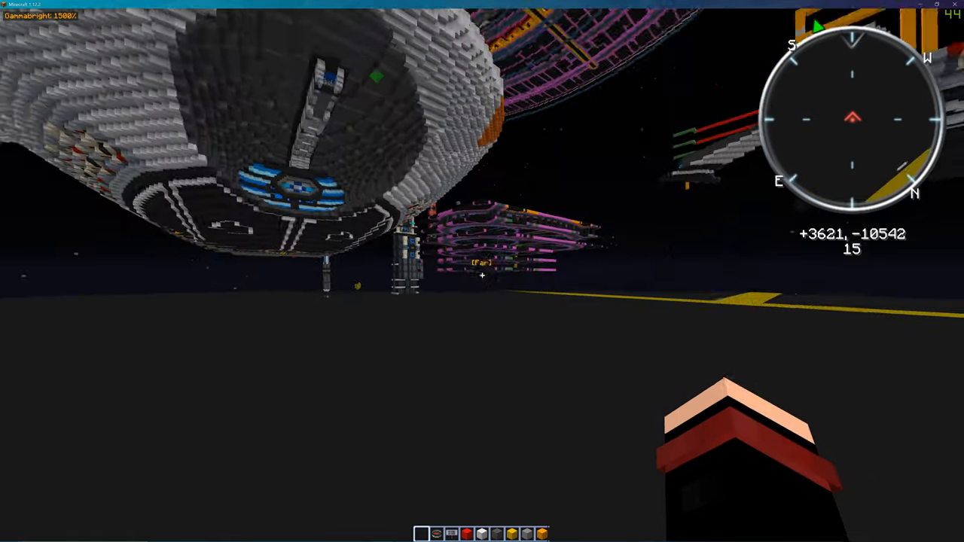
mouse_move(482, 271)
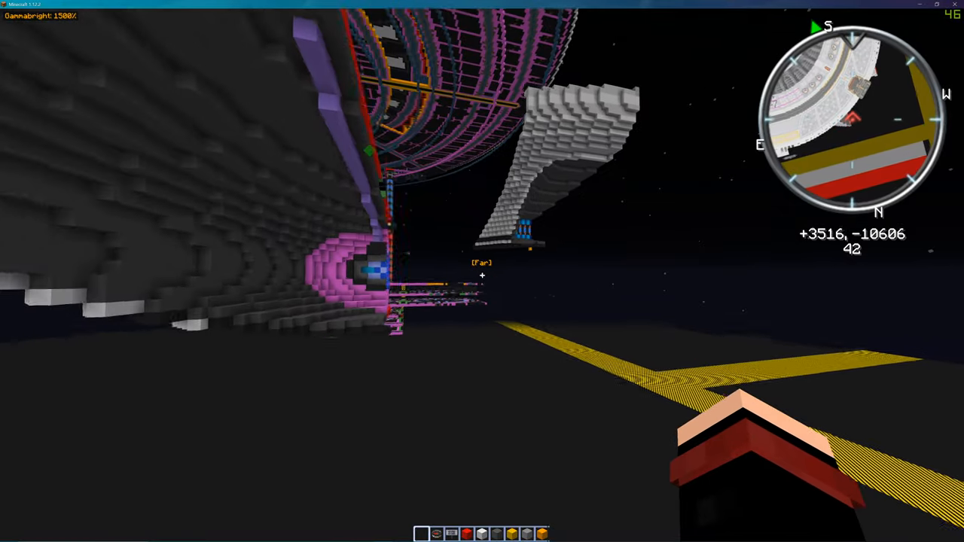
mouse_move(483, 271)
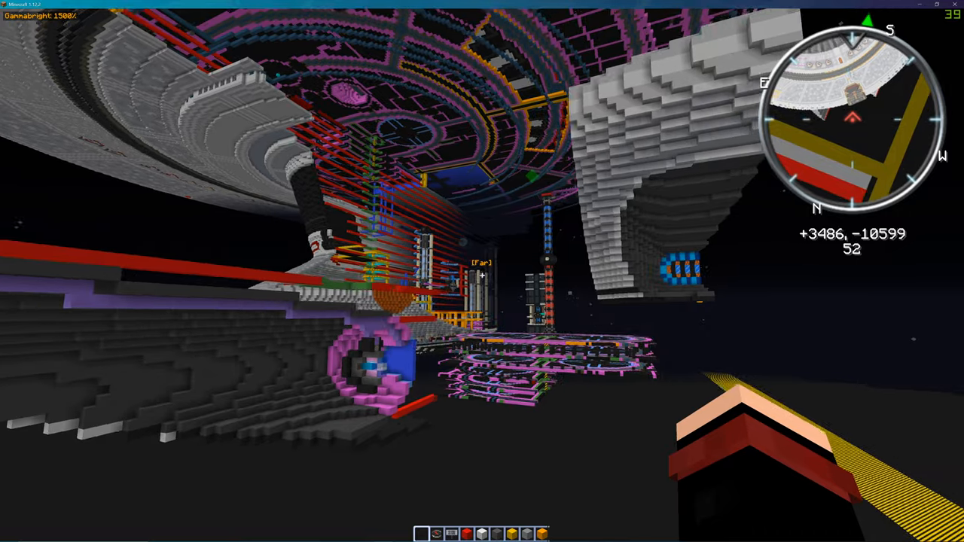
mouse_move(482, 271)
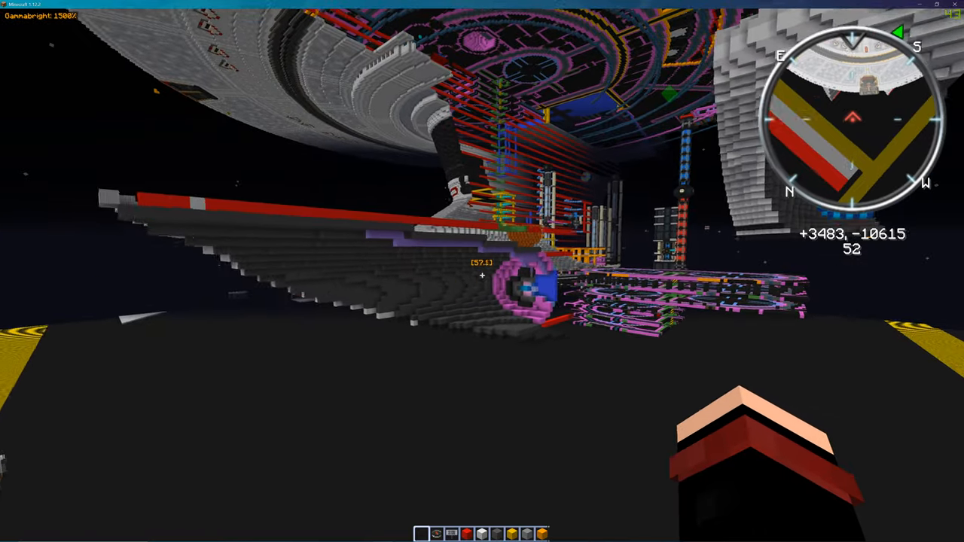
mouse_move(482, 271)
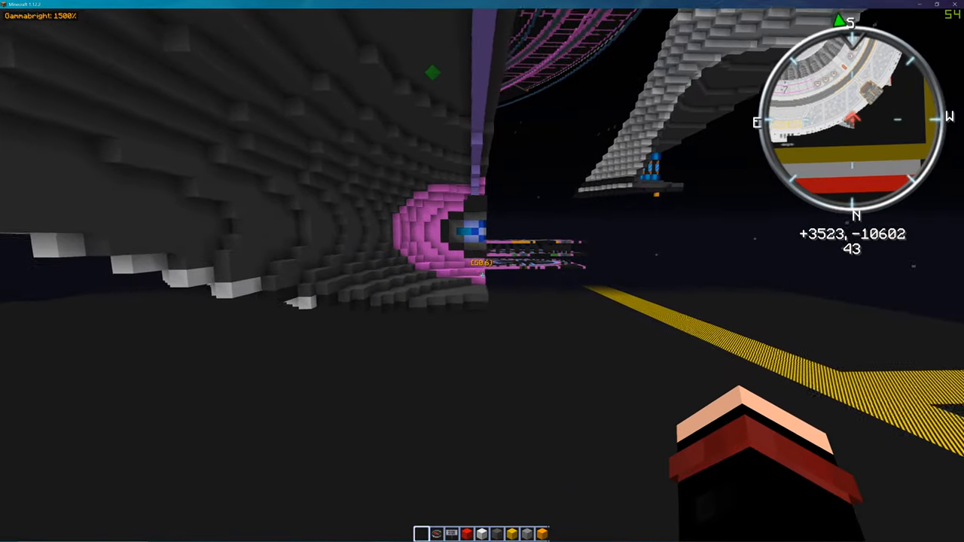
mouse_move(482, 271)
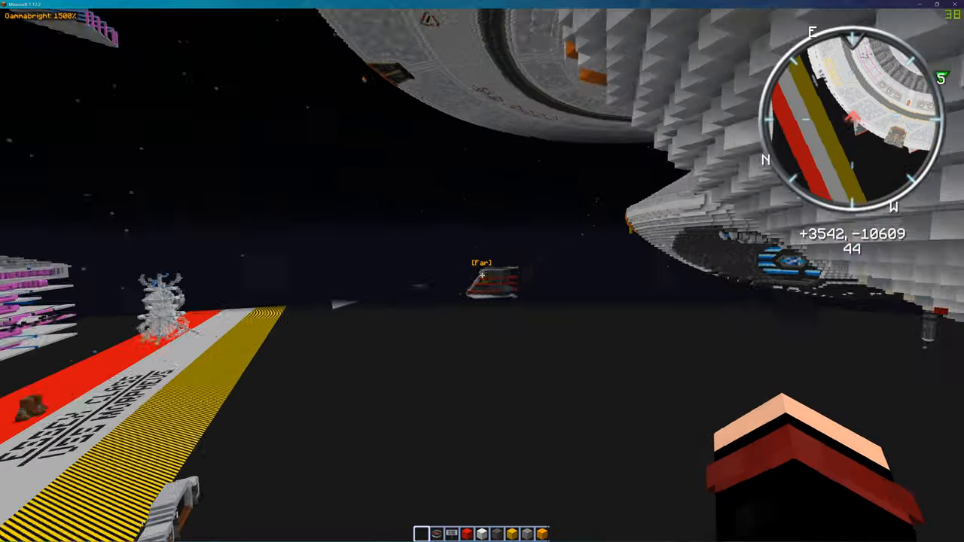
mouse_move(482, 271)
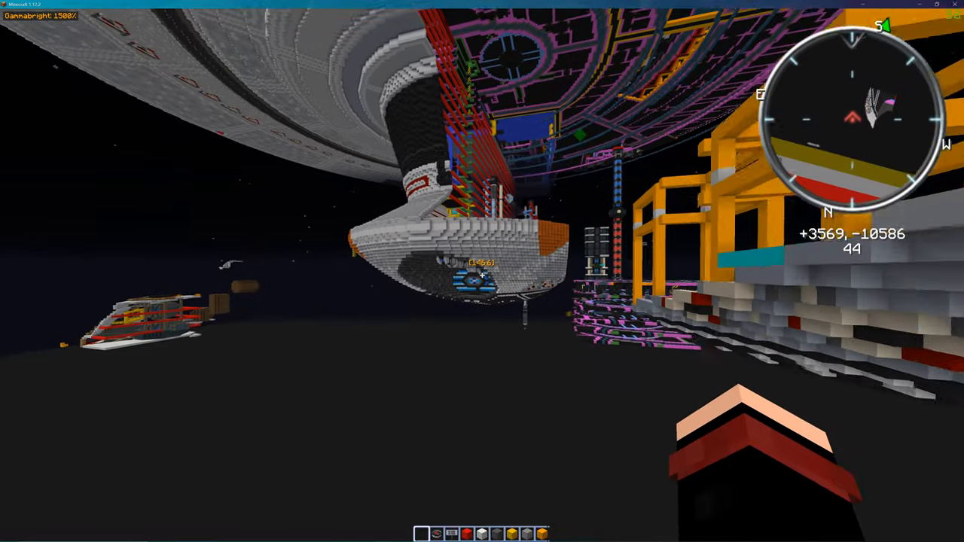
mouse_move(482, 271)
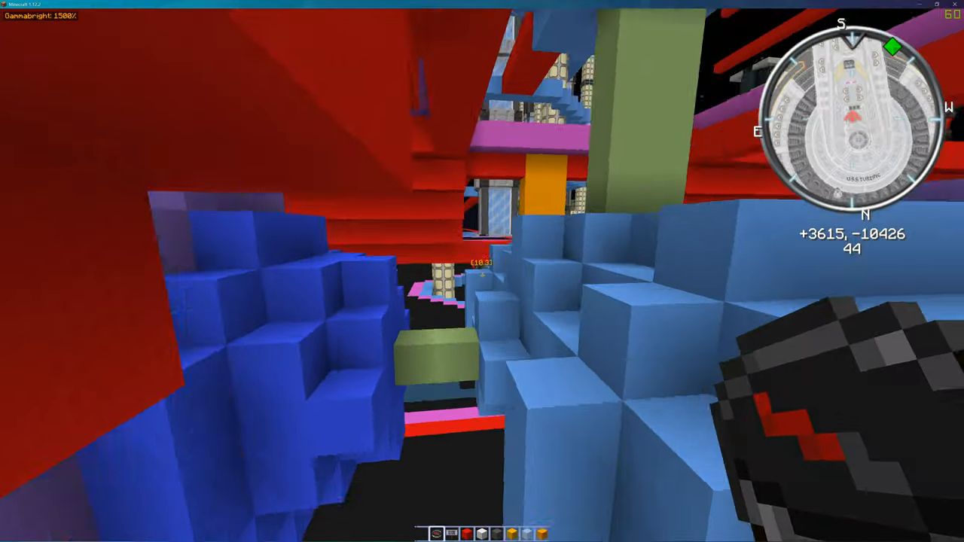
mouse_move(482, 272)
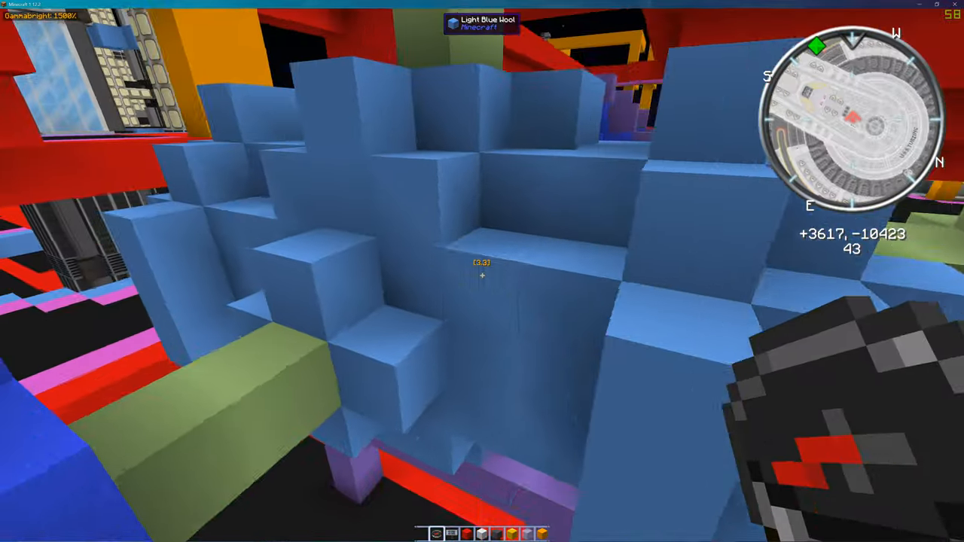
mouse_move(482, 271)
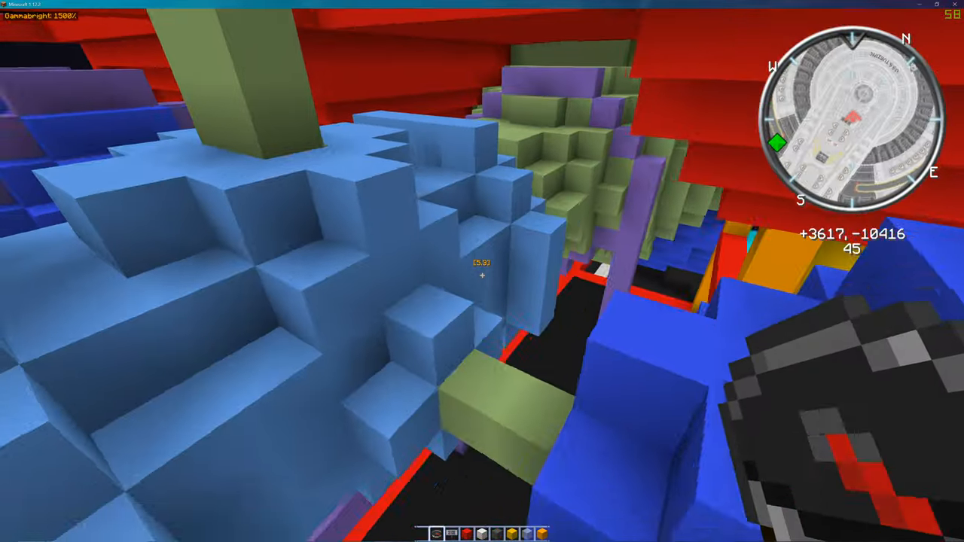
mouse_move(482, 272)
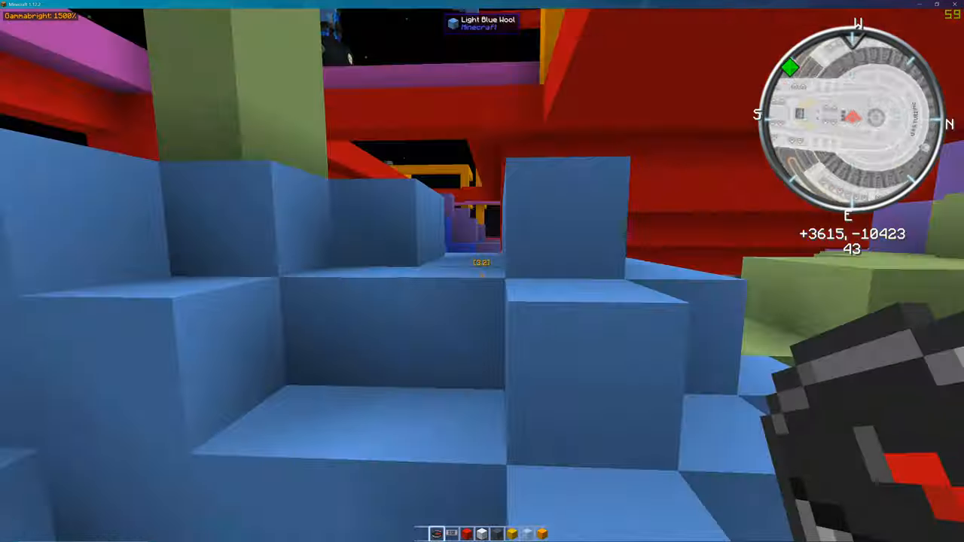
mouse_move(482, 271)
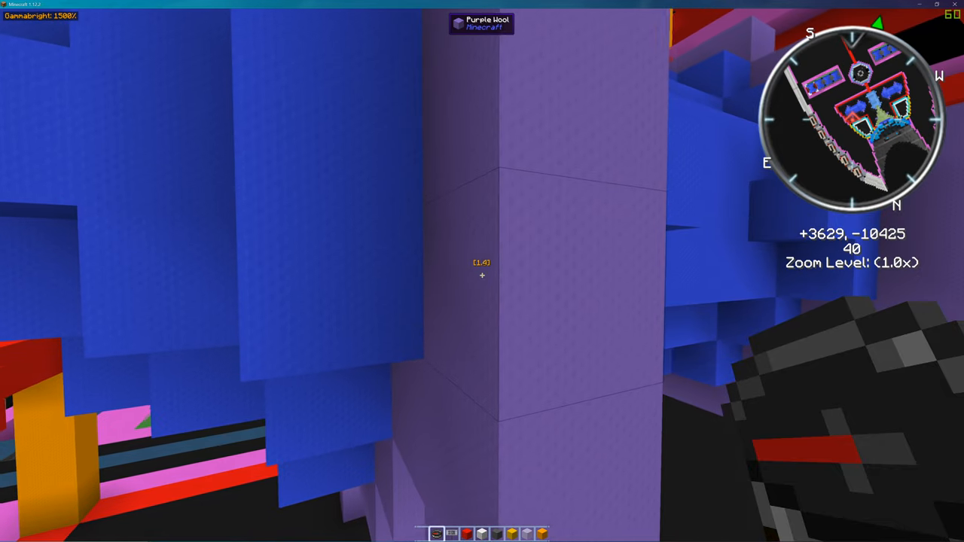
mouse_move(482, 271)
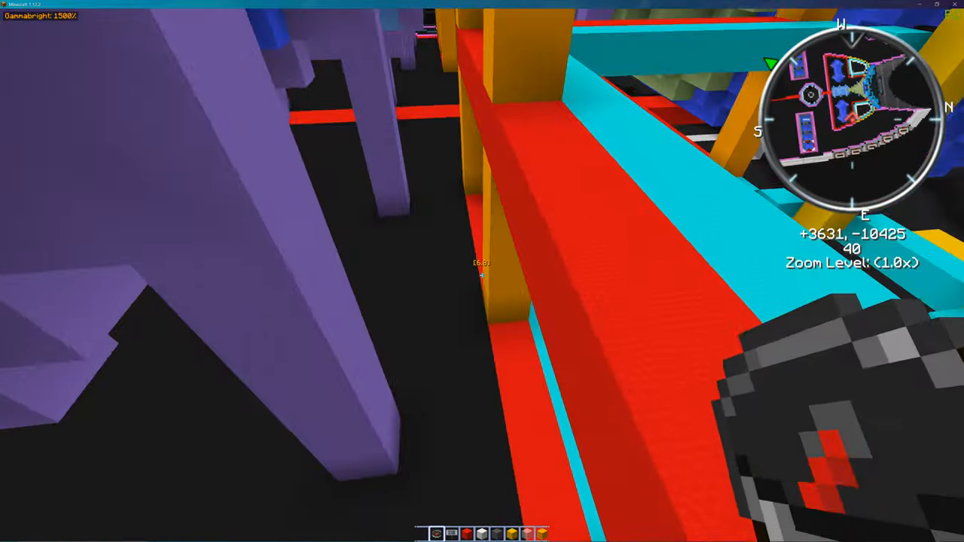
mouse_move(482, 271)
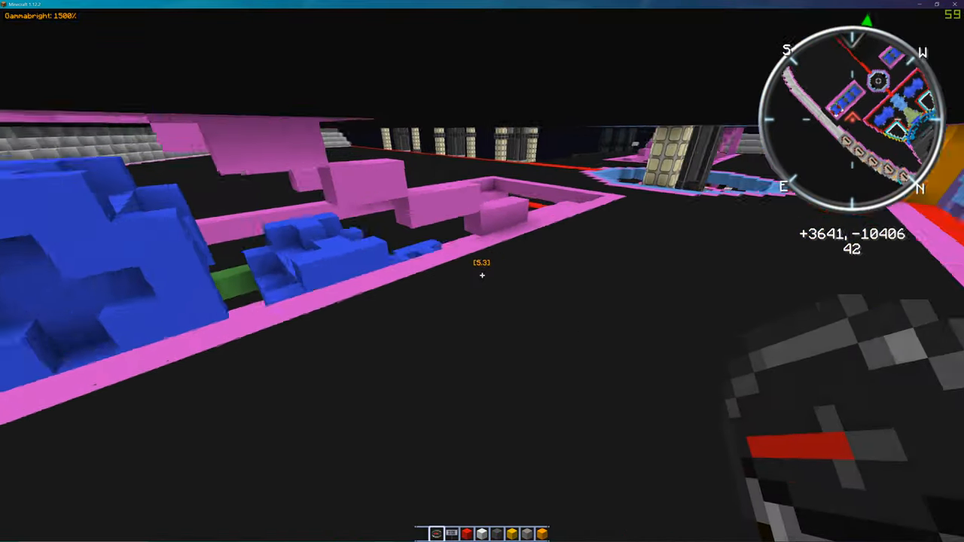
mouse_move(483, 271)
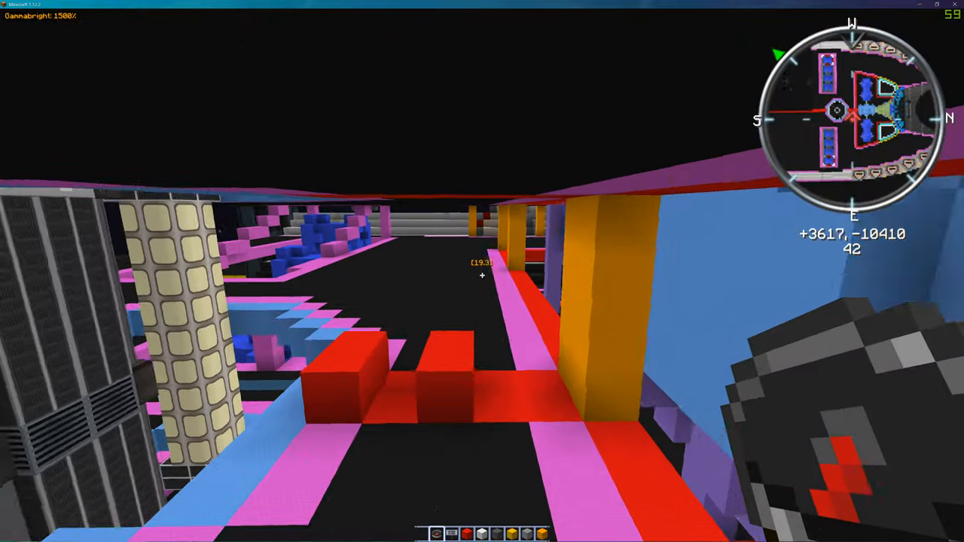
mouse_move(482, 271)
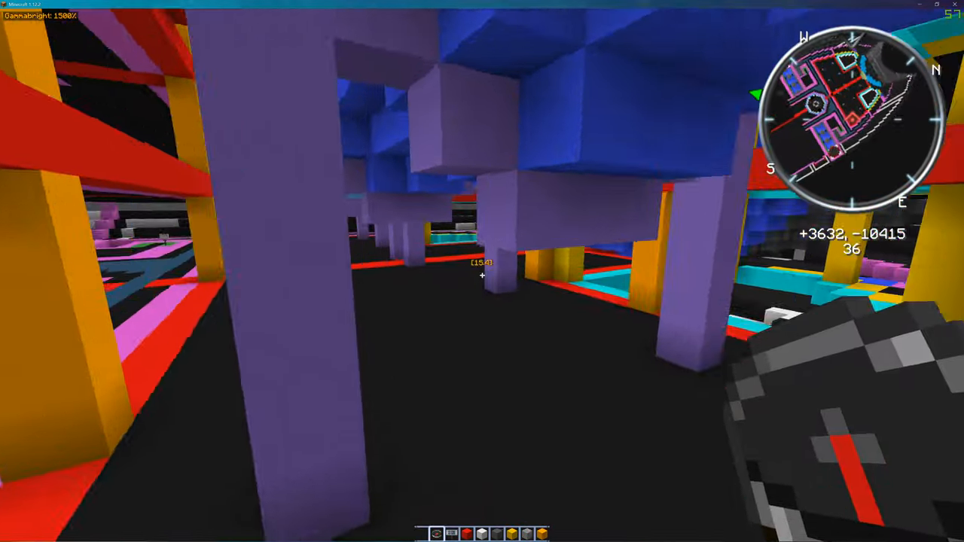
mouse_move(603, 271)
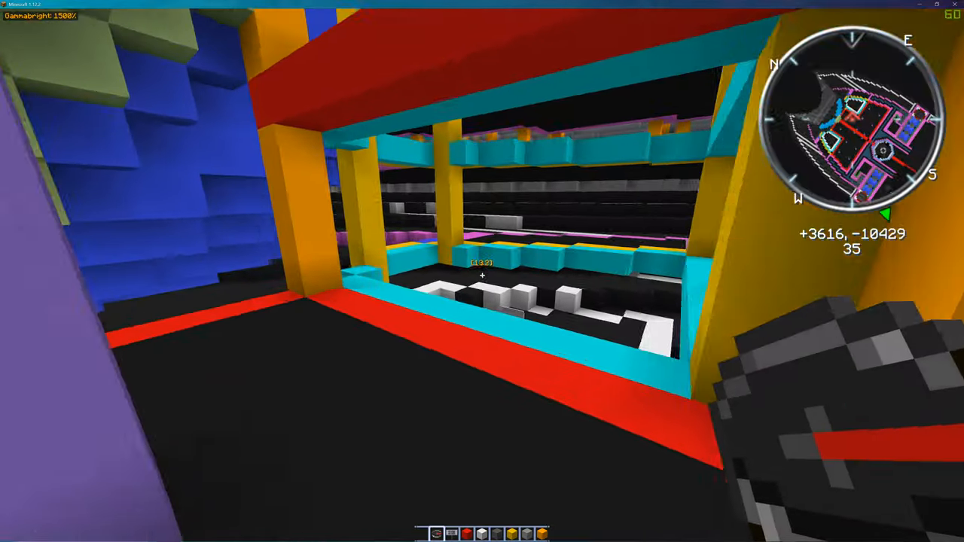
mouse_move(482, 272)
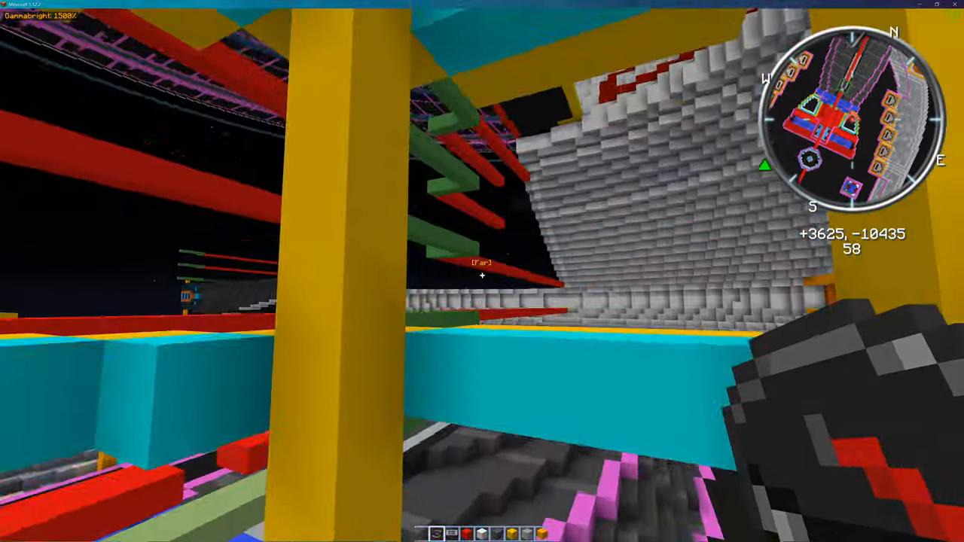
mouse_move(482, 271)
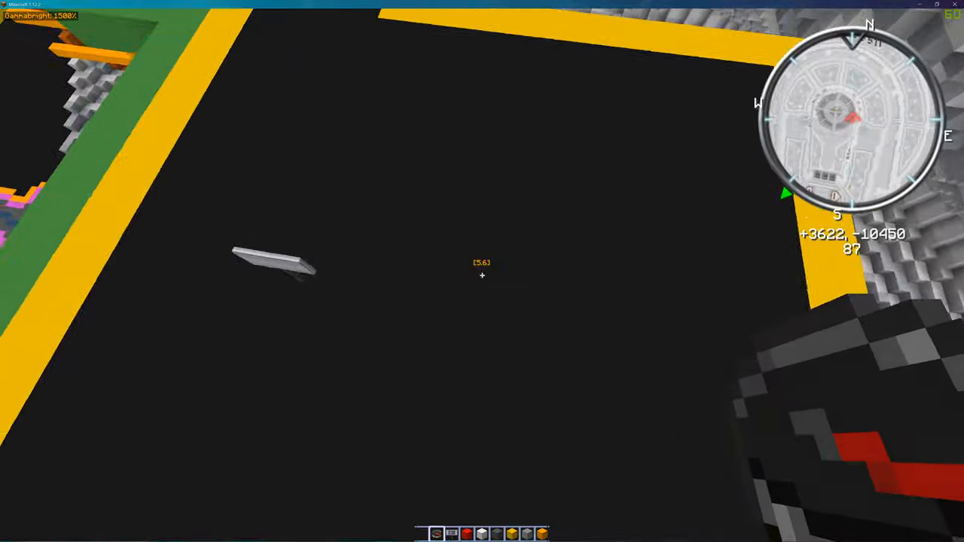
mouse_move(483, 272)
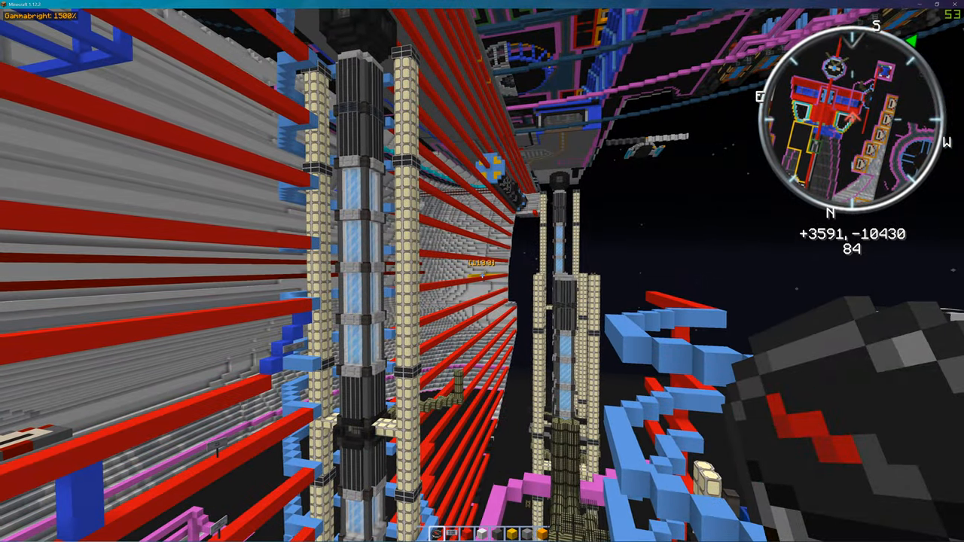
mouse_move(482, 272)
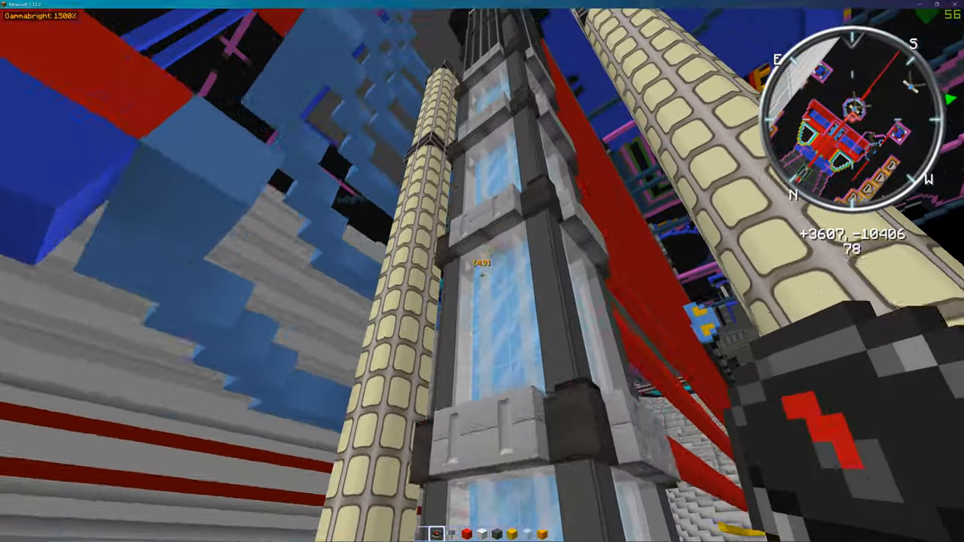
mouse_move(482, 271)
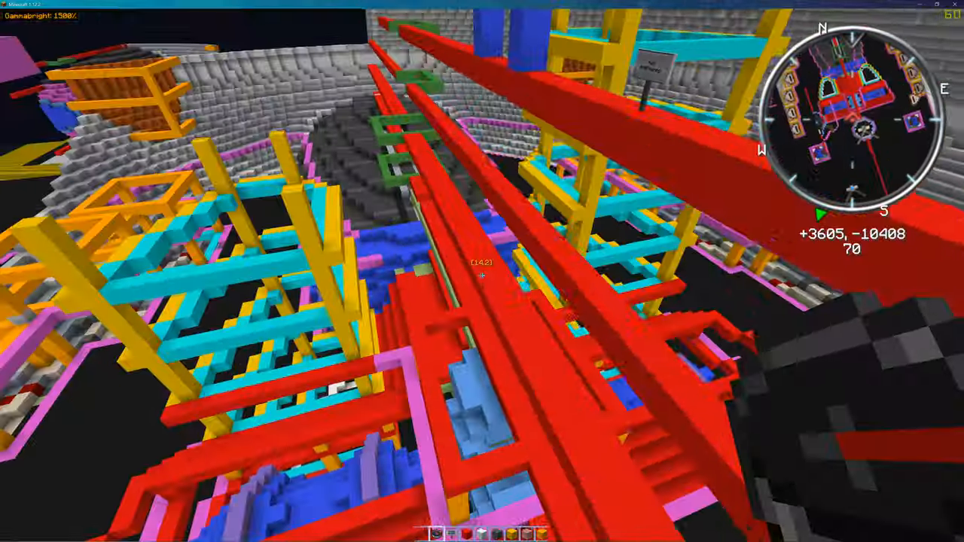
mouse_move(482, 271)
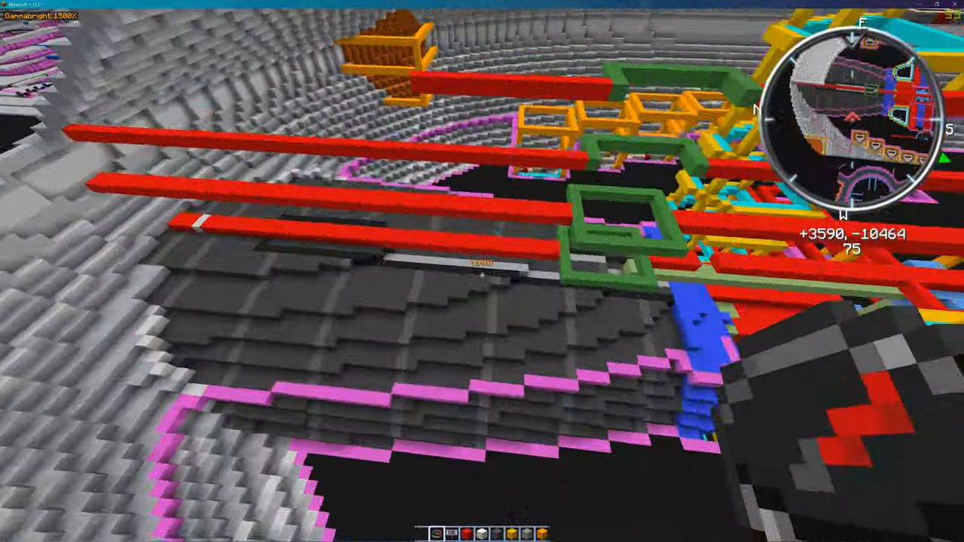
mouse_move(482, 271)
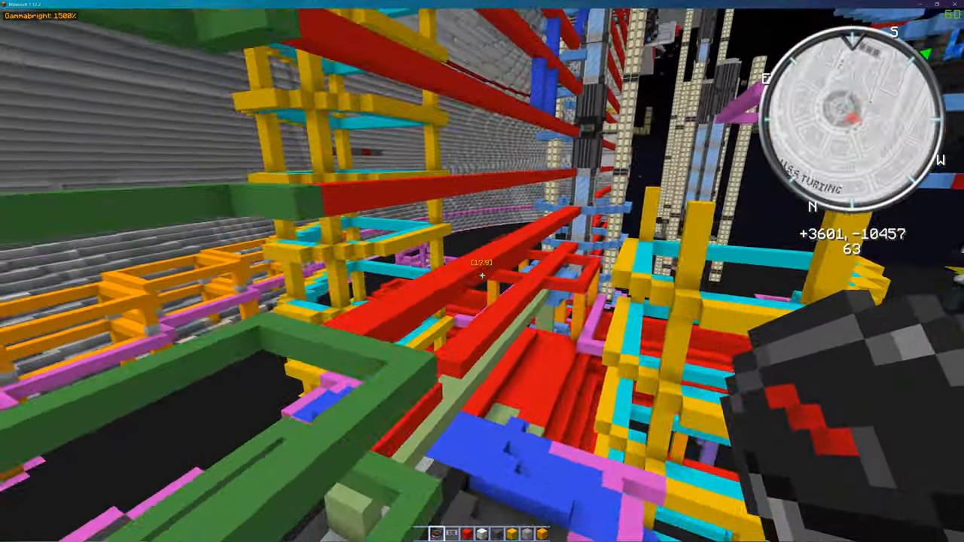
mouse_move(482, 271)
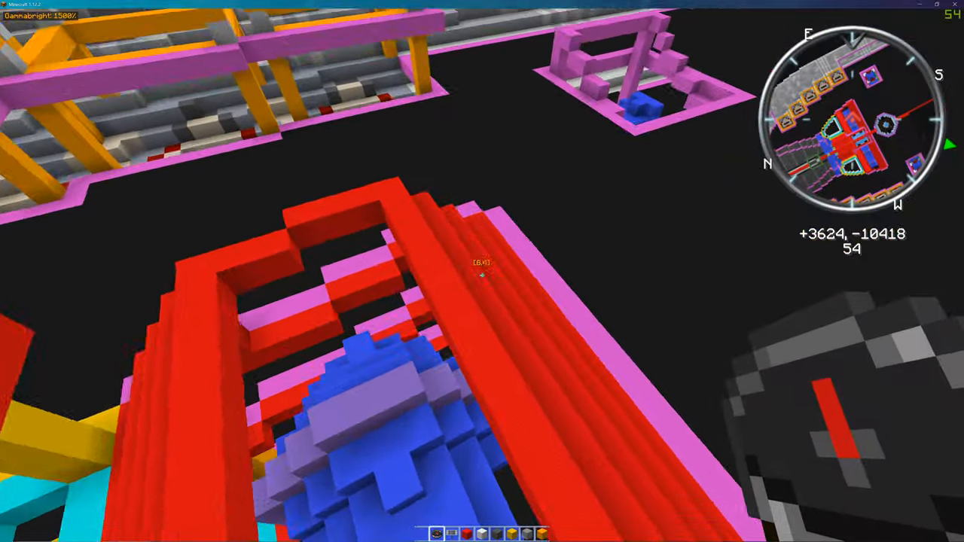
mouse_move(482, 271)
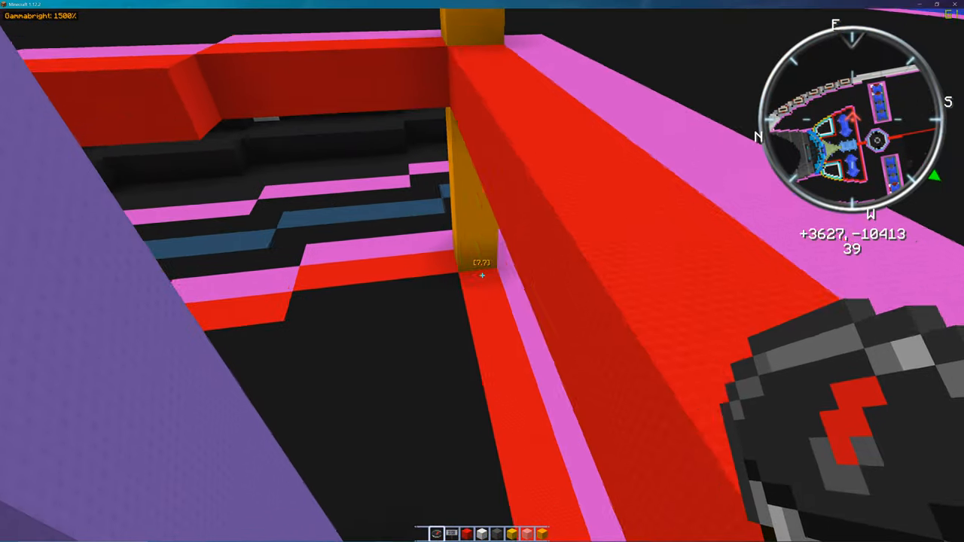
mouse_move(482, 271)
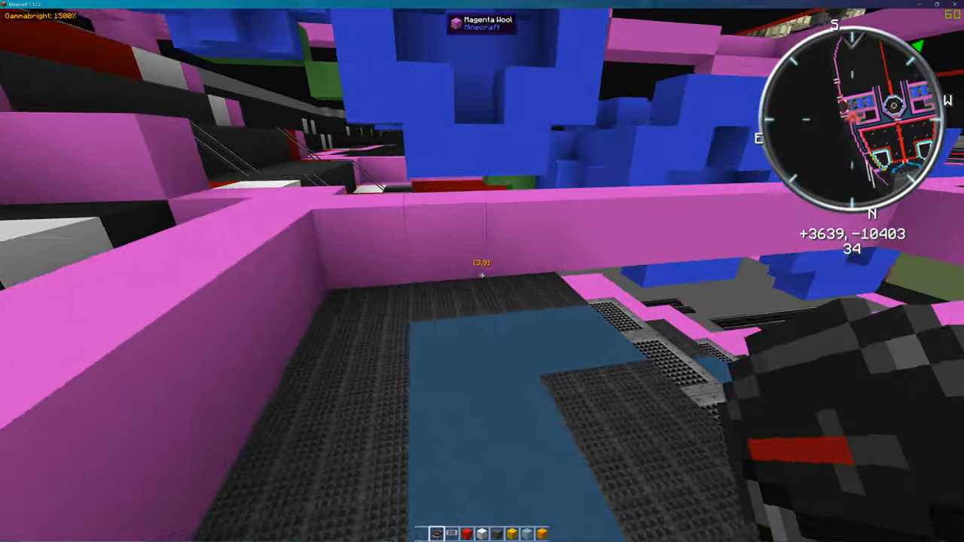
mouse_move(482, 271)
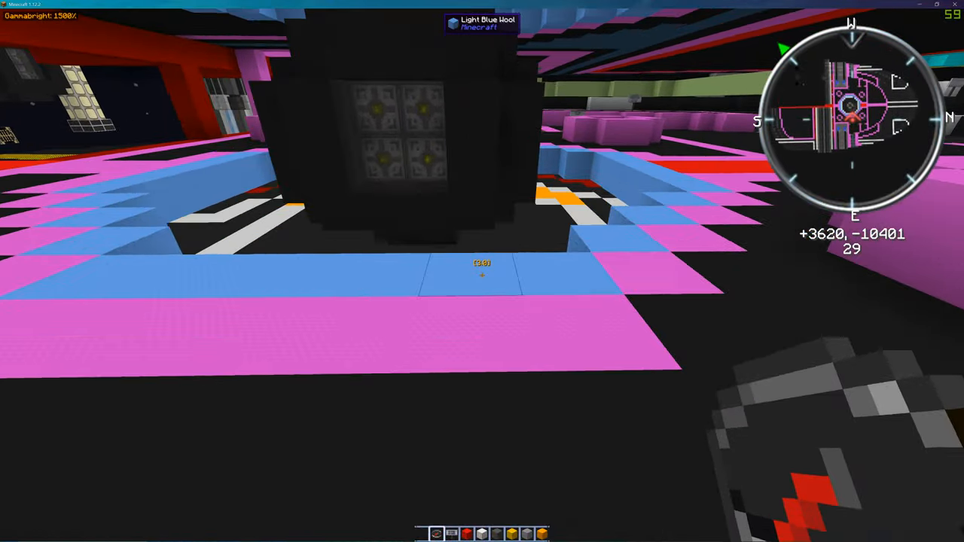
mouse_move(482, 271)
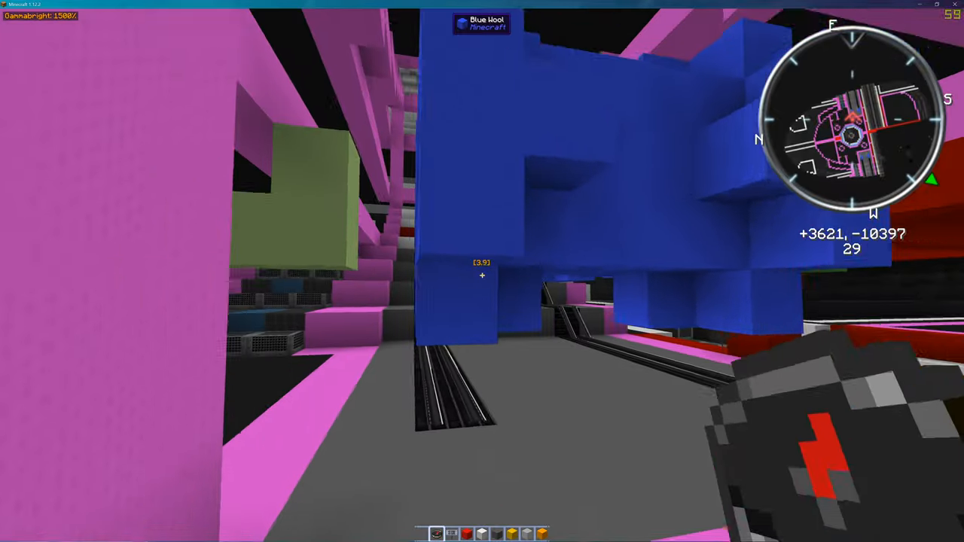
mouse_move(482, 271)
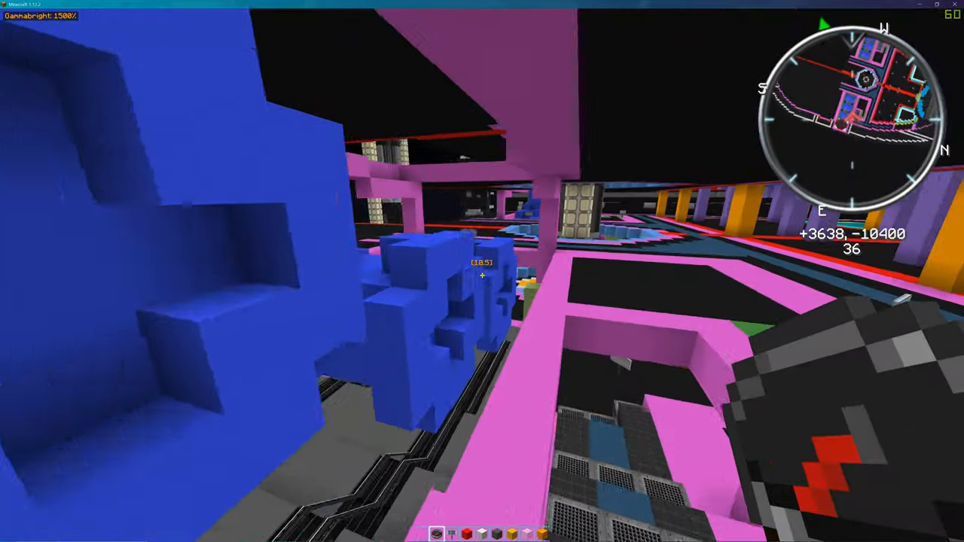
mouse_move(483, 271)
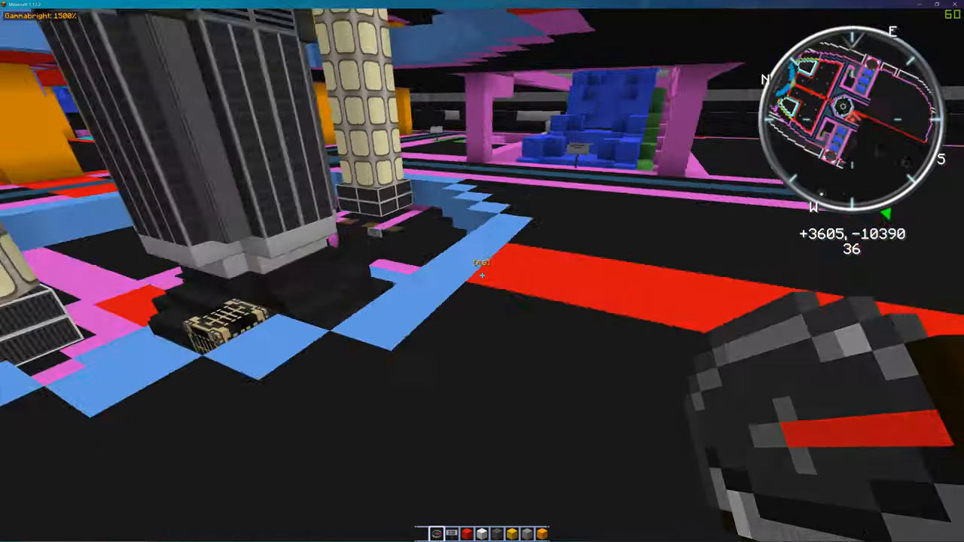
Bring up the chat window.
key(t)
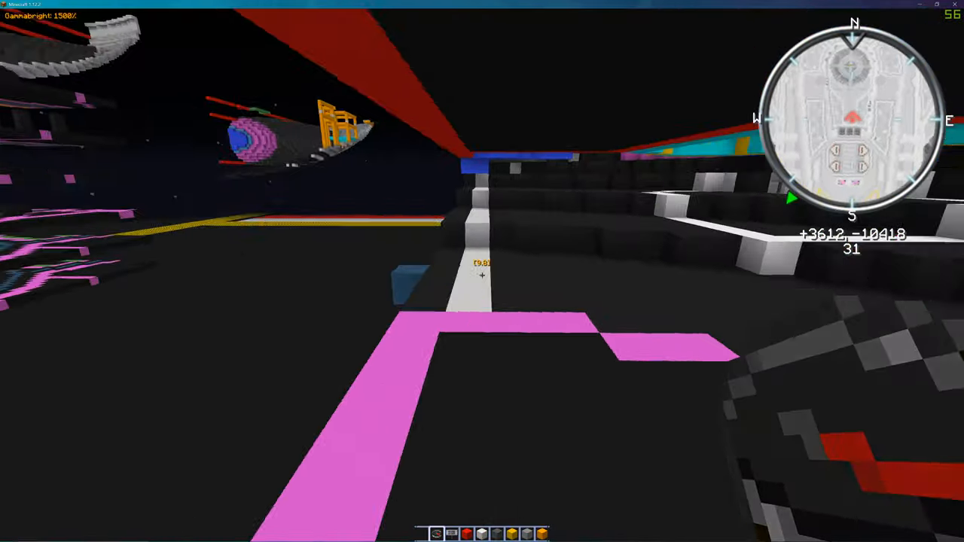
mouse_move(483, 271)
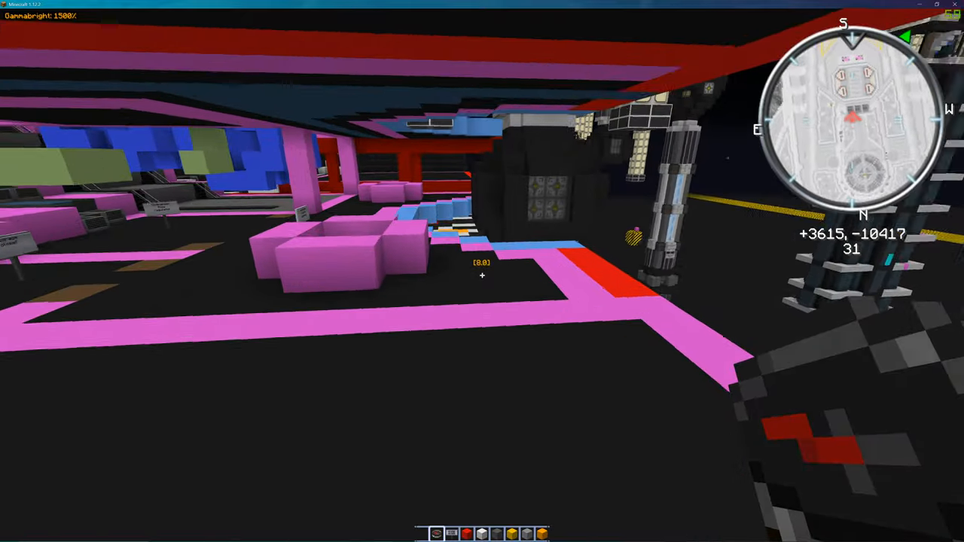
mouse_move(482, 271)
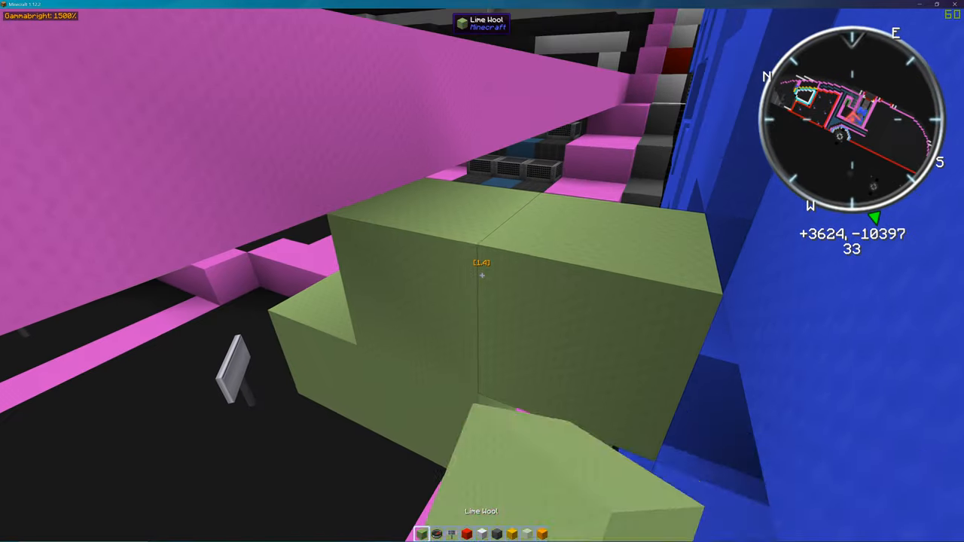
mouse_move(482, 271)
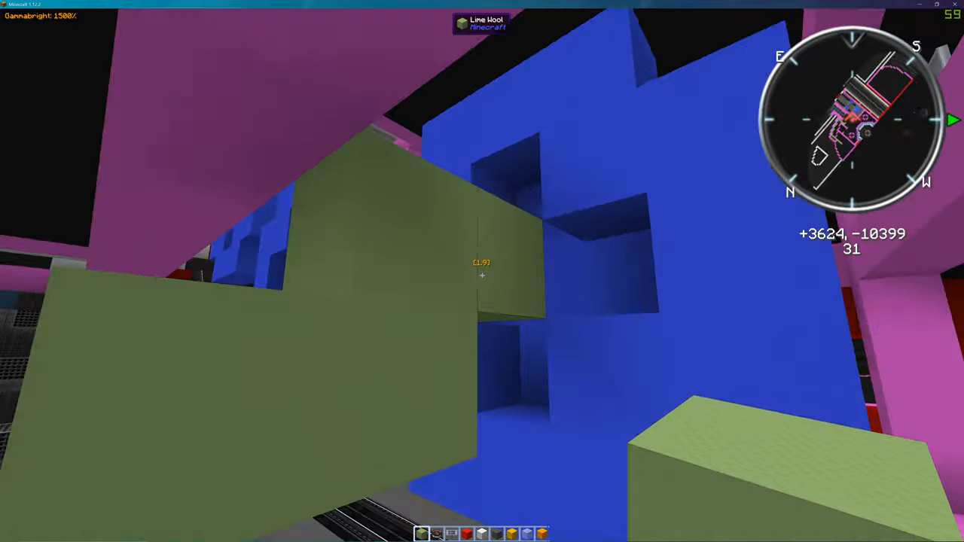
mouse_move(482, 271)
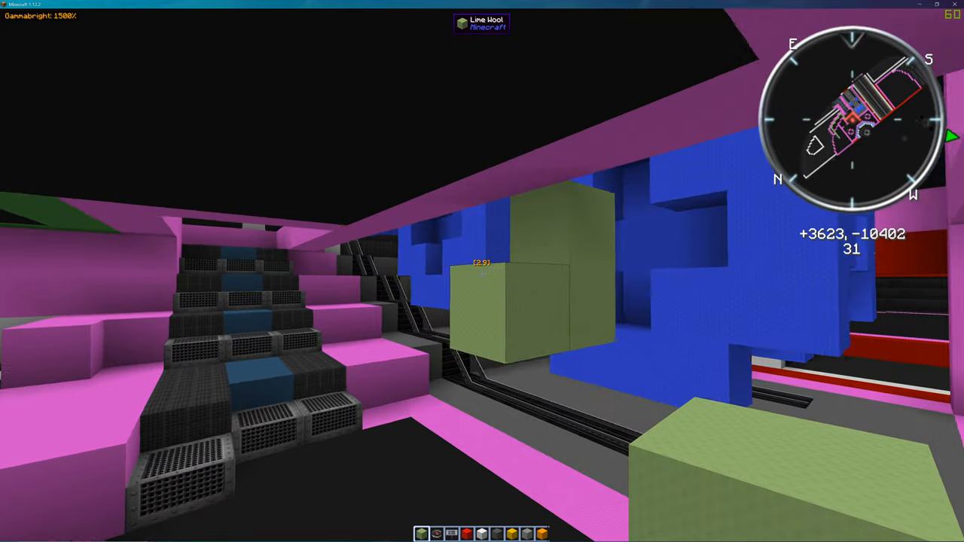
mouse_move(482, 272)
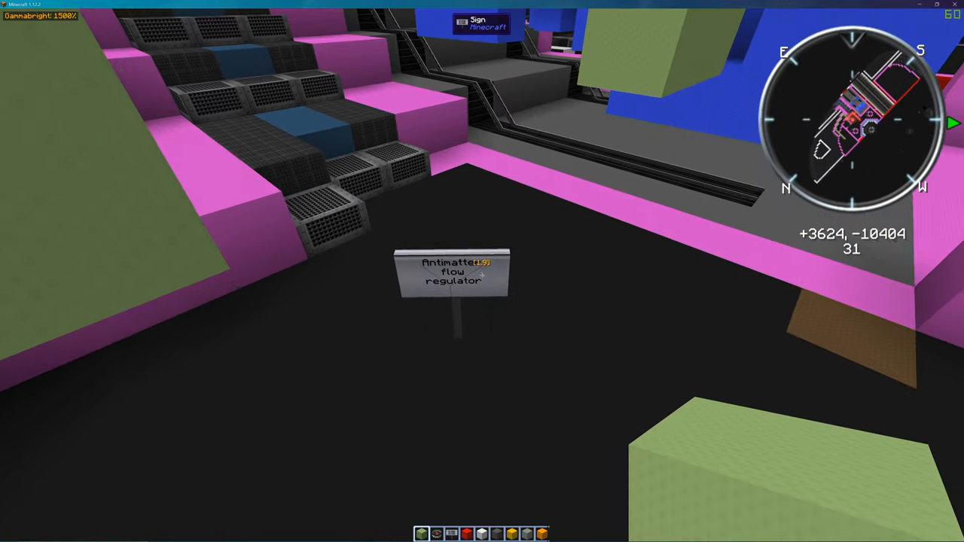
mouse_move(482, 271)
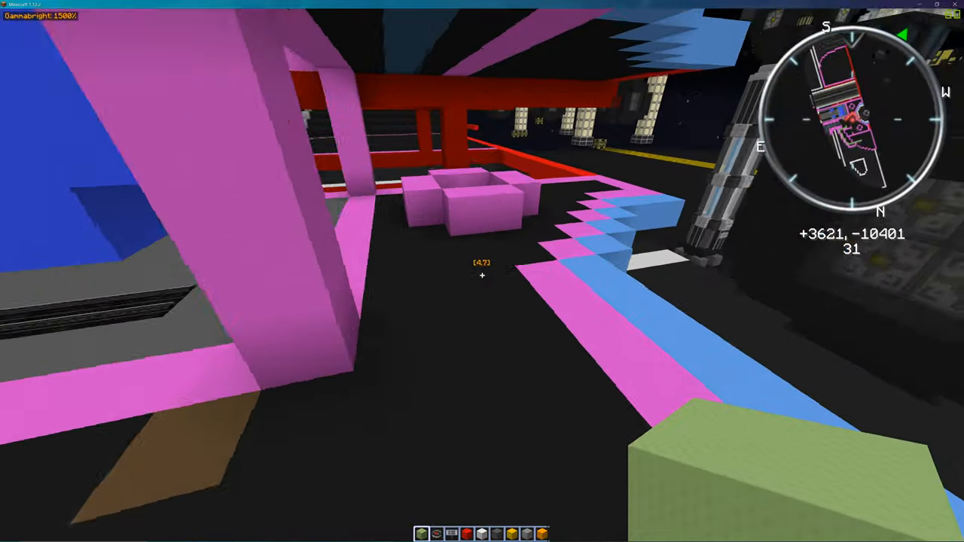
mouse_move(482, 272)
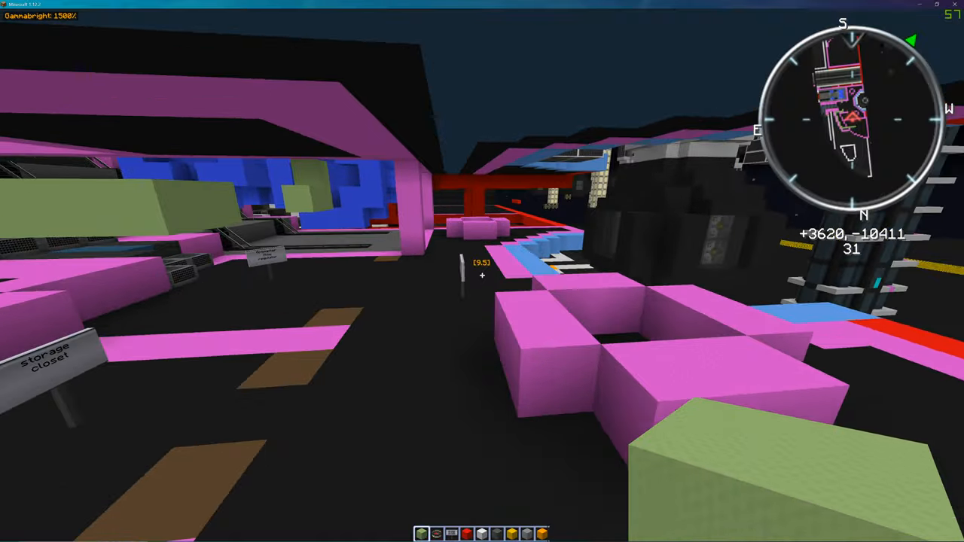
mouse_move(482, 271)
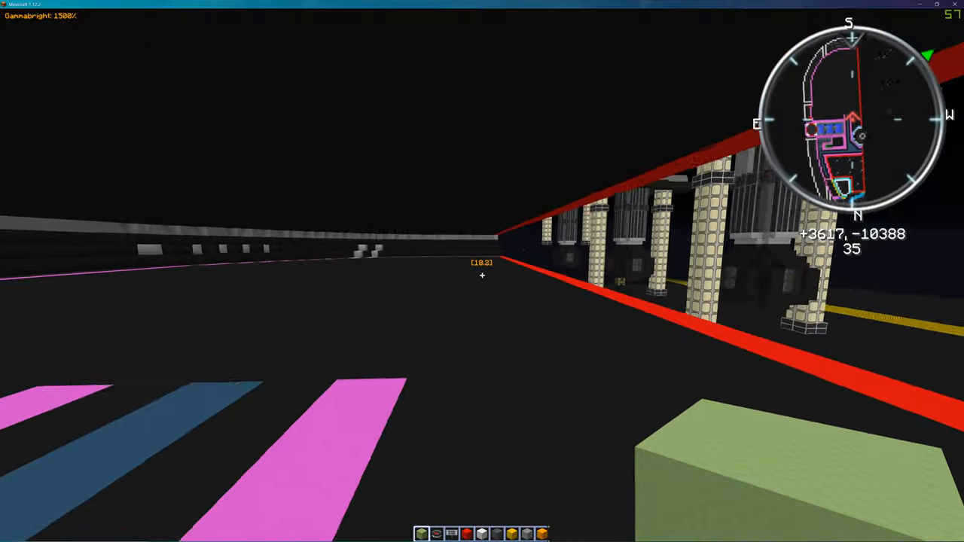
mouse_move(483, 271)
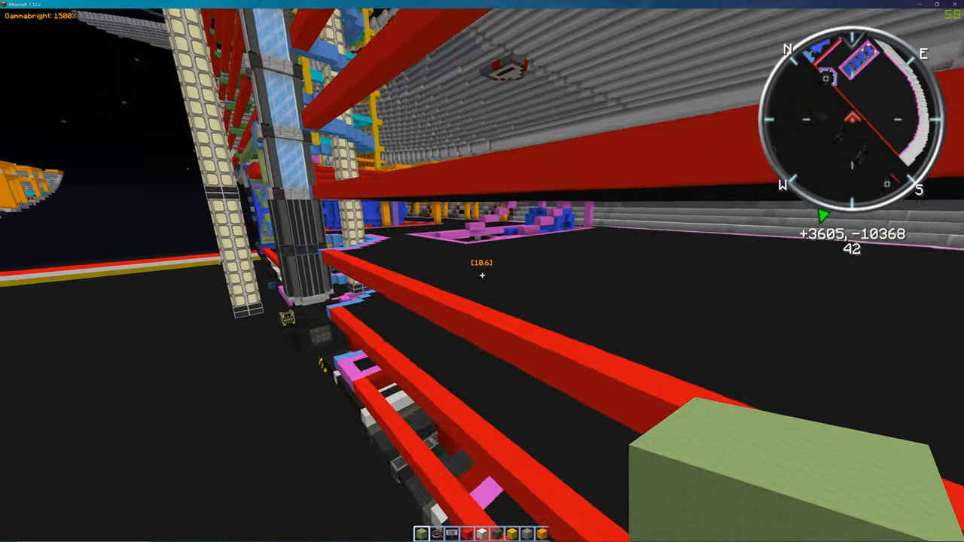
mouse_move(482, 271)
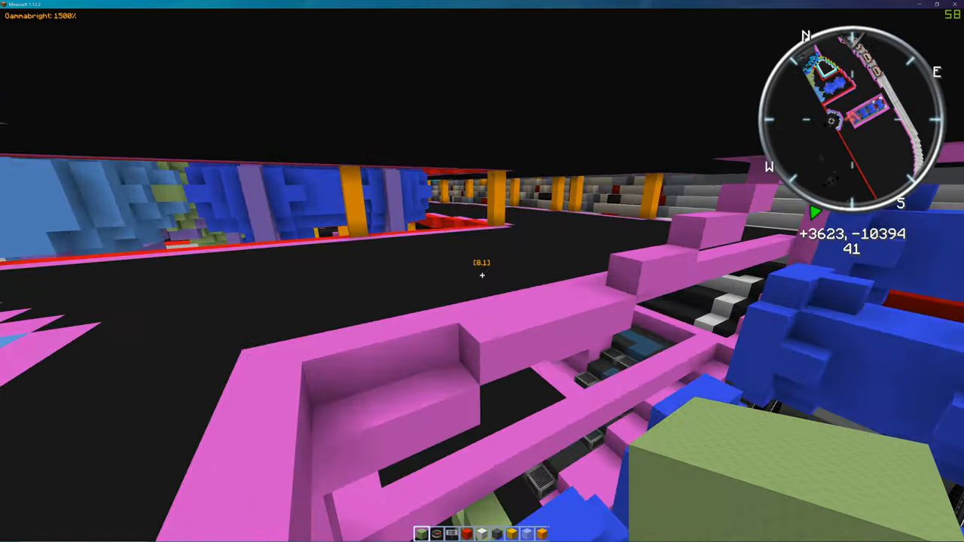
mouse_move(482, 271)
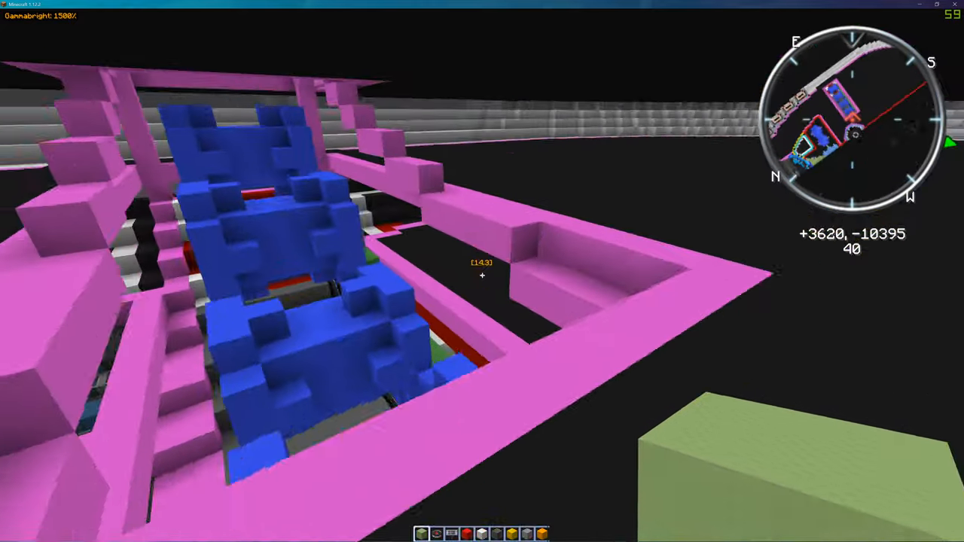
mouse_move(482, 272)
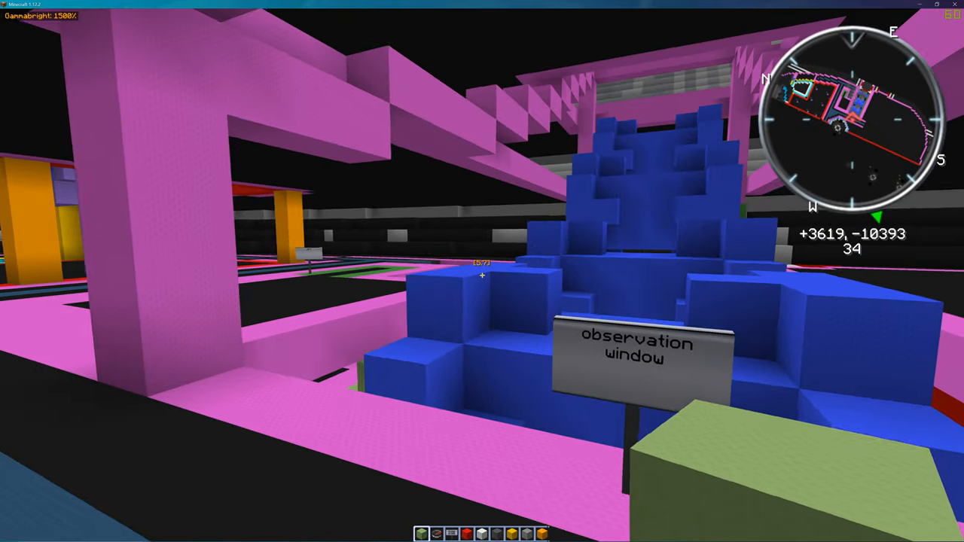
mouse_move(482, 272)
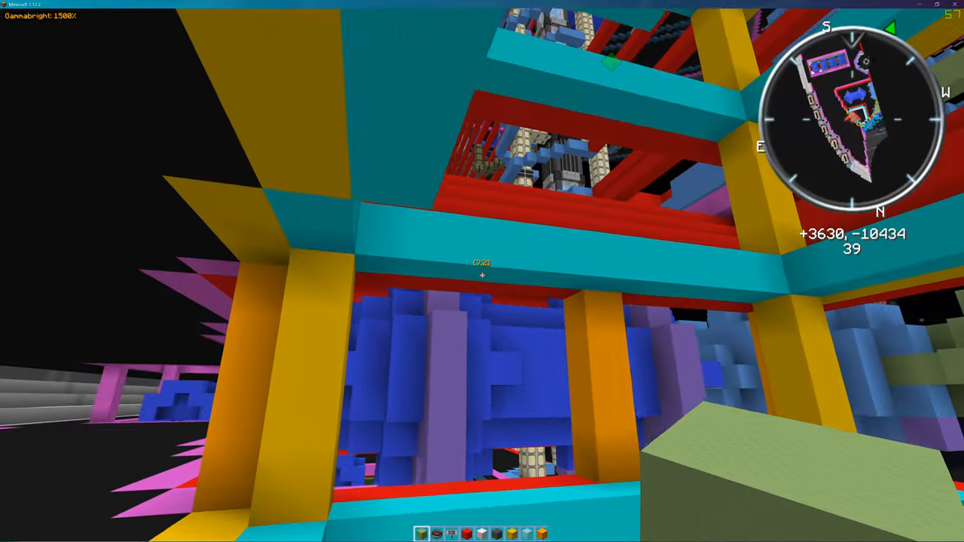
mouse_move(482, 271)
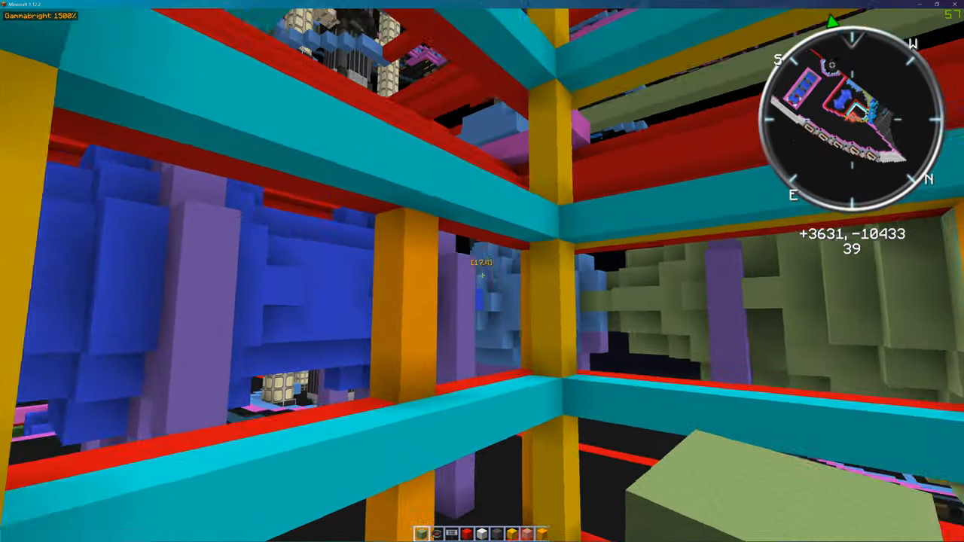
mouse_move(482, 271)
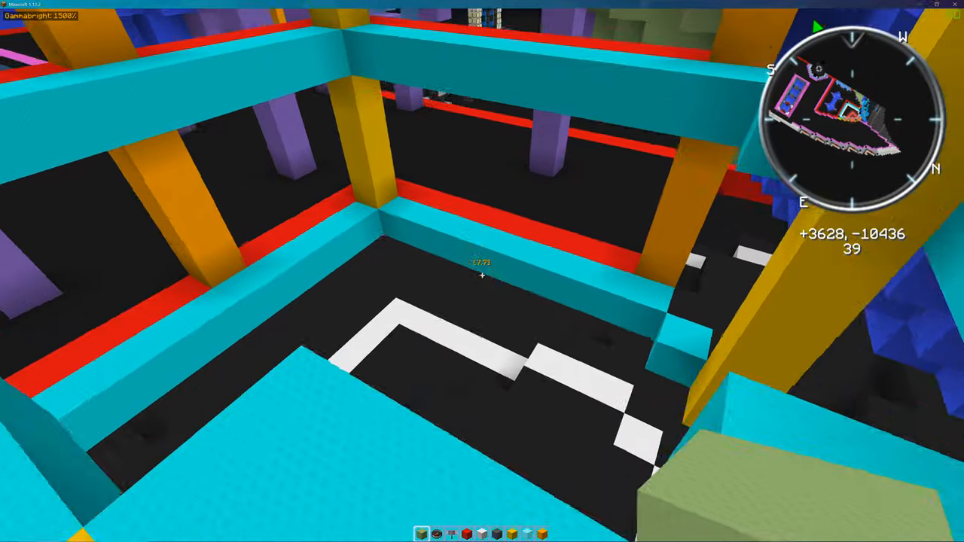
mouse_move(482, 271)
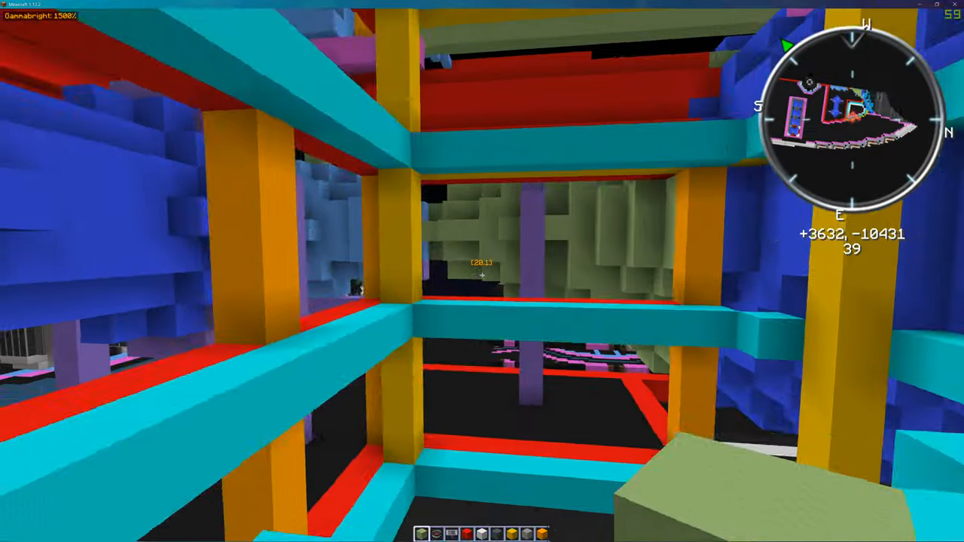
mouse_move(482, 271)
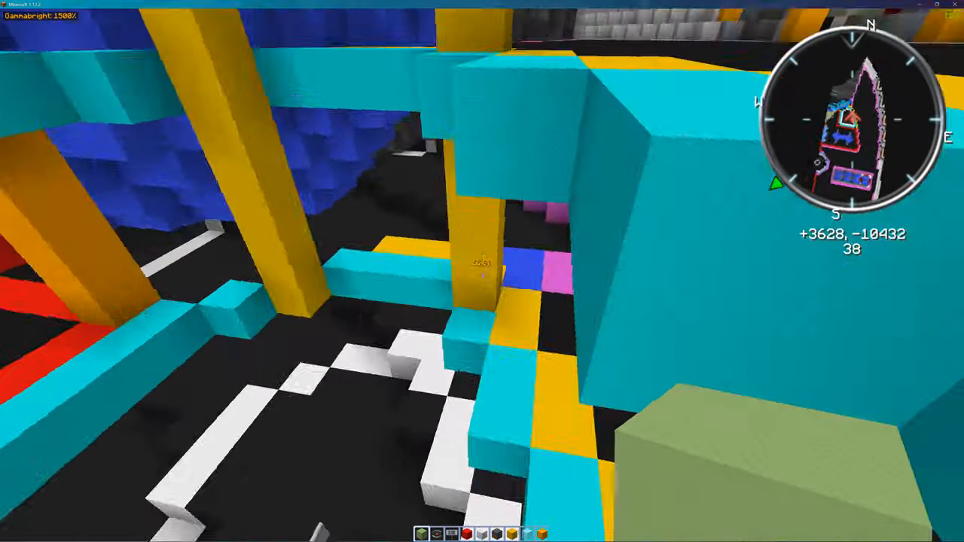
mouse_move(482, 271)
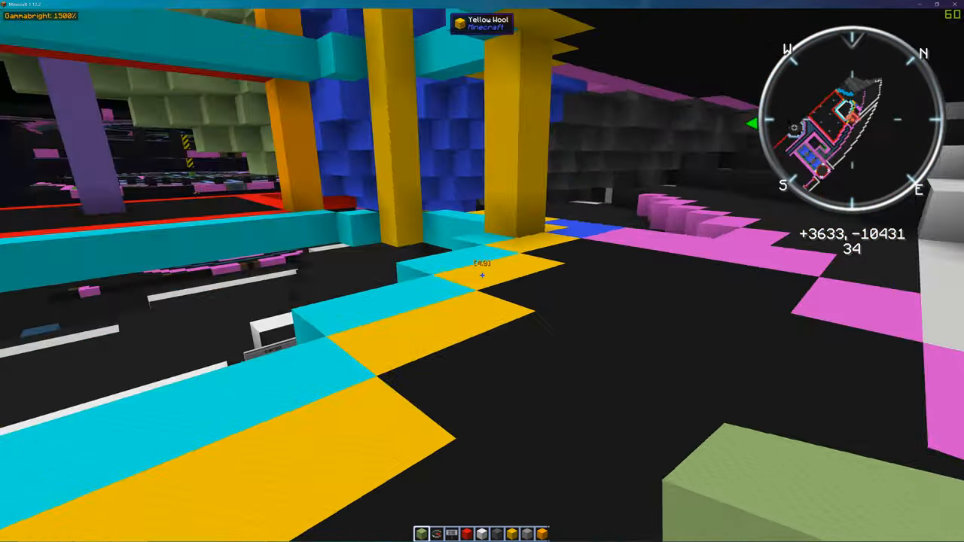
mouse_move(482, 271)
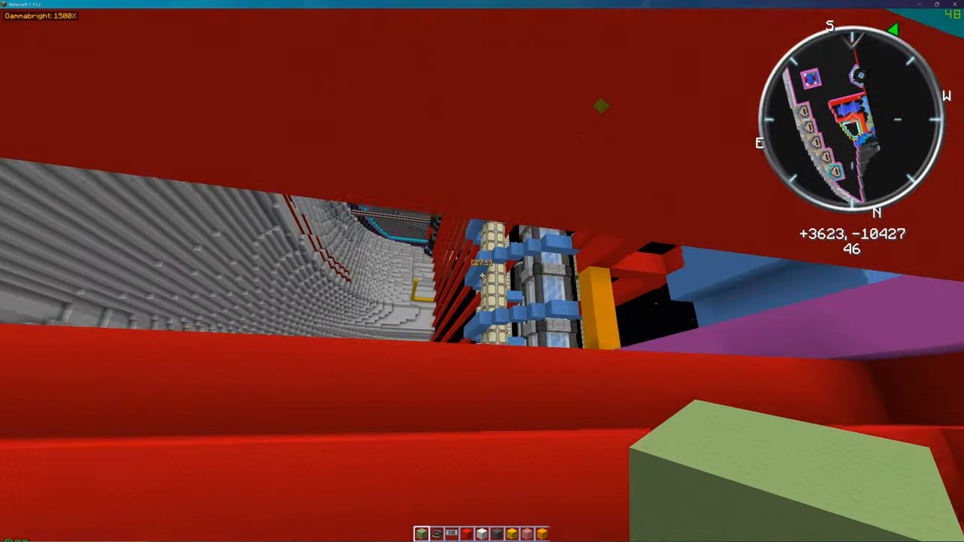
mouse_move(482, 271)
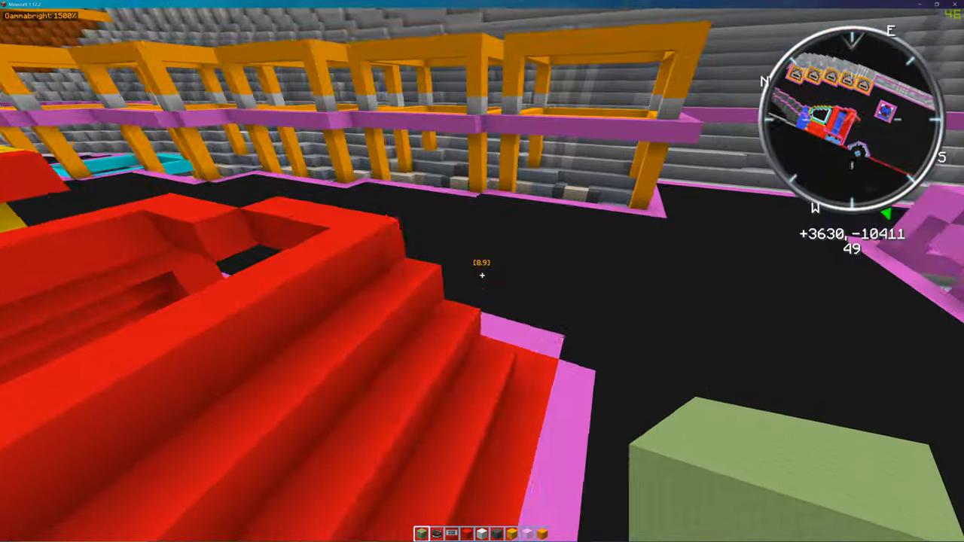
mouse_move(482, 271)
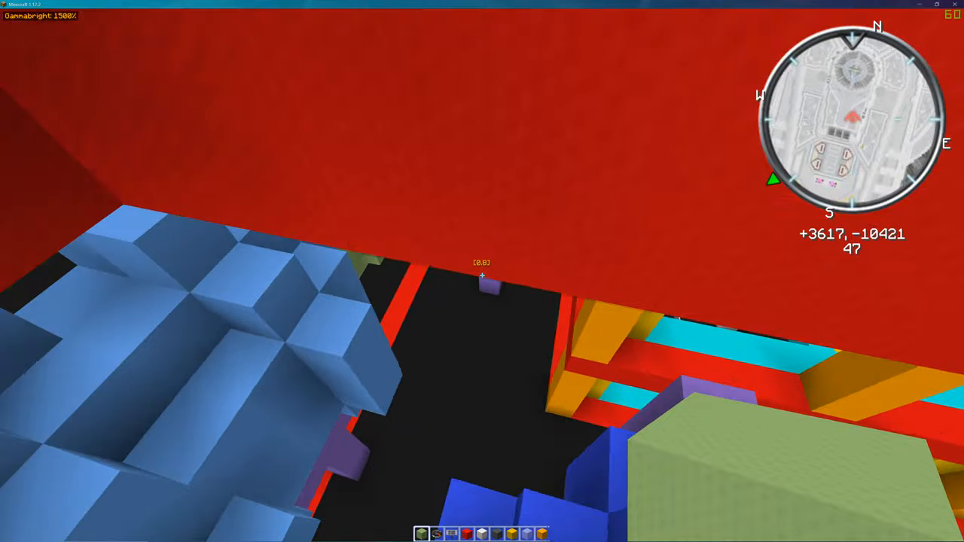
mouse_move(482, 271)
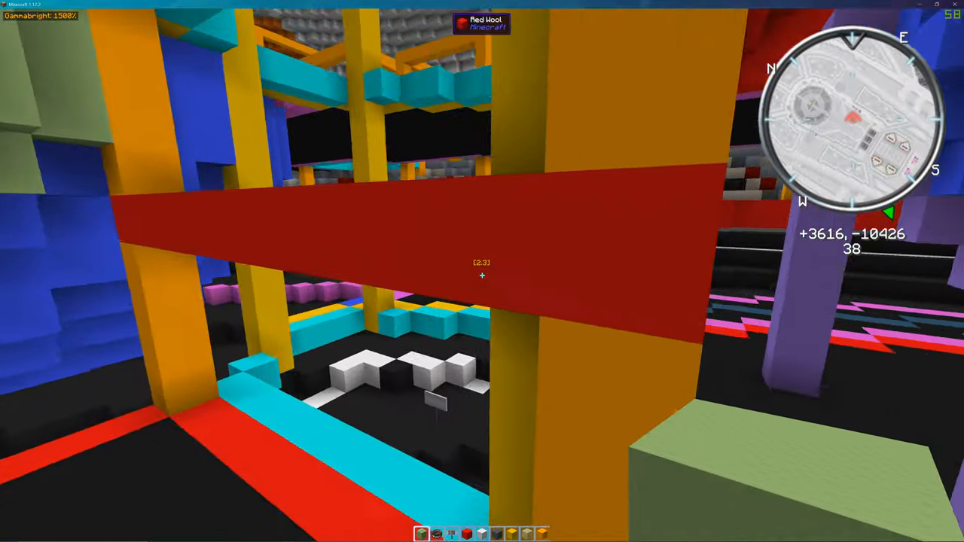
mouse_move(482, 271)
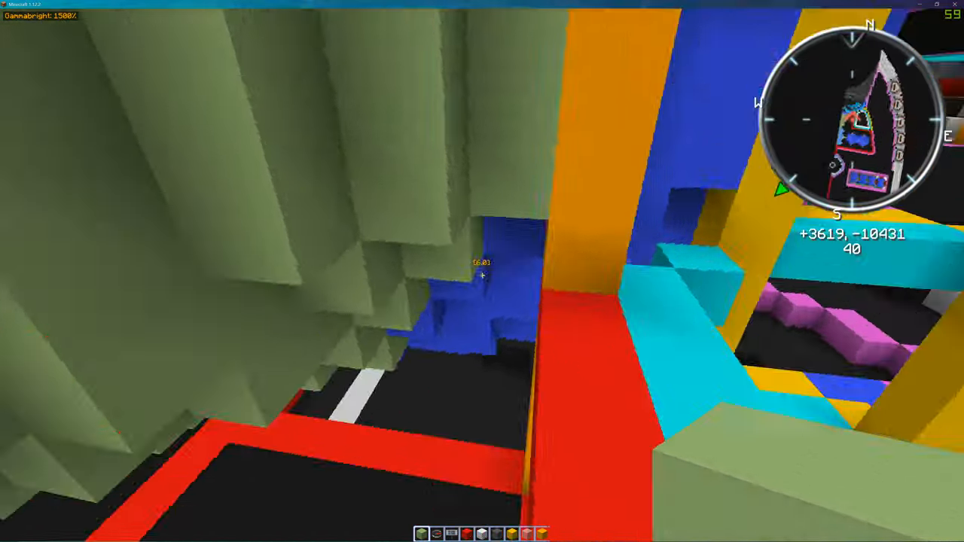
mouse_move(482, 271)
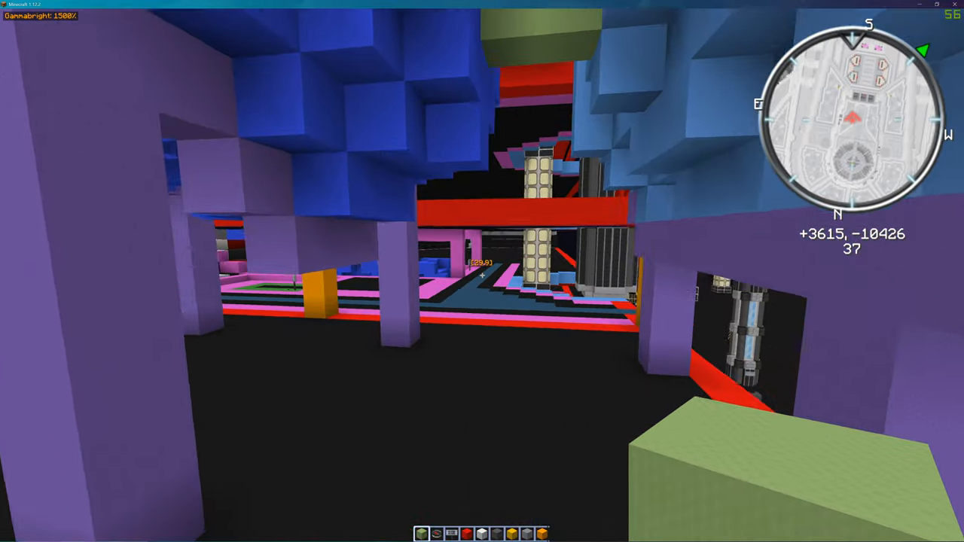
mouse_move(482, 271)
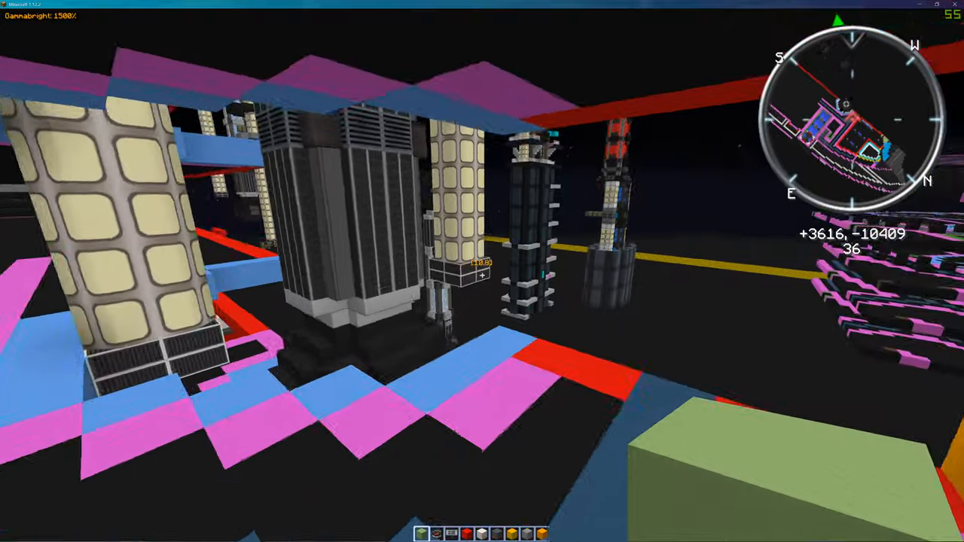
mouse_move(483, 271)
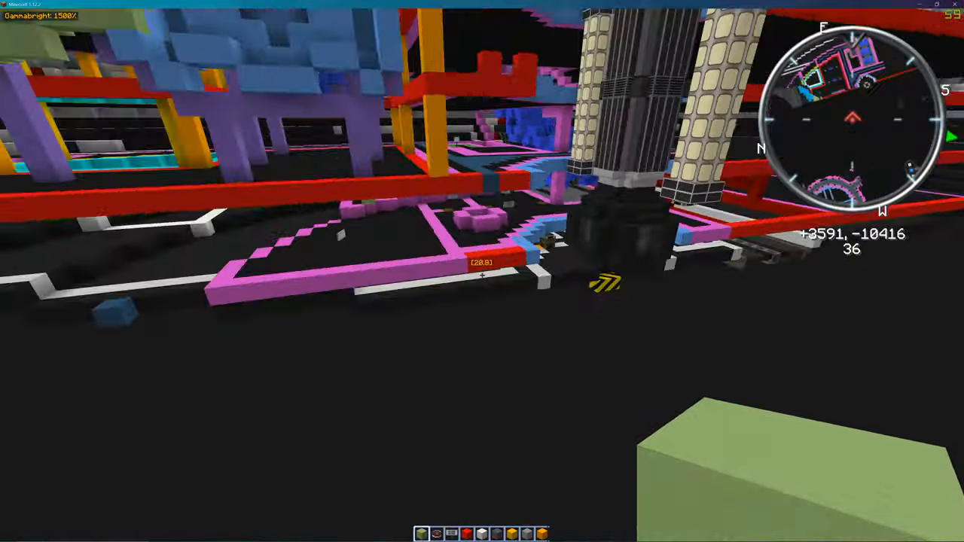
mouse_move(482, 271)
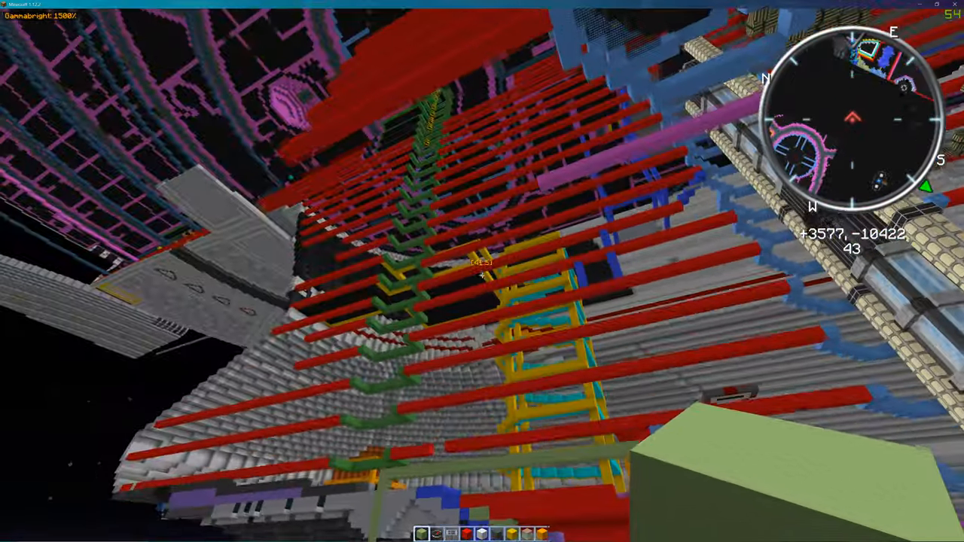
mouse_move(482, 271)
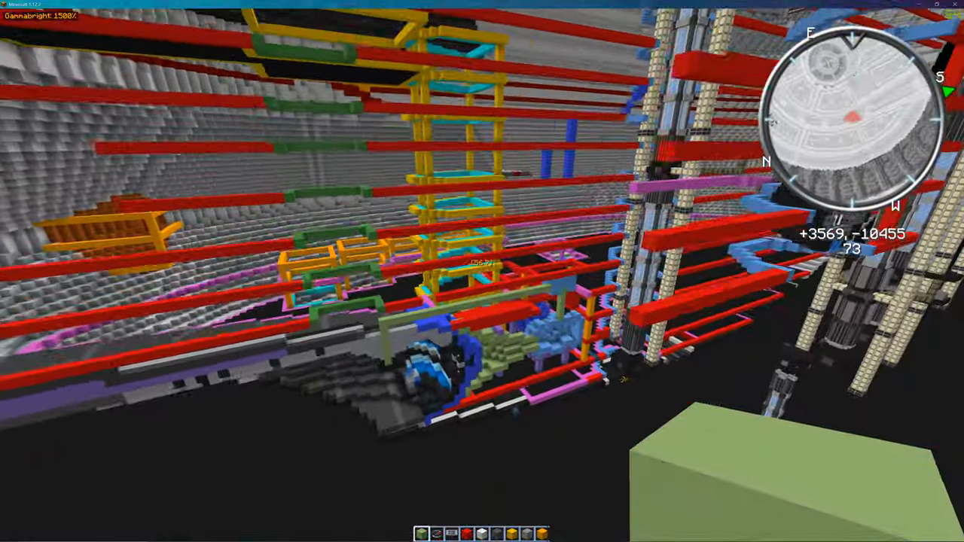
mouse_move(482, 271)
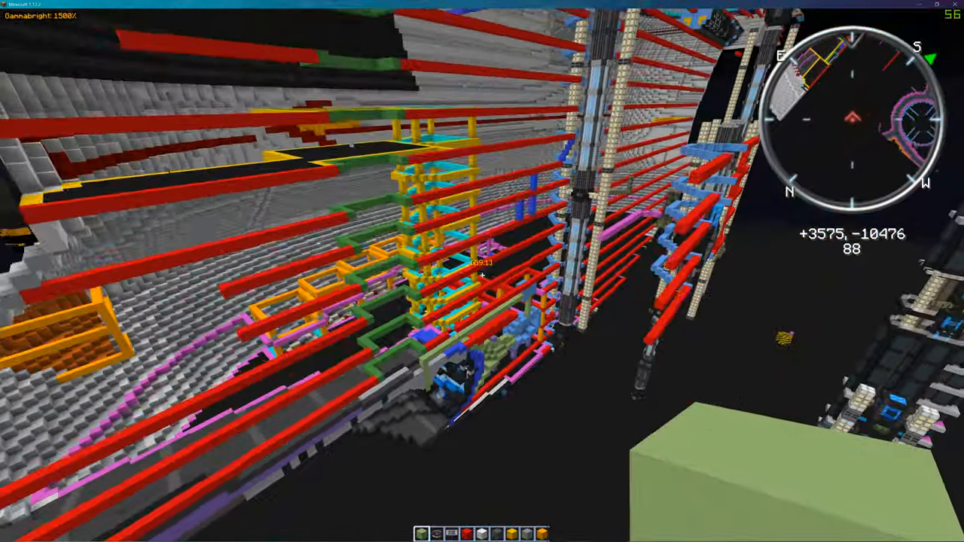
mouse_move(483, 271)
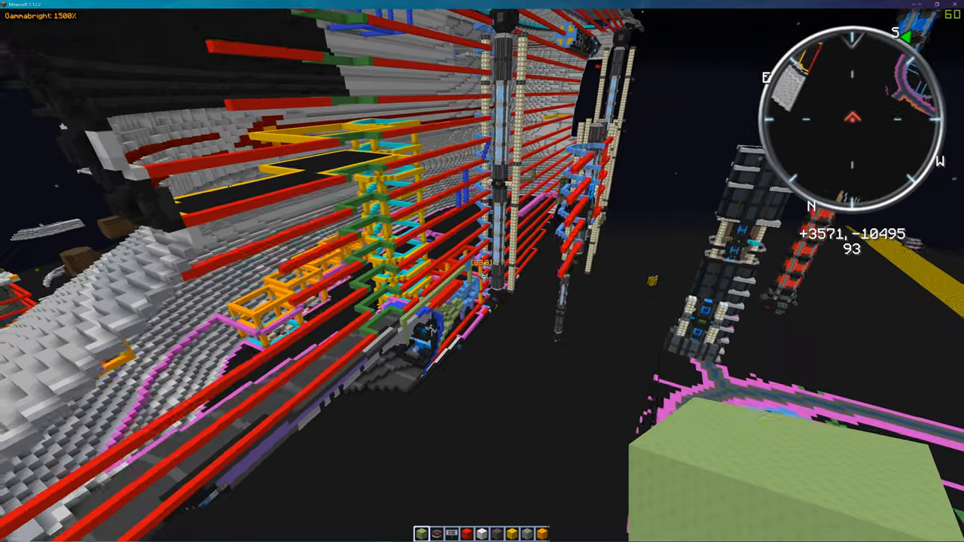
mouse_move(482, 271)
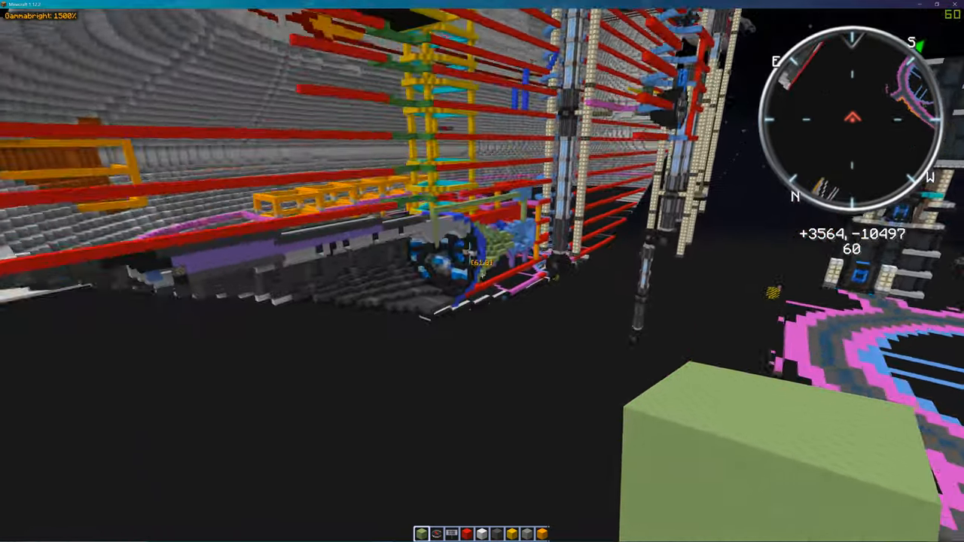
mouse_move(482, 271)
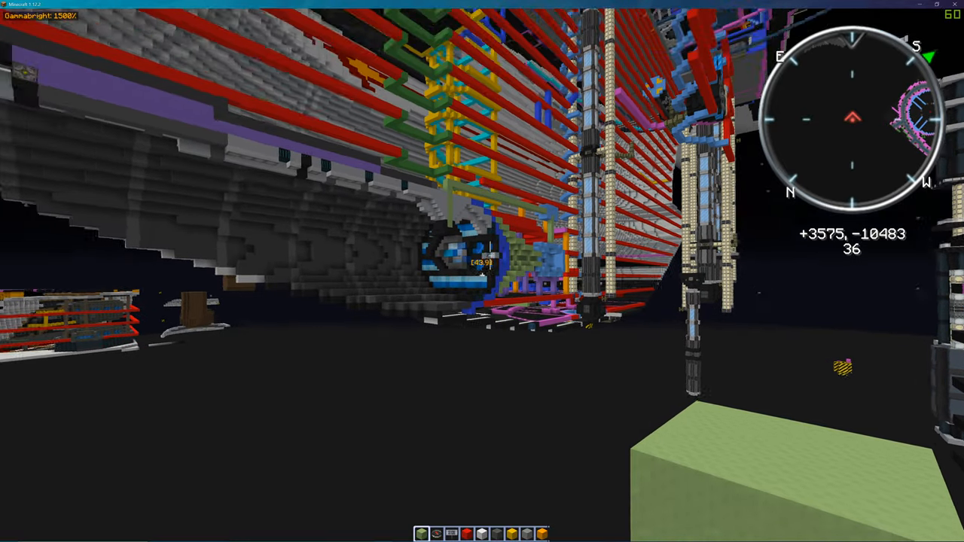
mouse_move(482, 272)
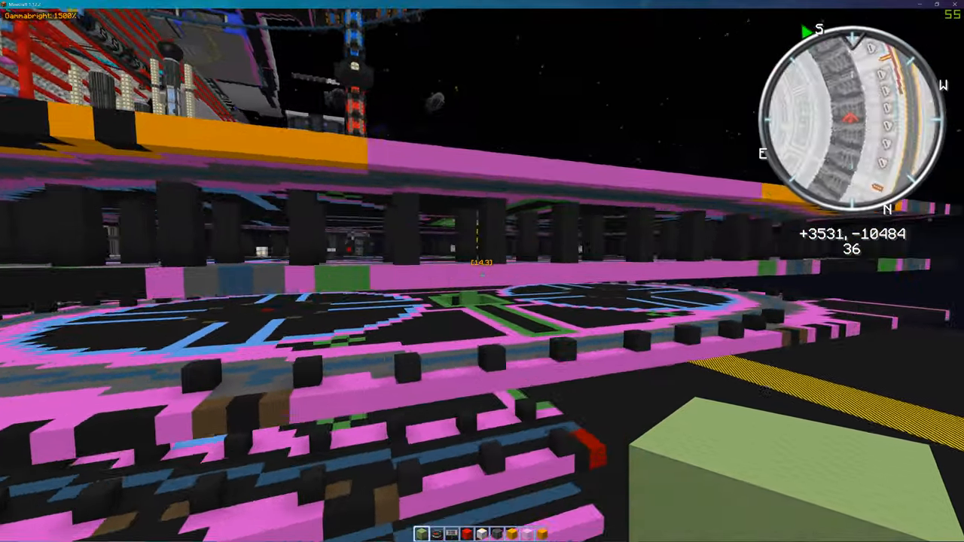
mouse_move(482, 272)
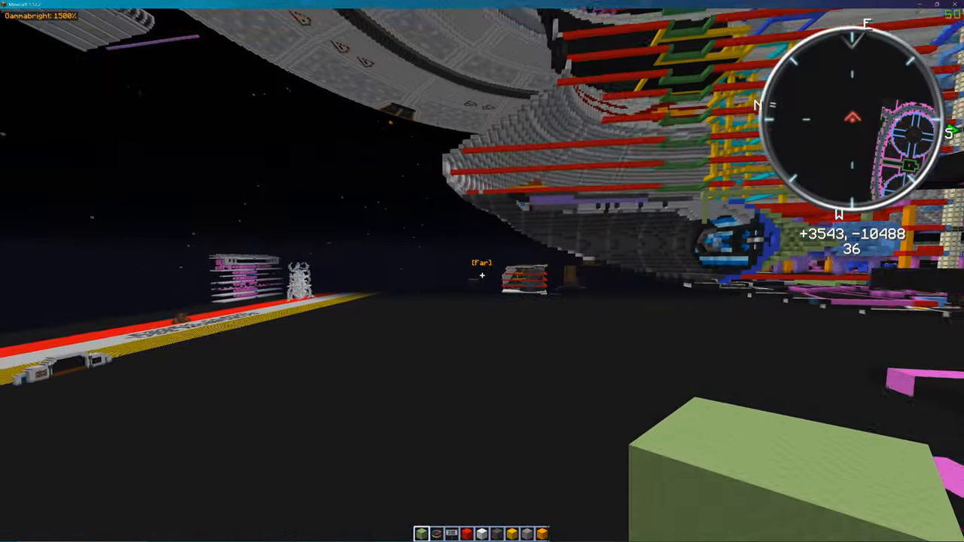
mouse_move(482, 271)
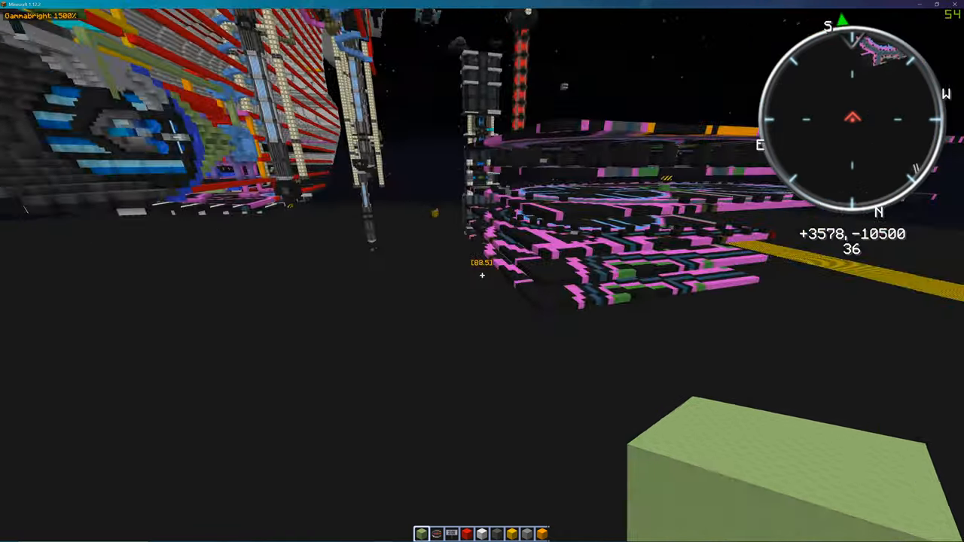
mouse_move(482, 271)
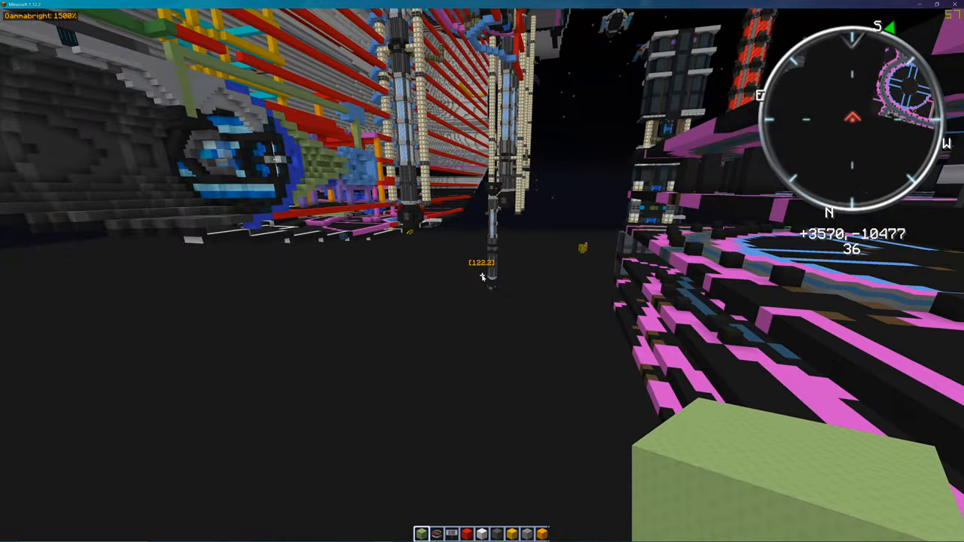
Browse the creative item catalogue, then close it and return to the world.
key(e)
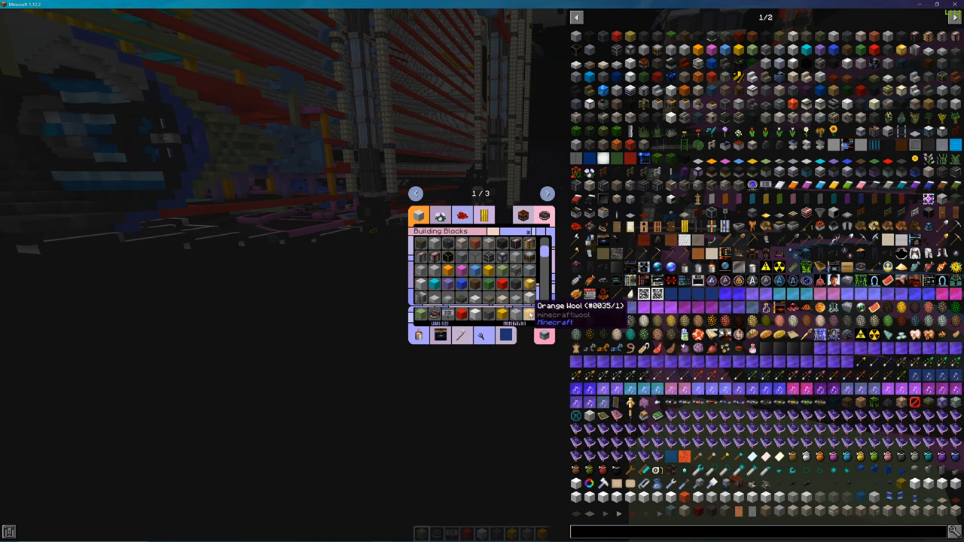
key(Escape)
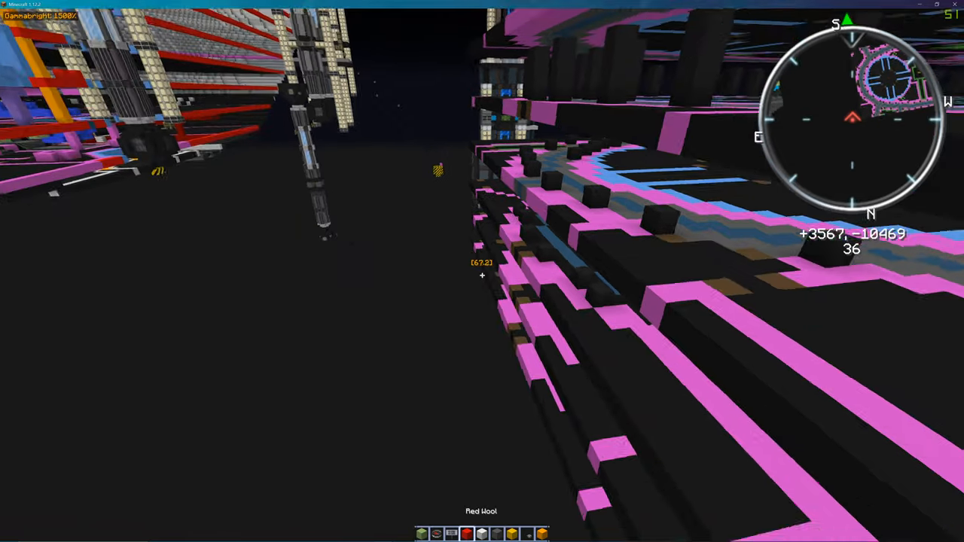
mouse_move(482, 271)
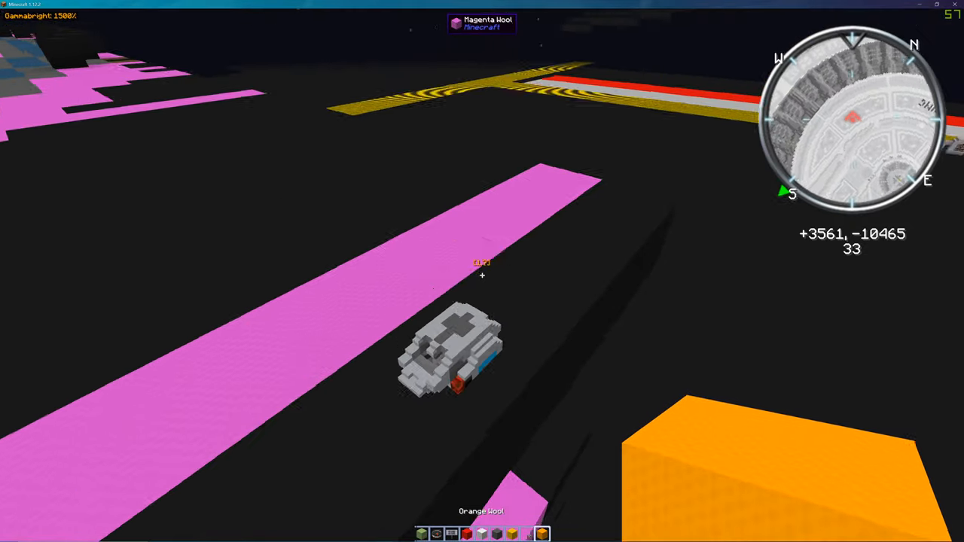
mouse_move(482, 271)
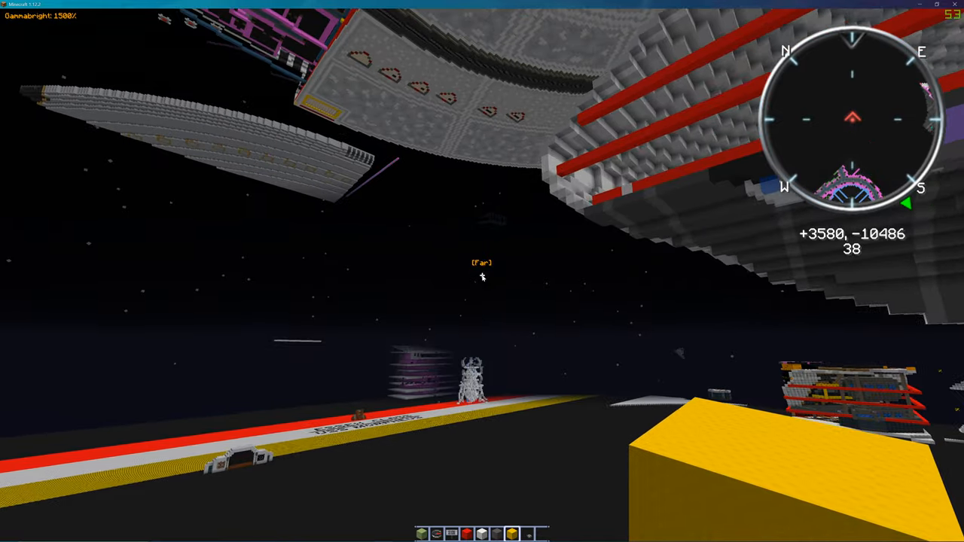
key(m)
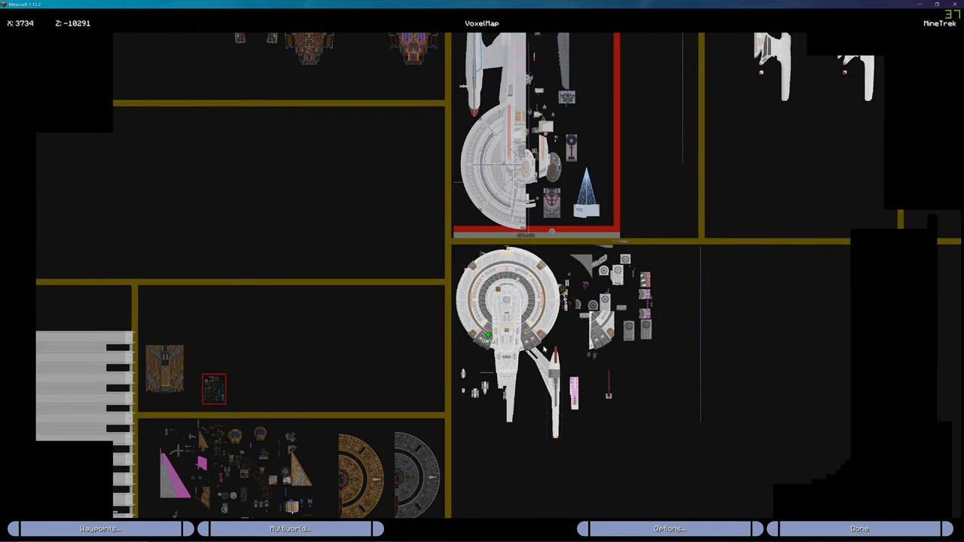
click(859, 528)
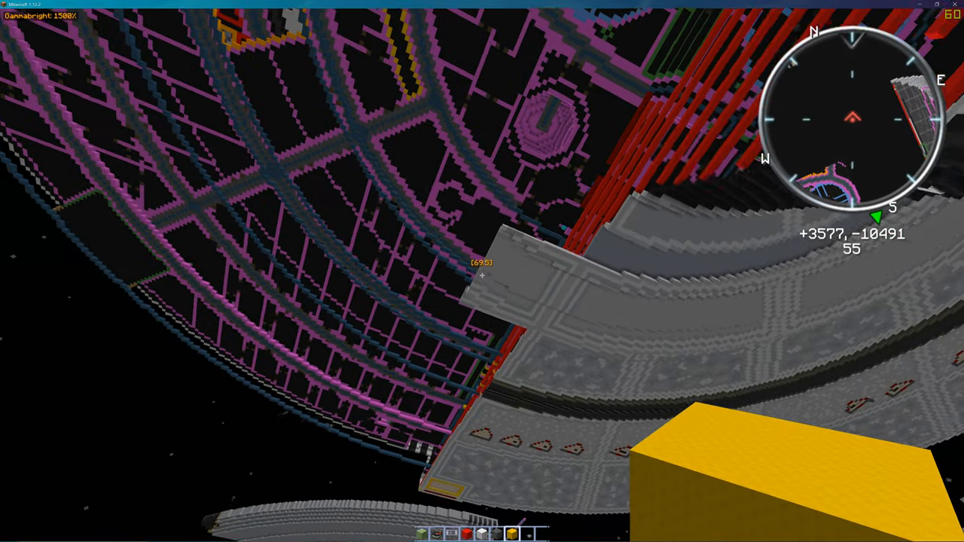
mouse_move(482, 272)
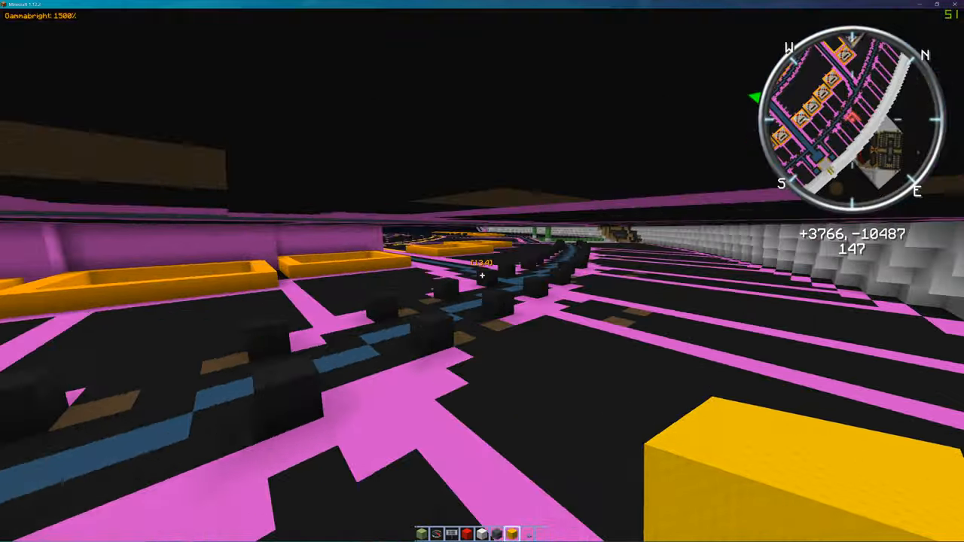
mouse_move(482, 271)
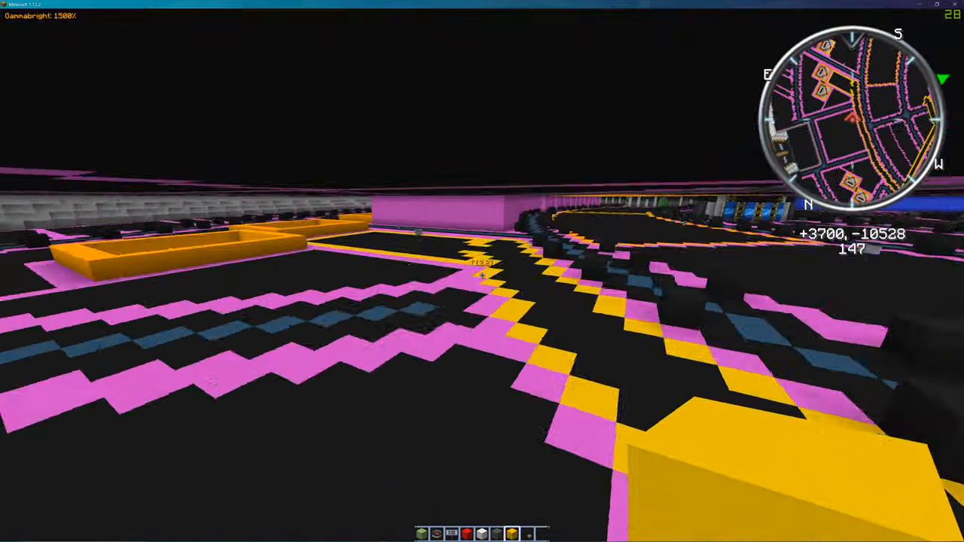
mouse_move(482, 275)
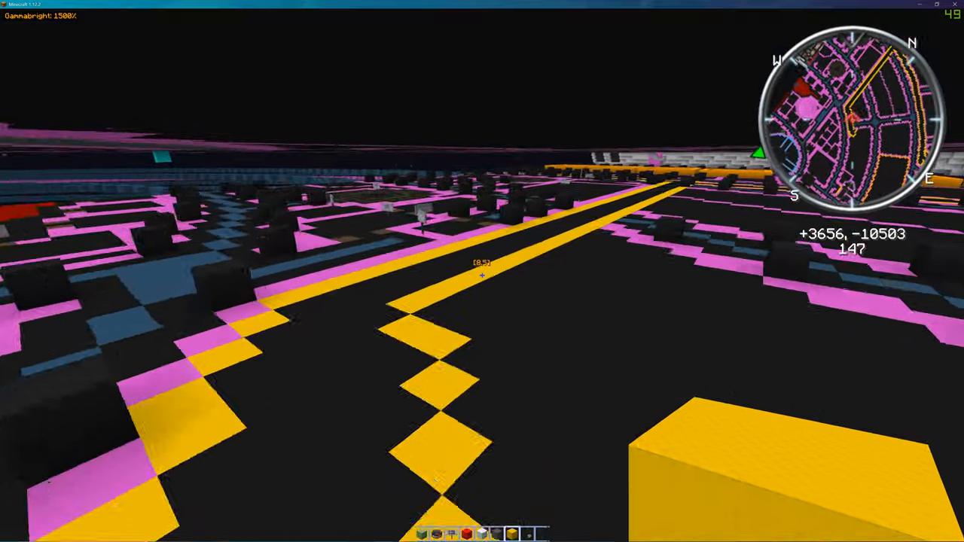
mouse_move(482, 271)
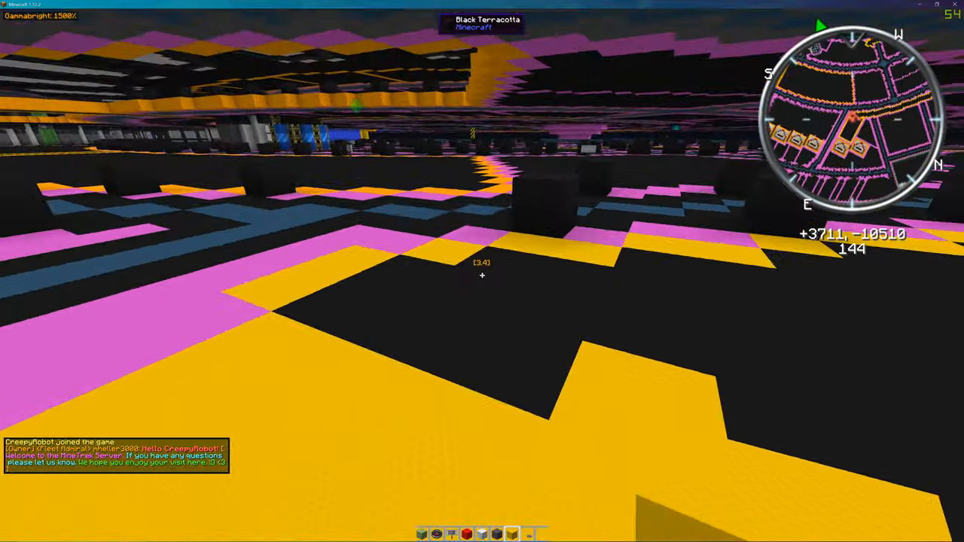
mouse_move(482, 271)
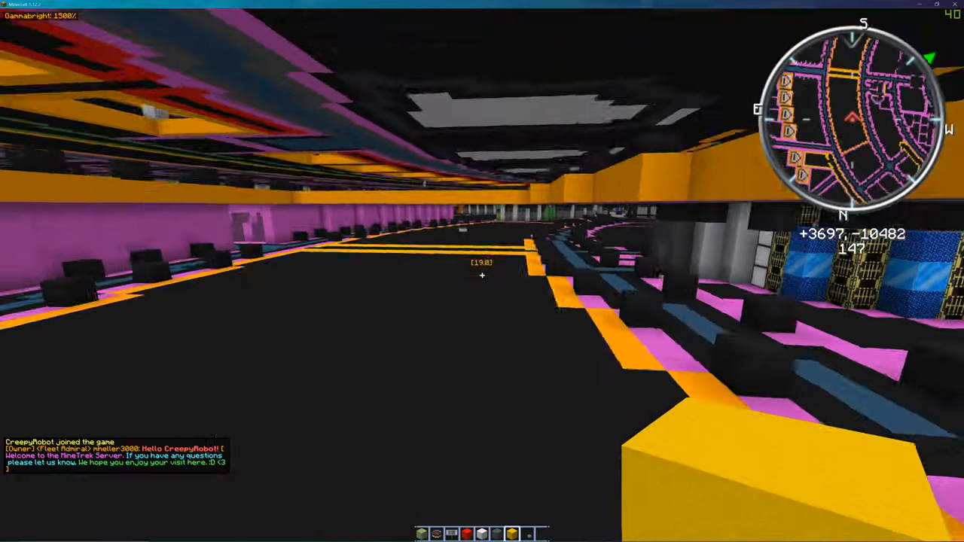
mouse_move(483, 271)
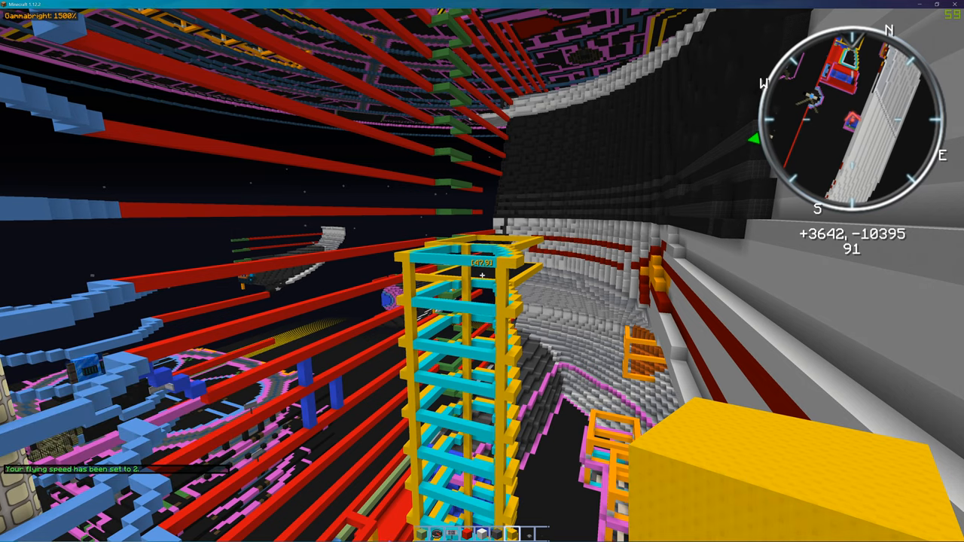
Enter the /warp kelvin command in chat.
key(t)
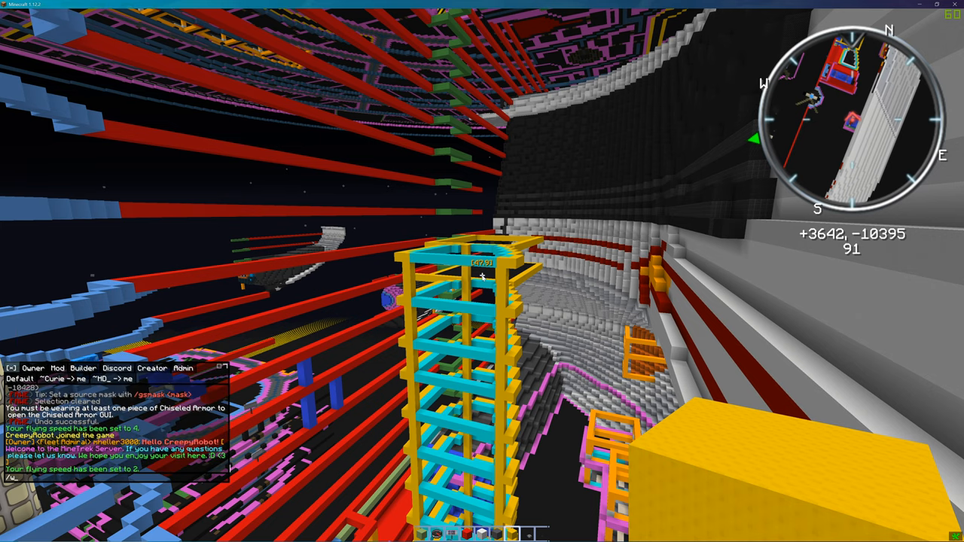
text(arp)
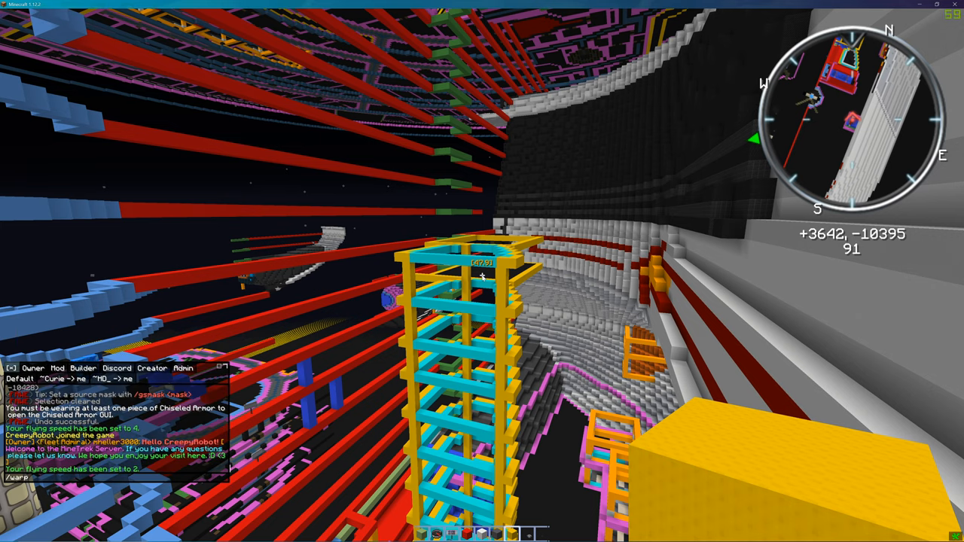
text(kelvin_)
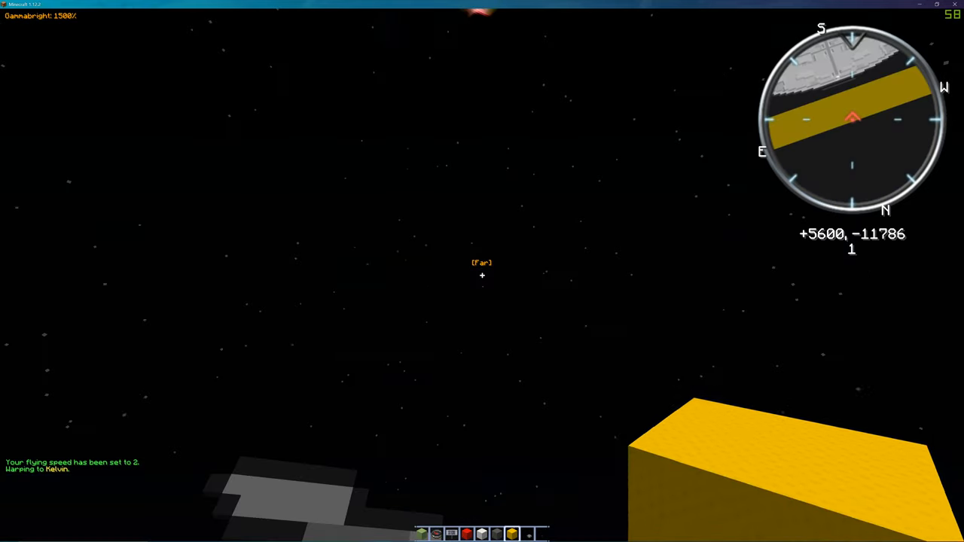
mouse_move(482, 271)
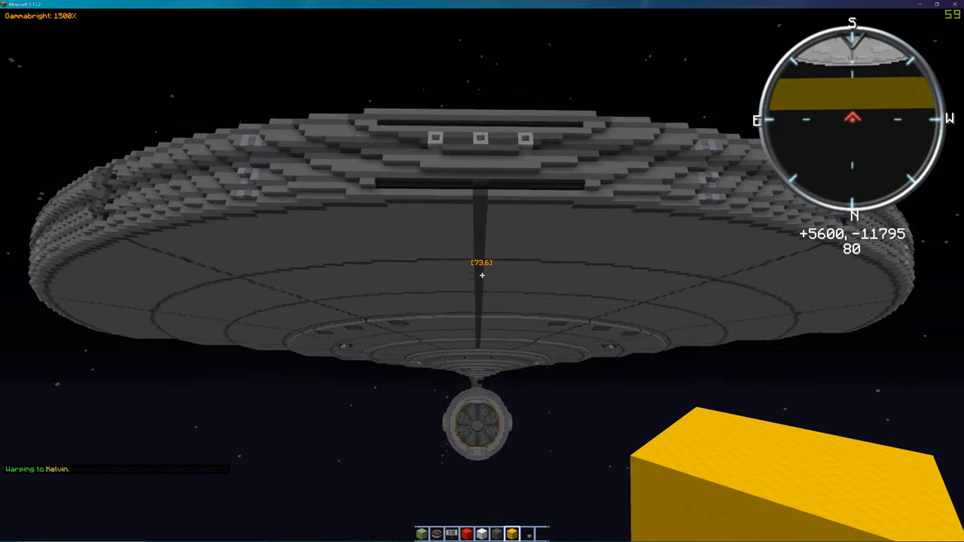
mouse_move(482, 271)
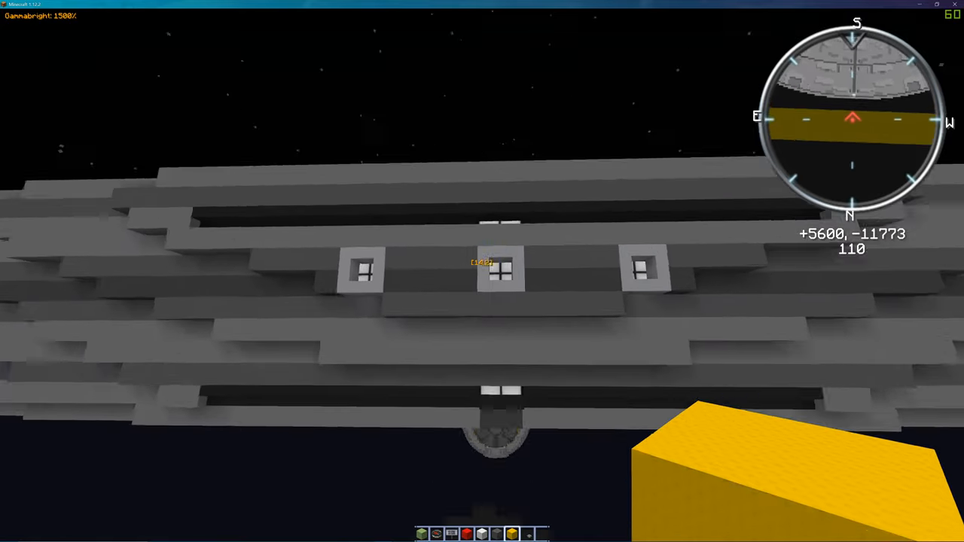
mouse_move(482, 271)
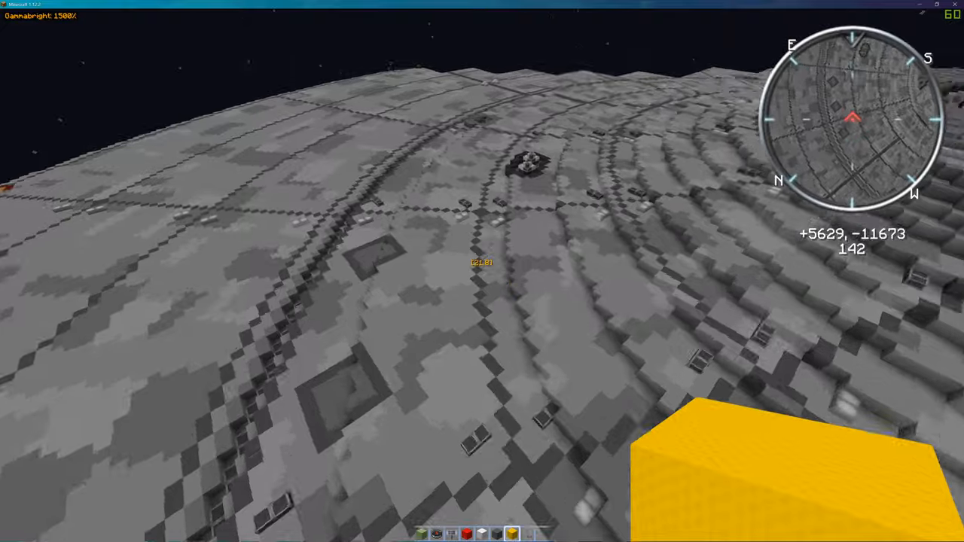
mouse_move(482, 271)
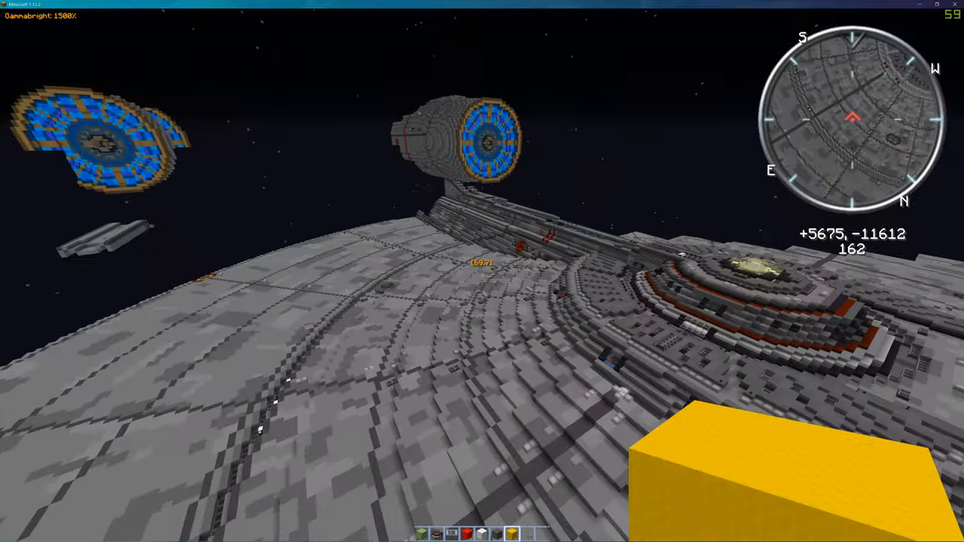
mouse_move(482, 271)
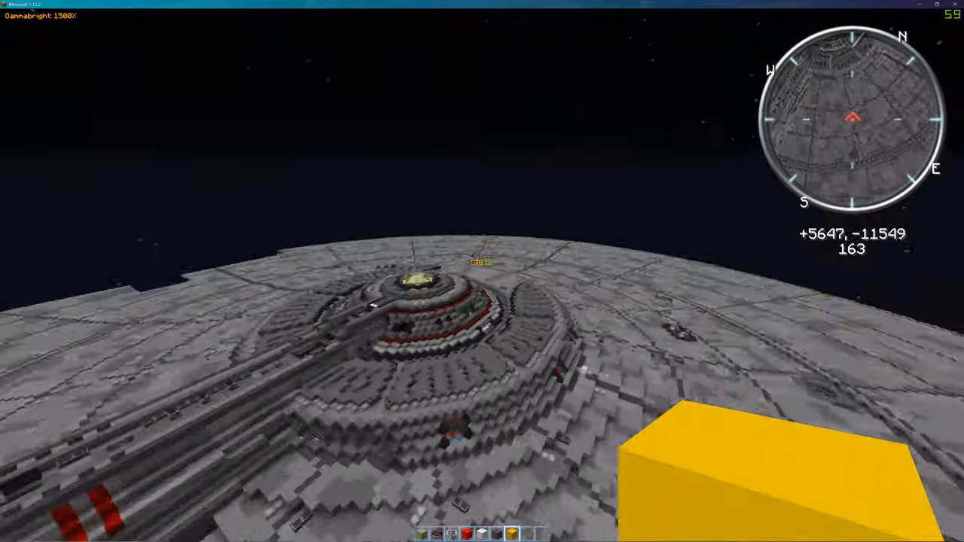
mouse_move(482, 271)
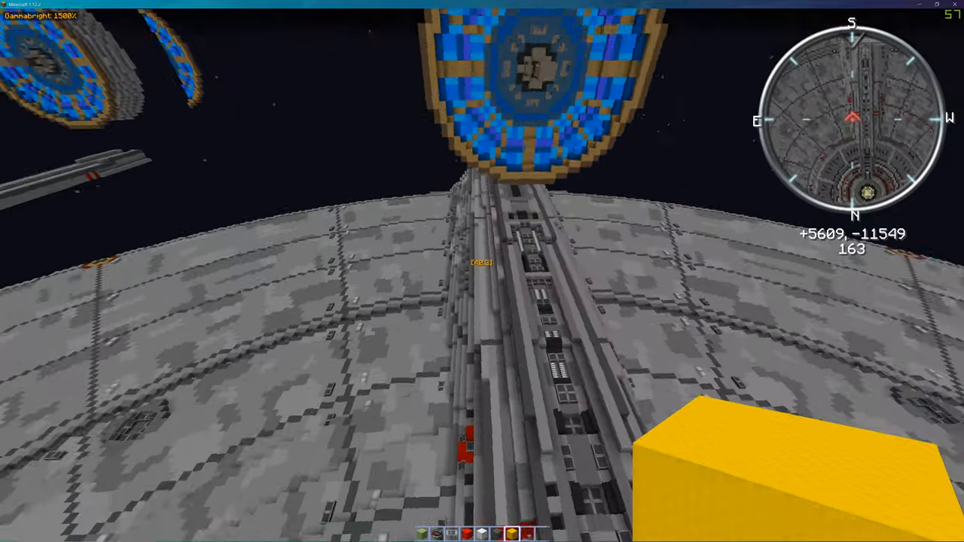
mouse_move(482, 271)
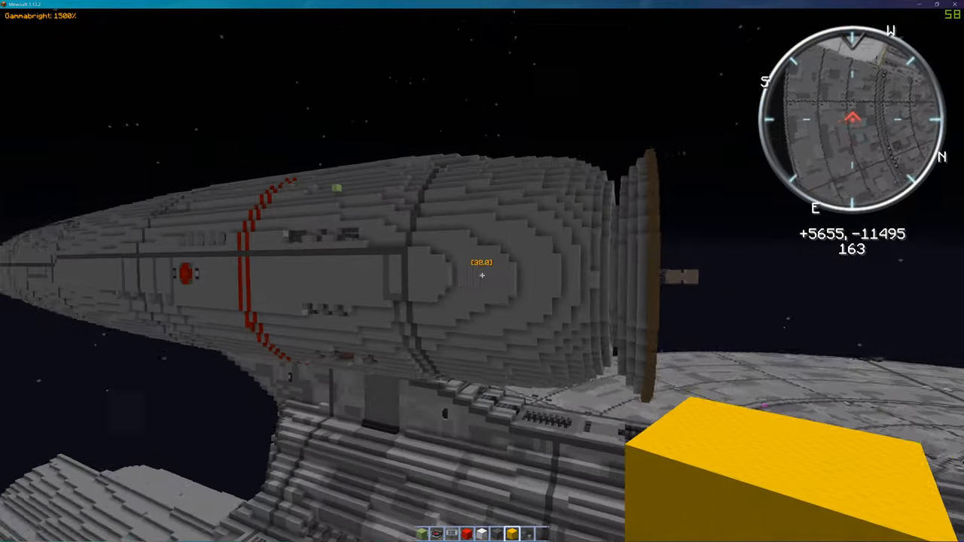
mouse_move(482, 271)
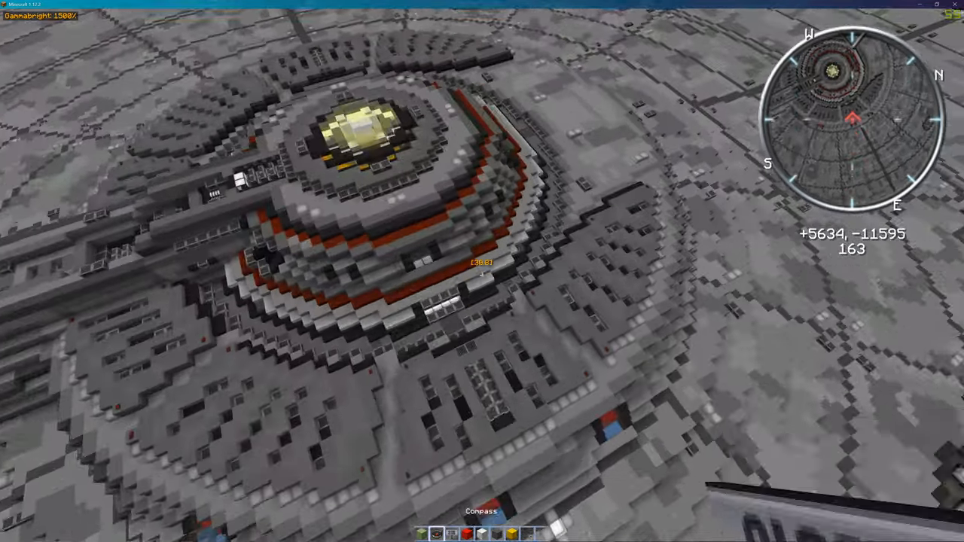
mouse_move(482, 271)
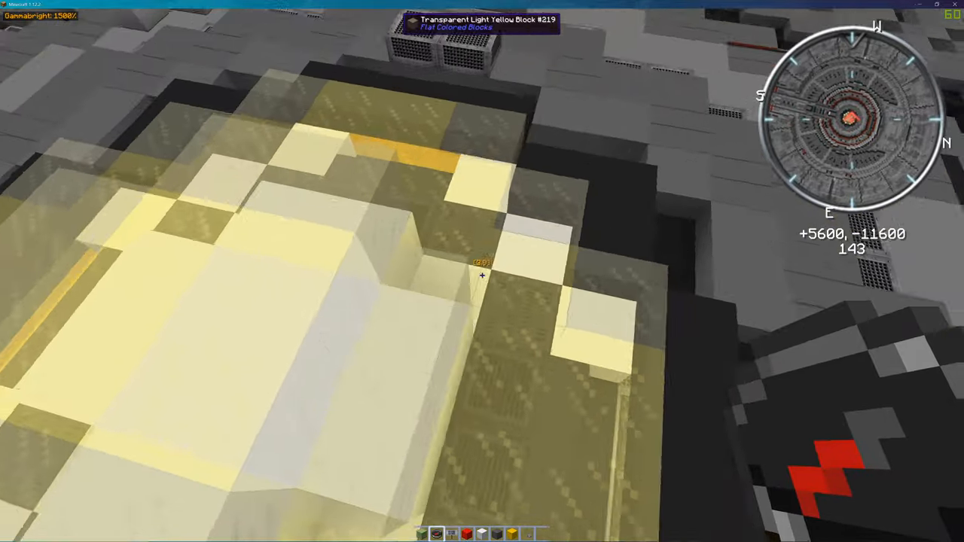
mouse_move(482, 271)
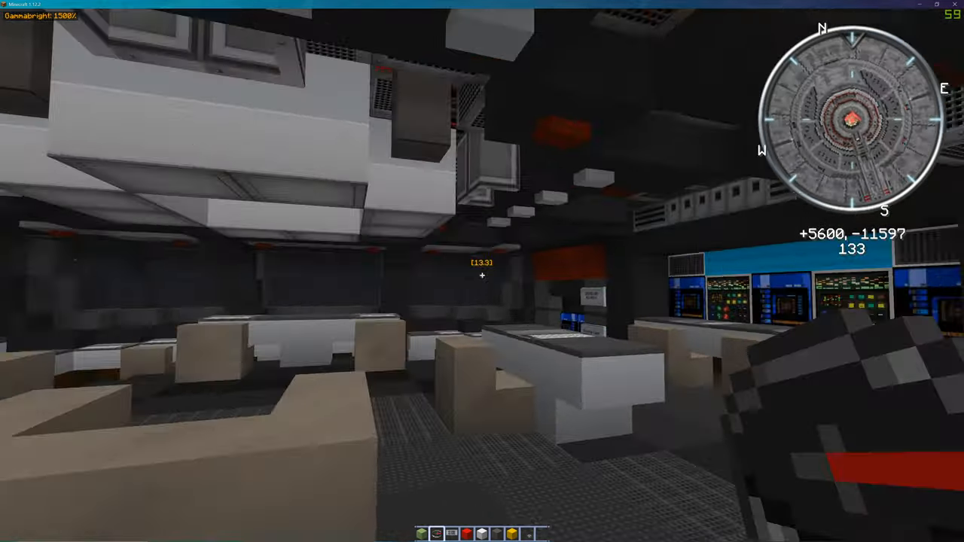
mouse_move(302, 272)
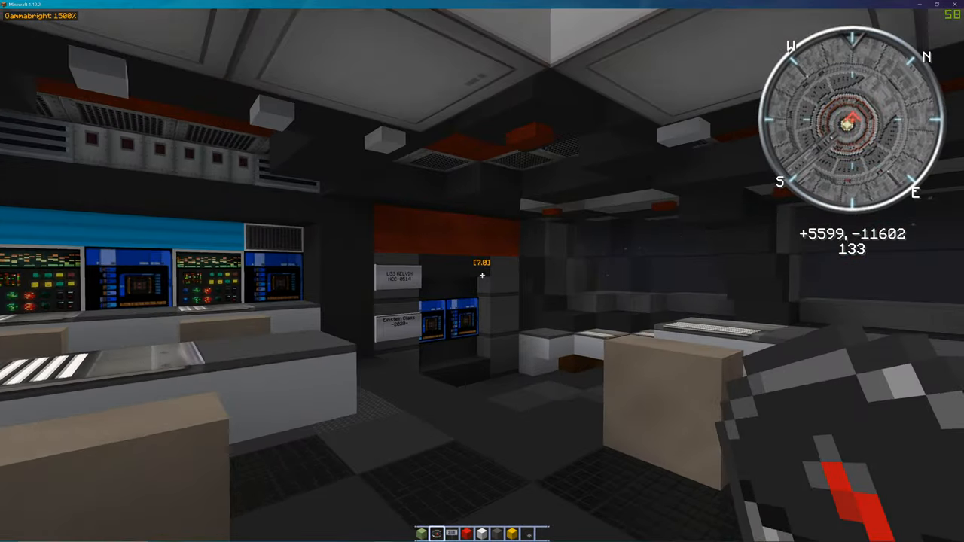
mouse_move(482, 271)
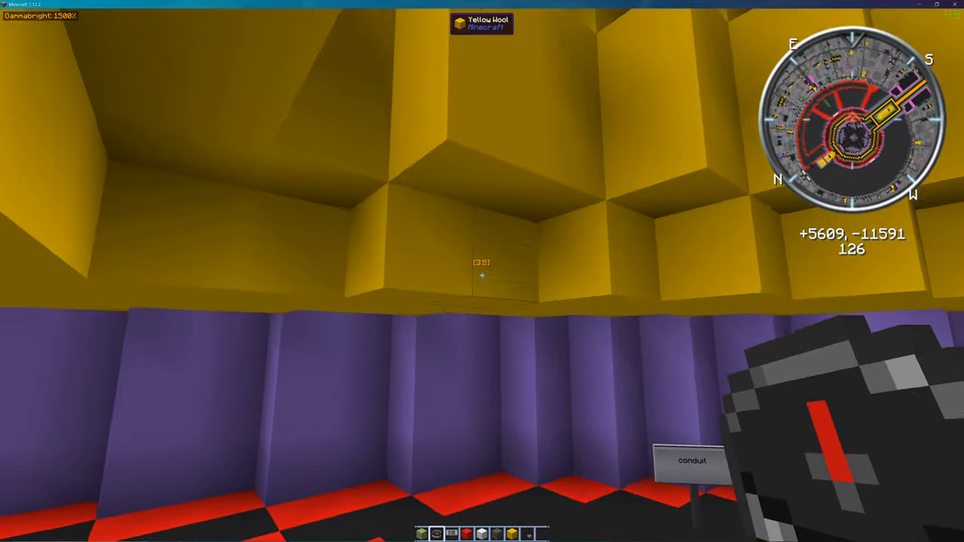
mouse_move(482, 272)
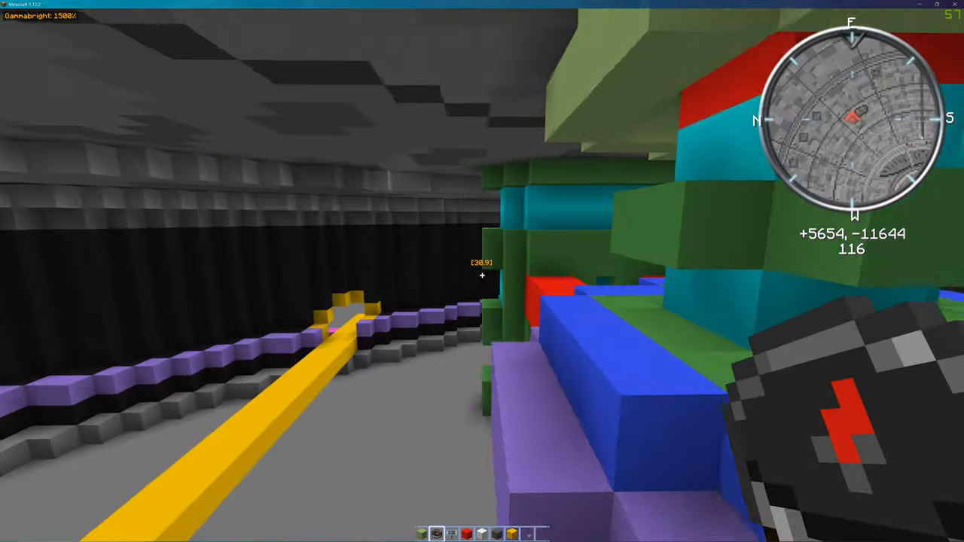
mouse_move(482, 272)
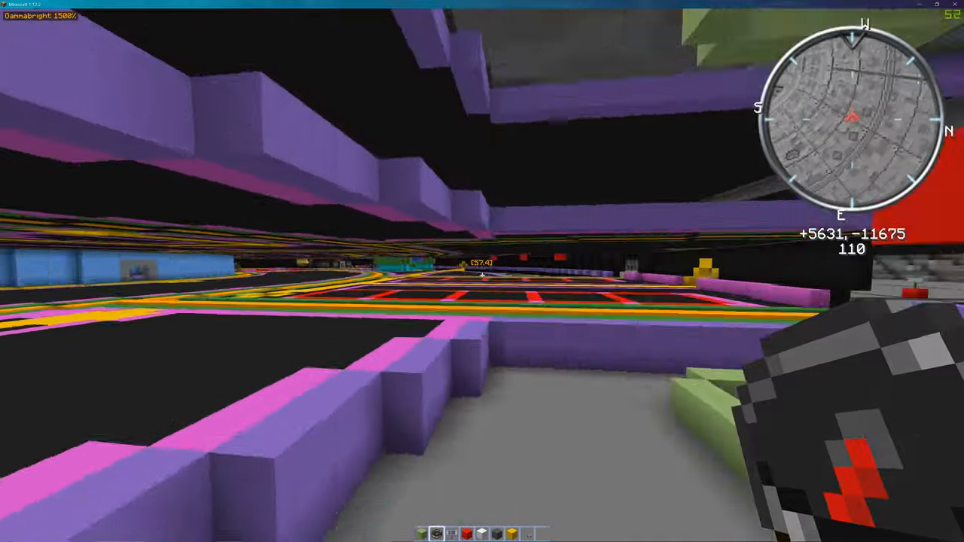
mouse_move(482, 271)
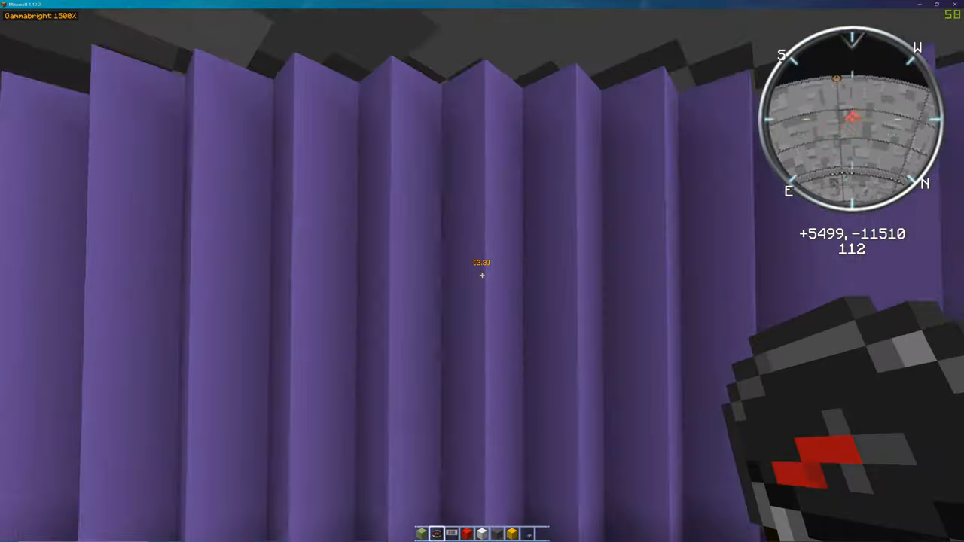
mouse_move(483, 271)
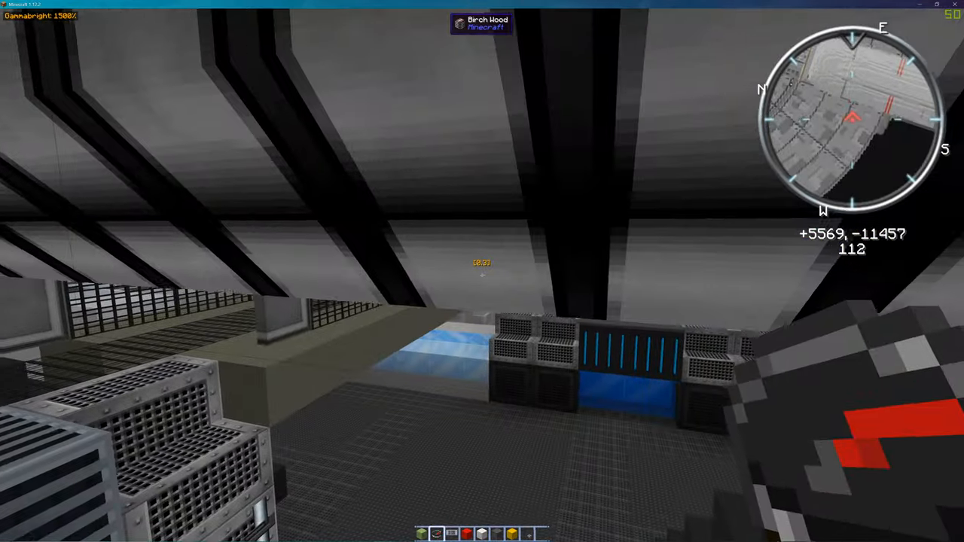
mouse_move(482, 271)
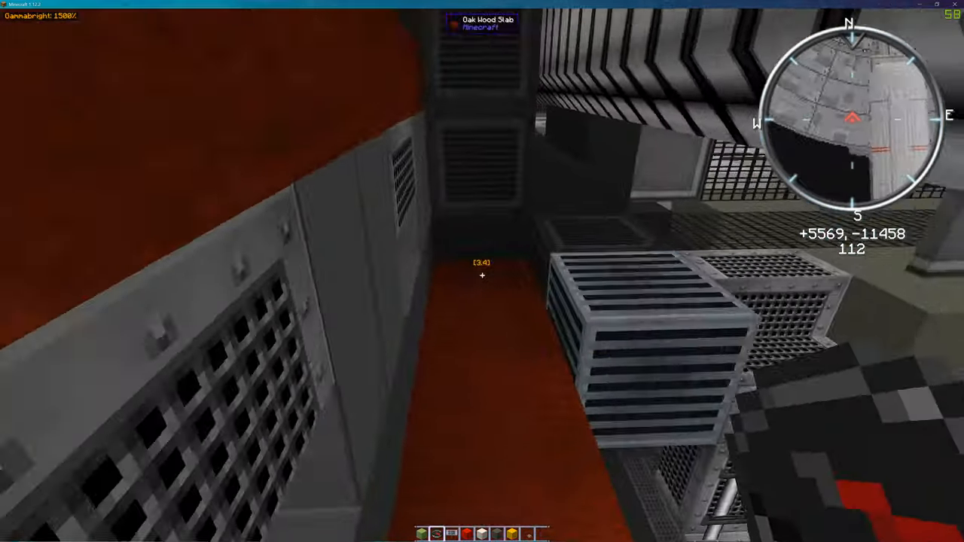
mouse_move(482, 271)
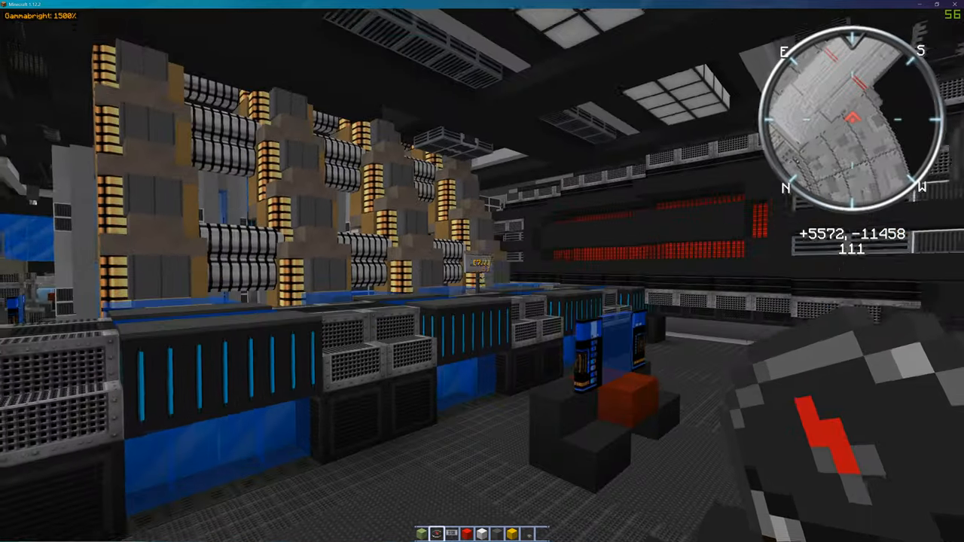
mouse_move(482, 272)
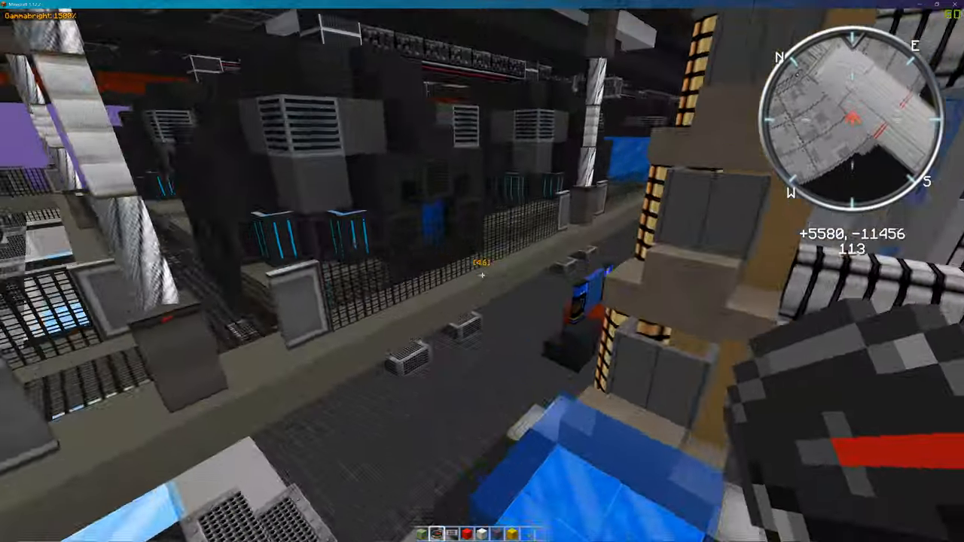
mouse_move(483, 271)
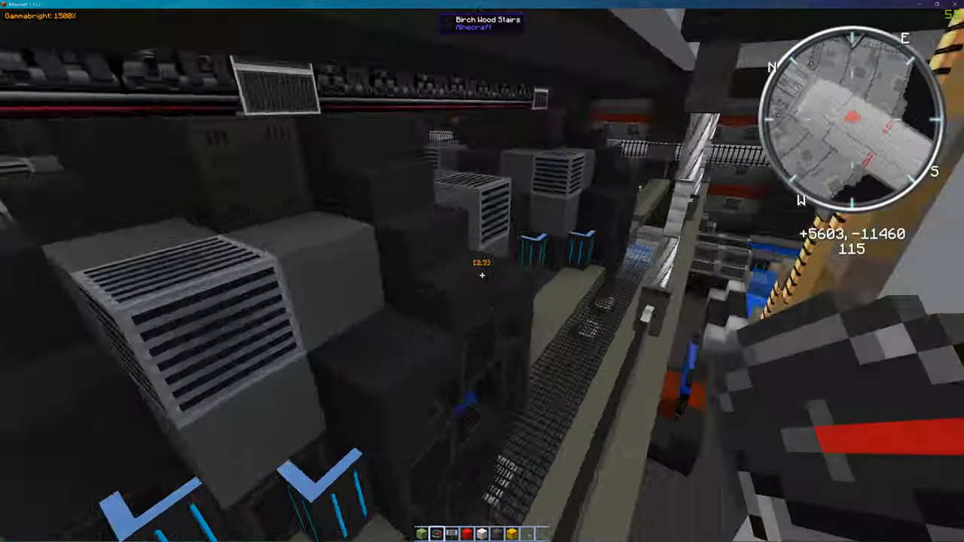
mouse_move(482, 271)
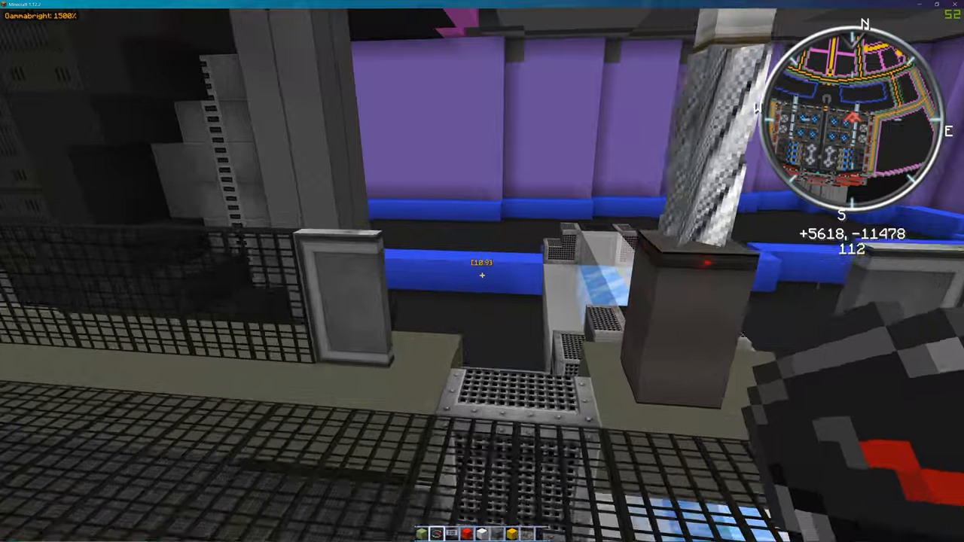
mouse_move(482, 271)
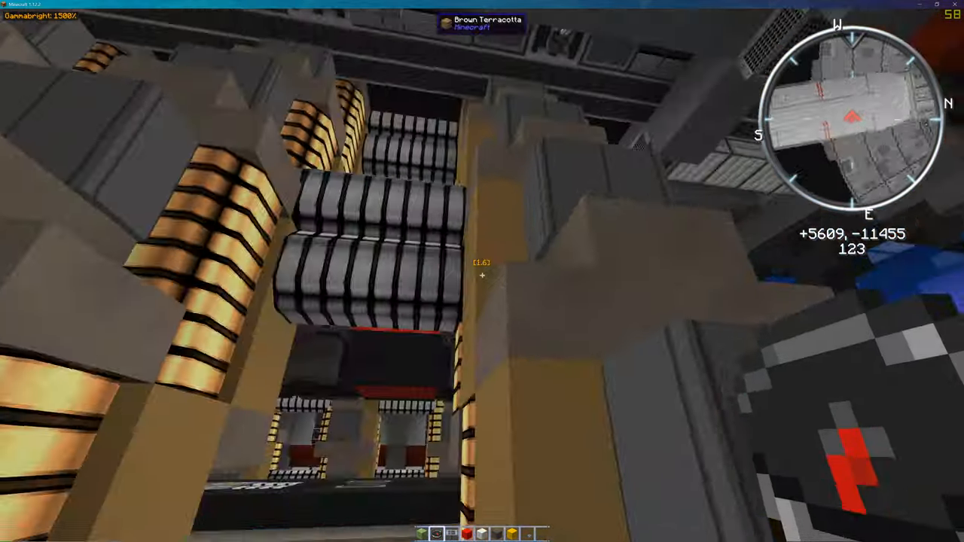
mouse_move(483, 271)
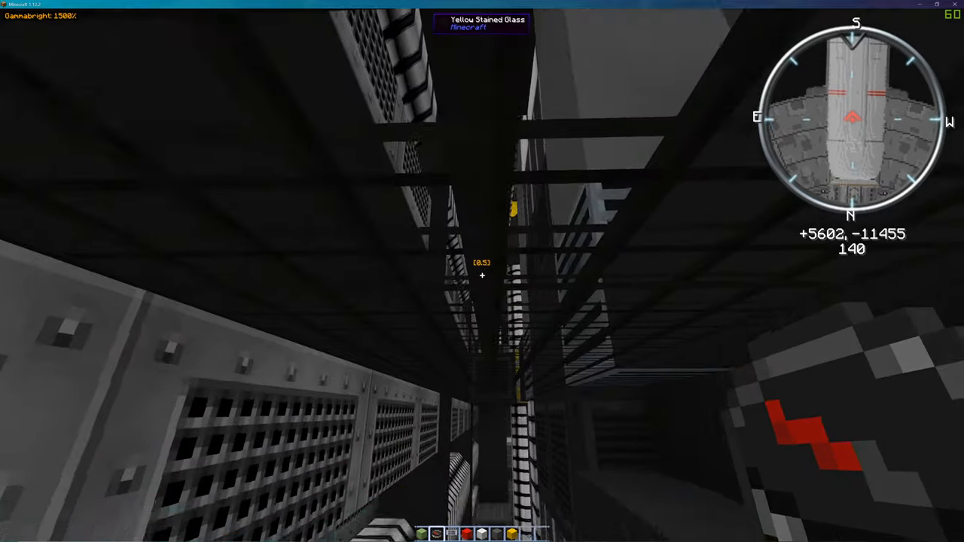
mouse_move(482, 271)
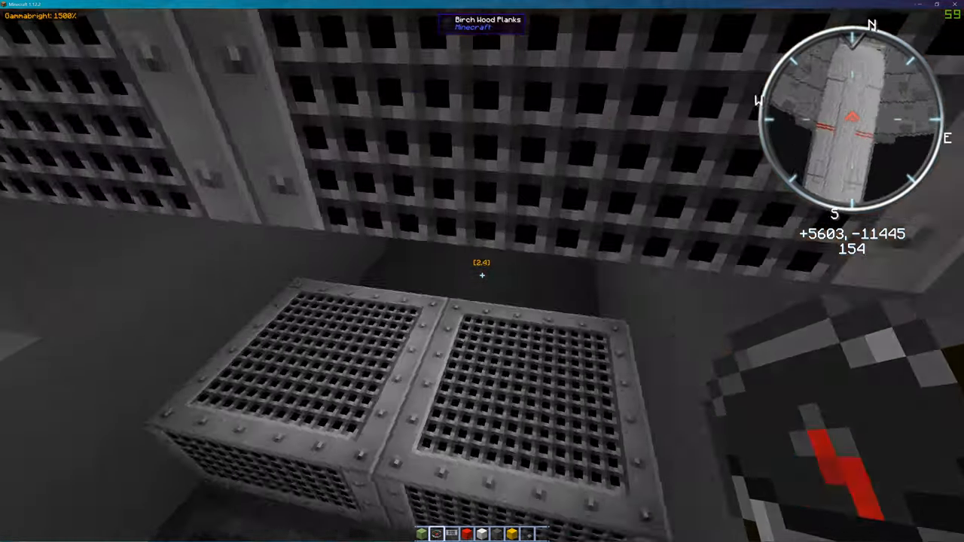
mouse_move(482, 271)
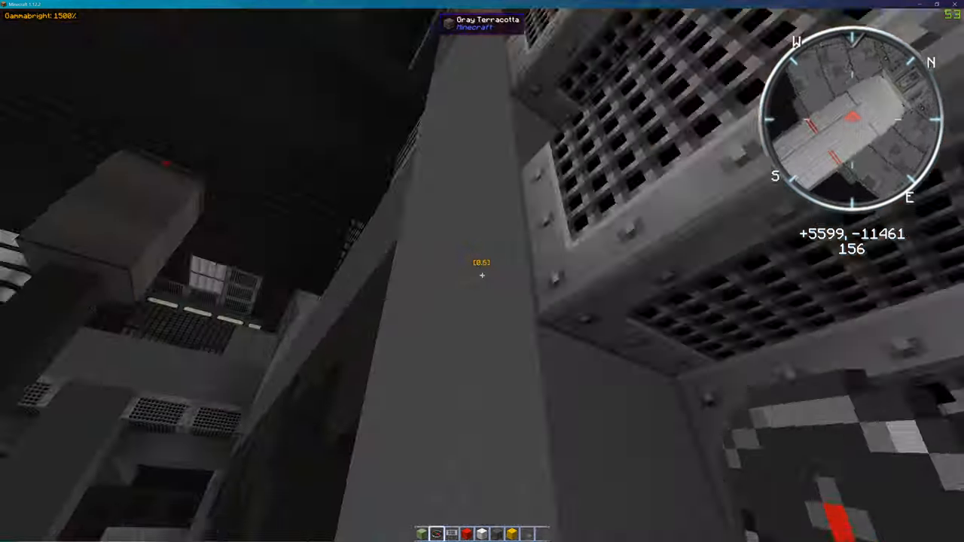
mouse_move(483, 271)
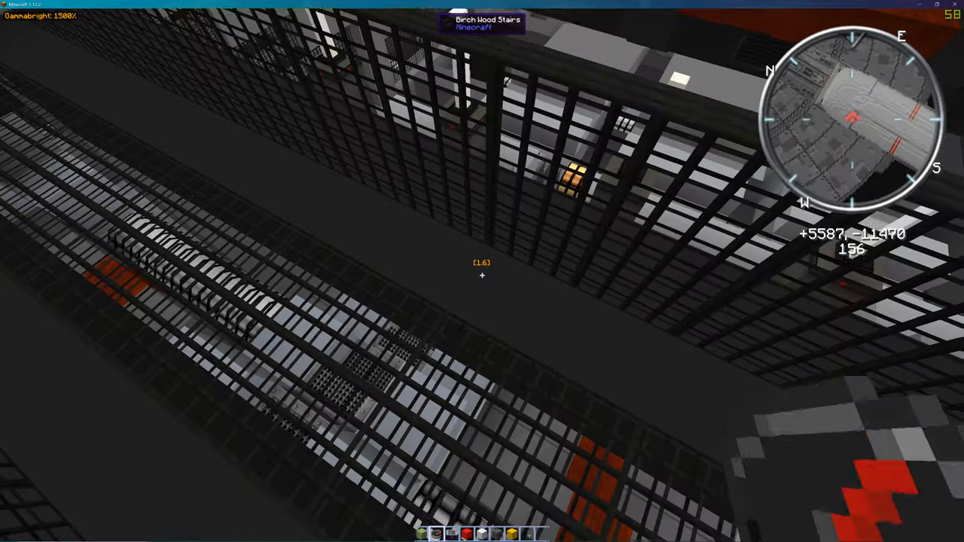
mouse_move(482, 271)
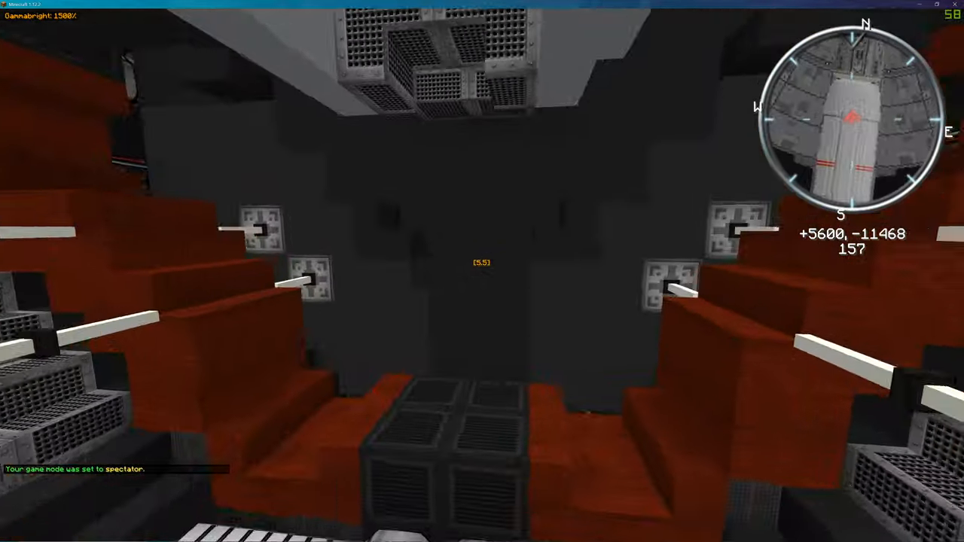
mouse_move(482, 271)
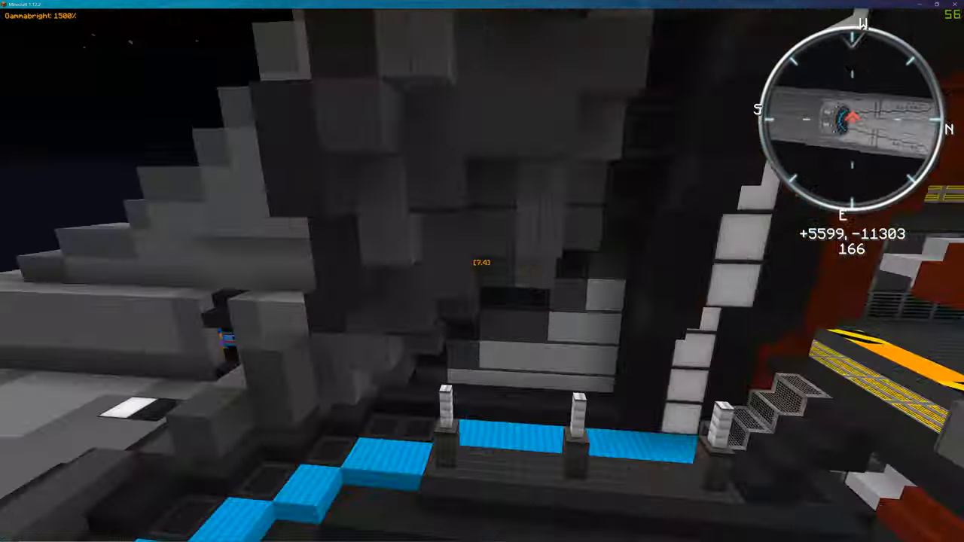
mouse_move(482, 271)
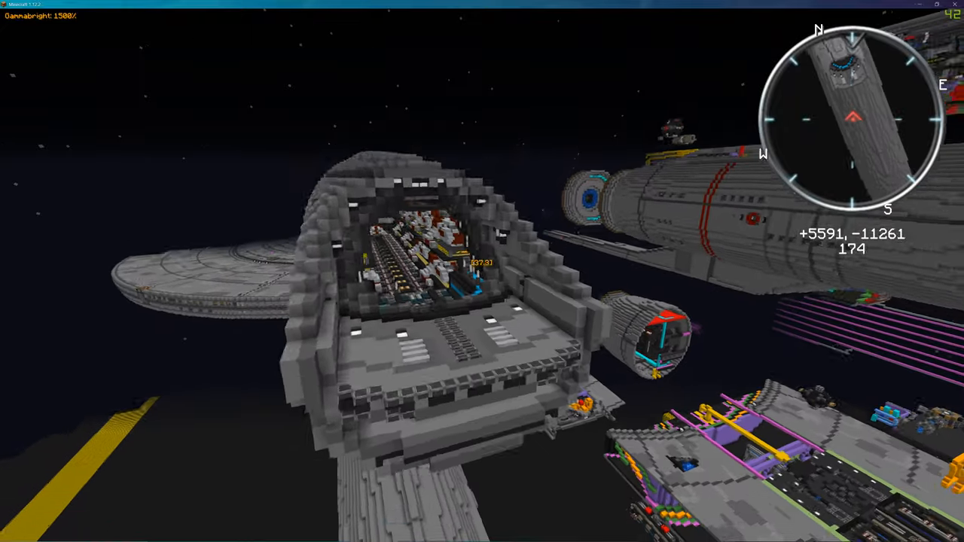
mouse_move(482, 271)
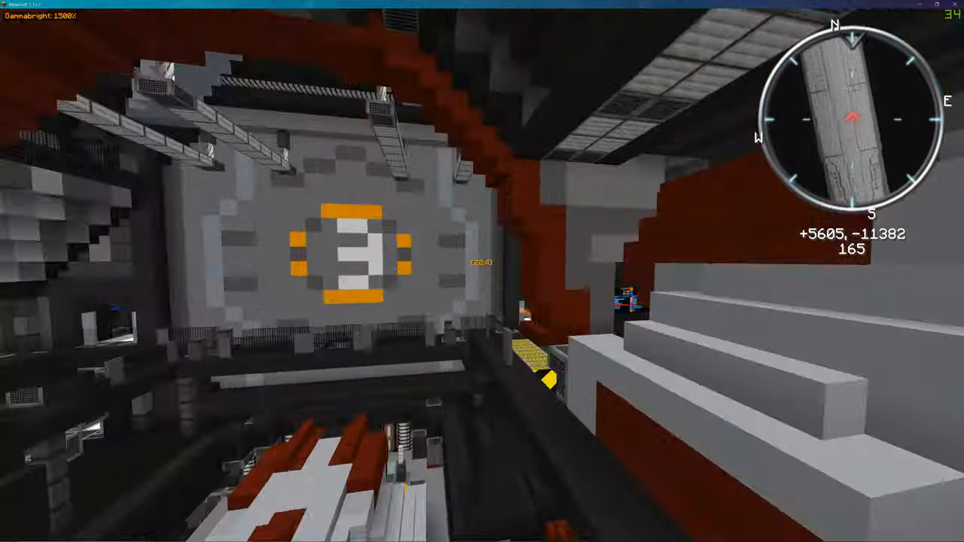
mouse_move(482, 271)
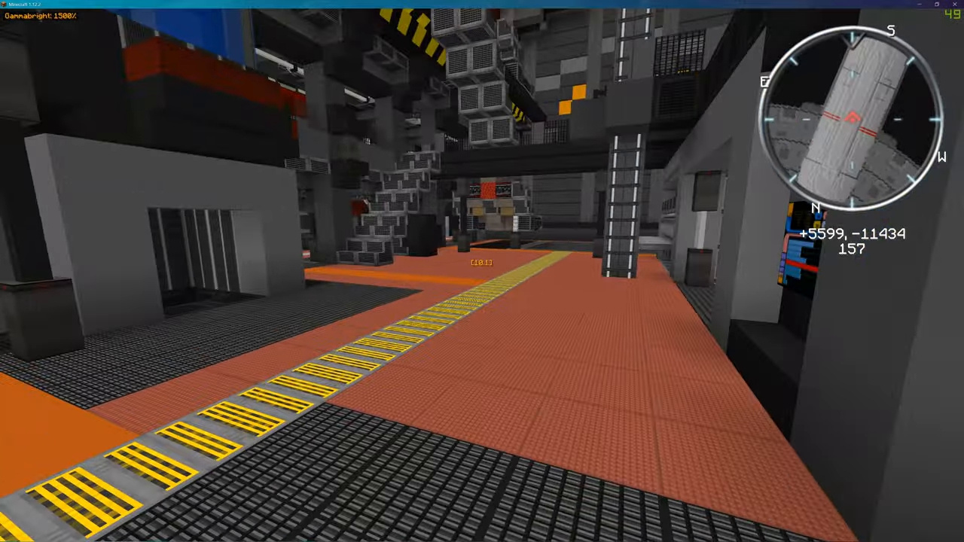
mouse_move(482, 271)
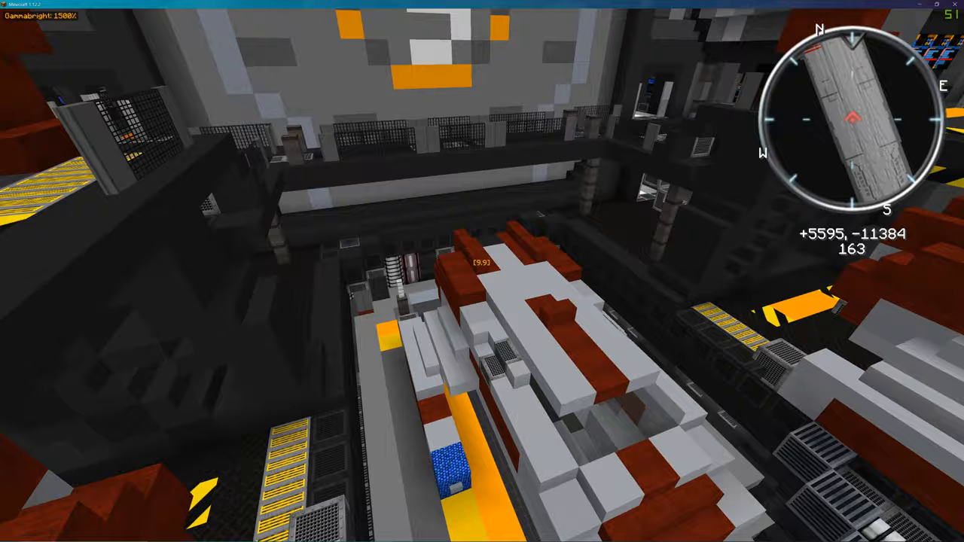
mouse_move(482, 271)
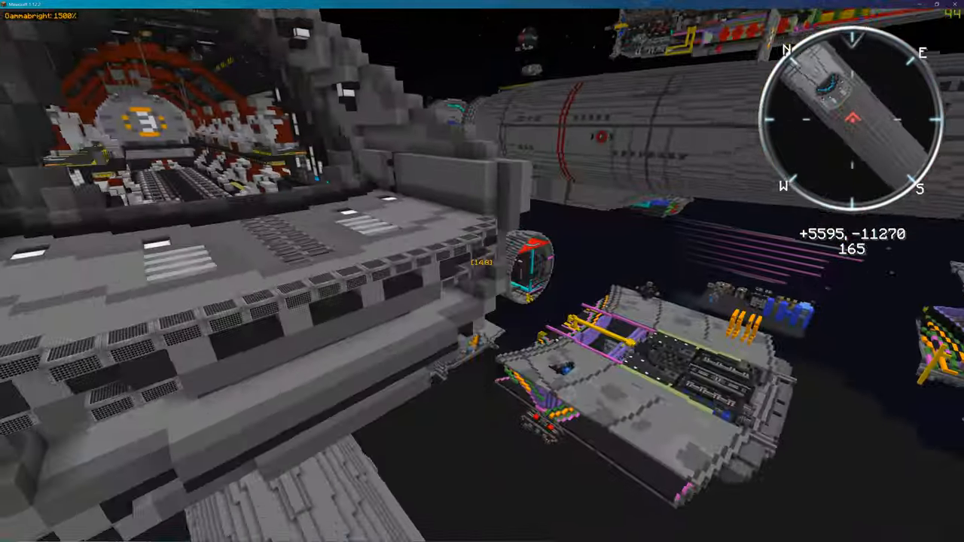
mouse_move(482, 271)
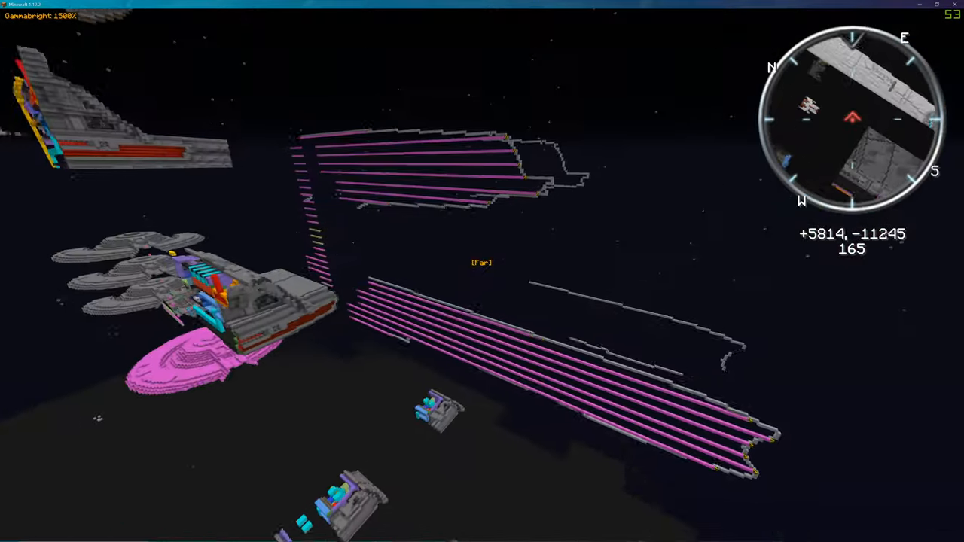
mouse_move(482, 271)
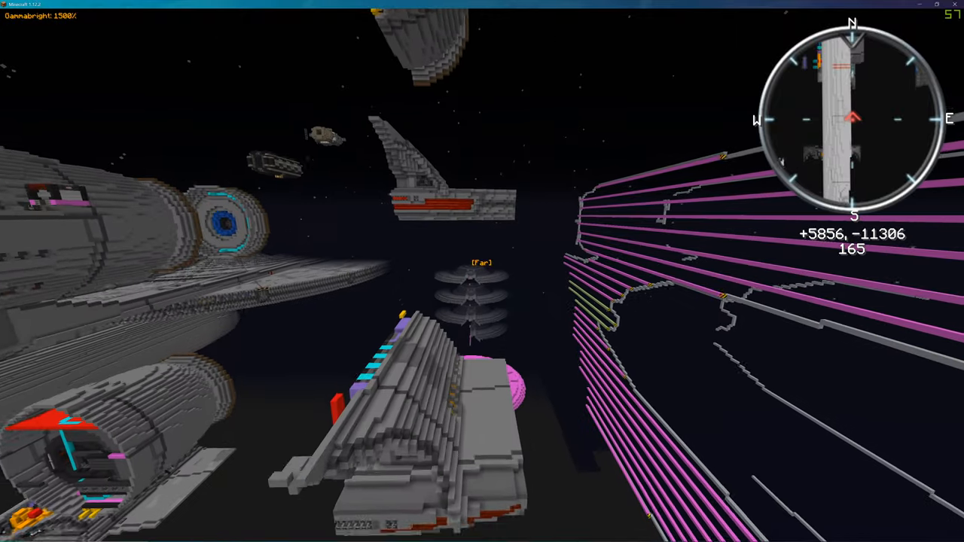
Teleport via the VoxelMap world map to a spot beside the slender ship.
key(m)
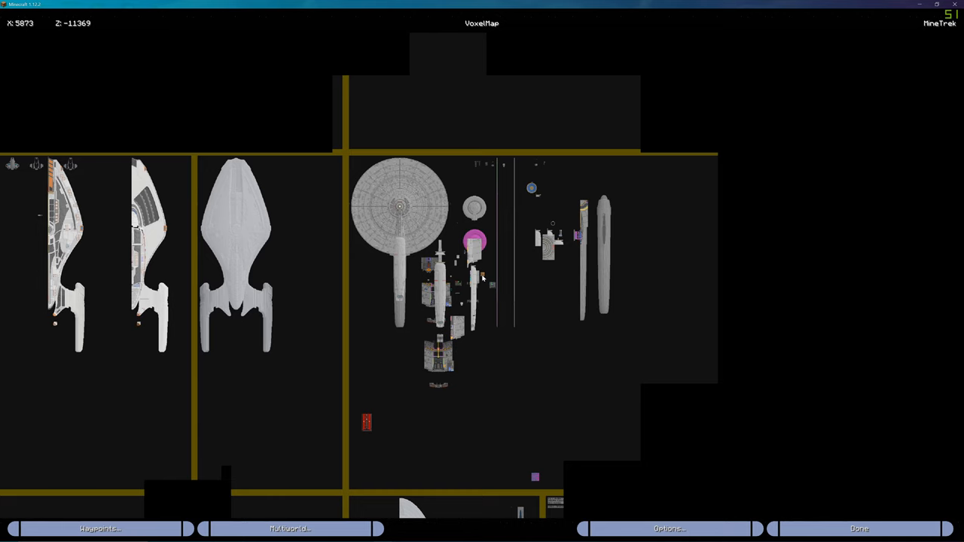
right_click(584, 256)
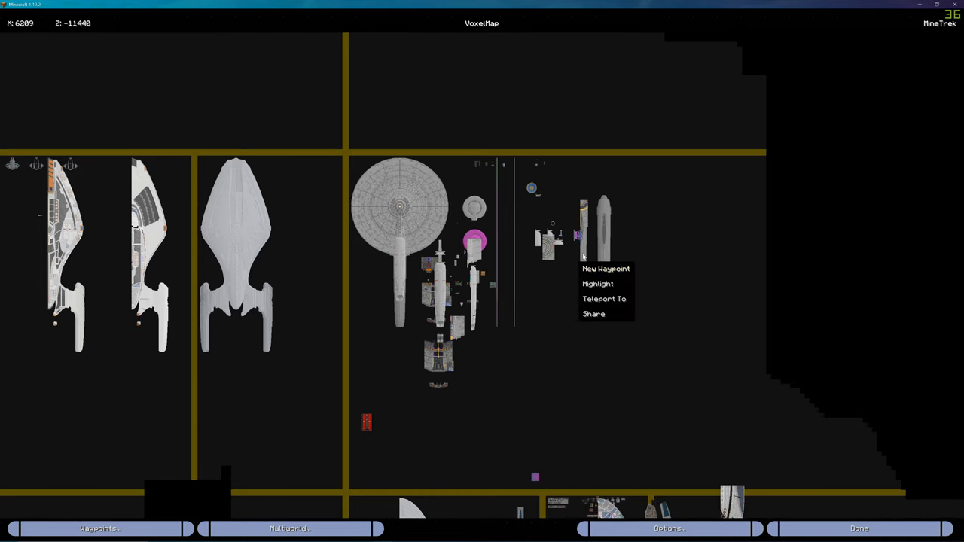
click(603, 299)
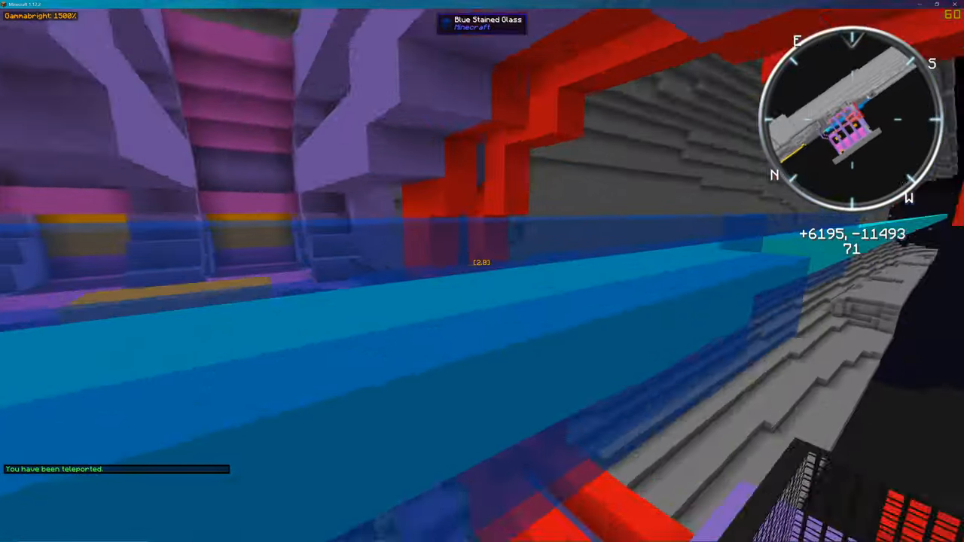
mouse_move(482, 271)
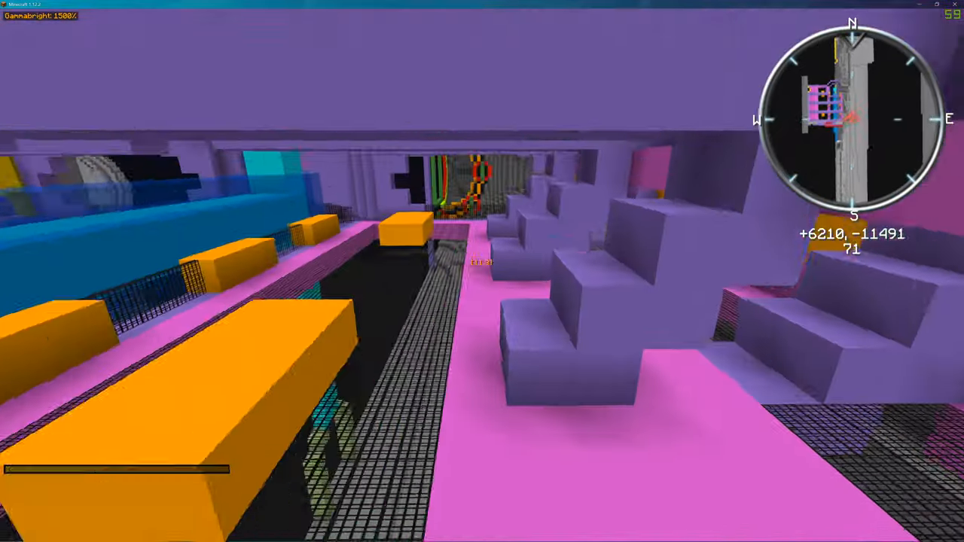
mouse_move(482, 271)
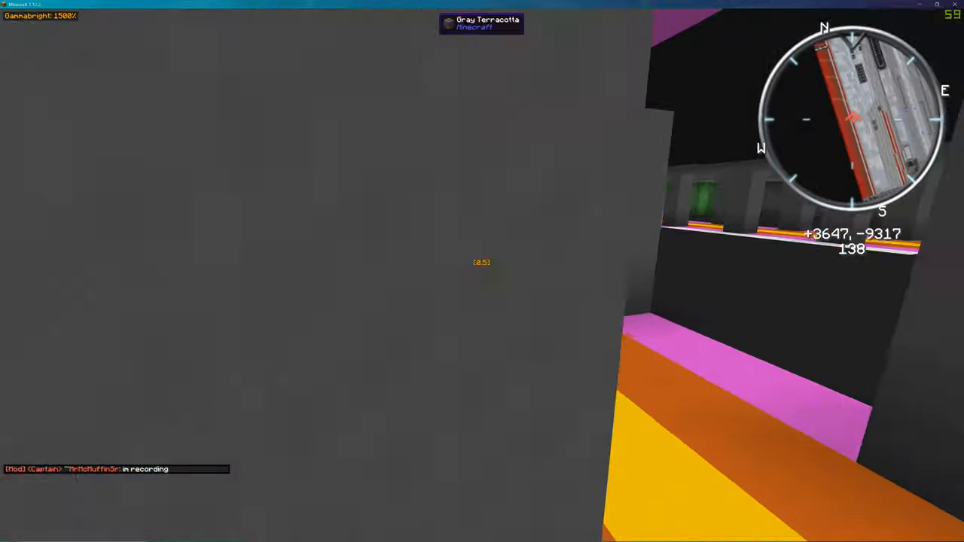
mouse_move(482, 272)
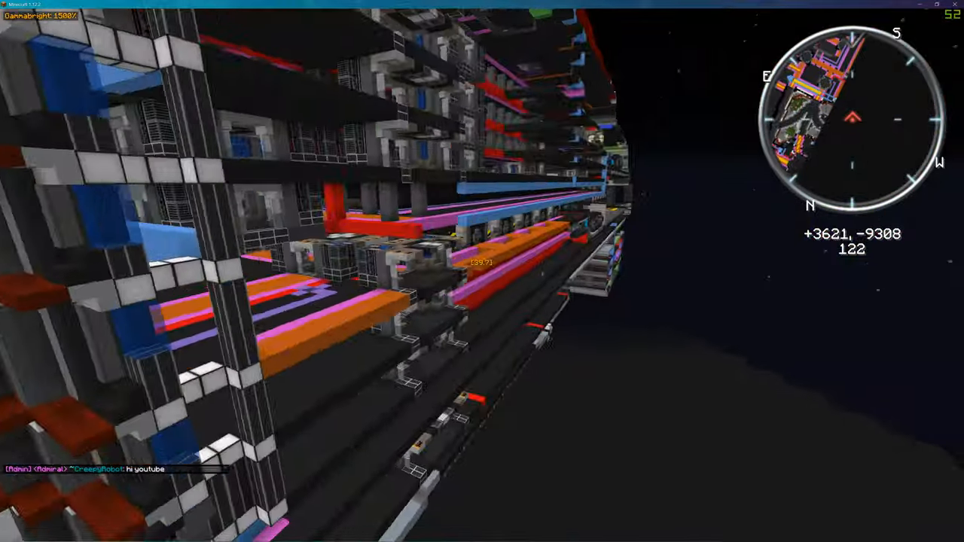
mouse_move(482, 271)
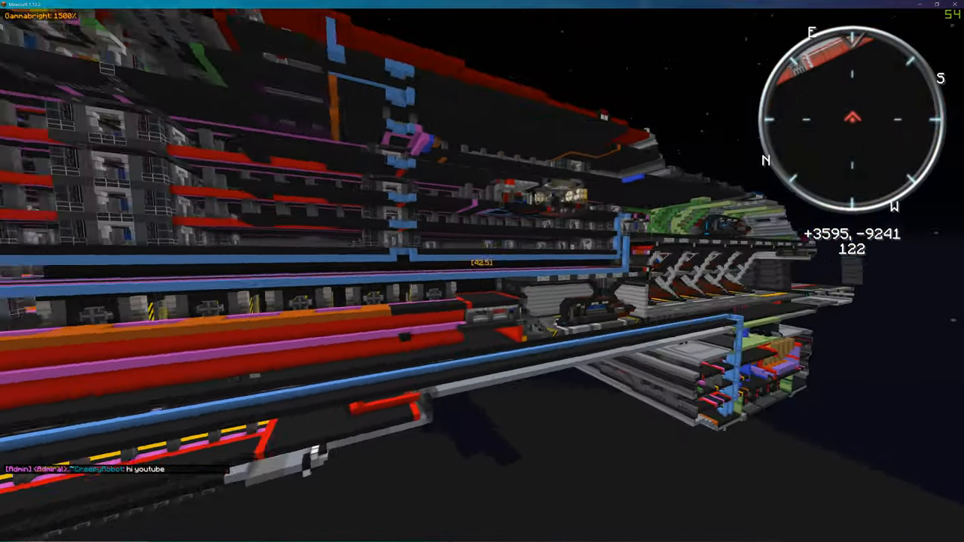
mouse_move(482, 271)
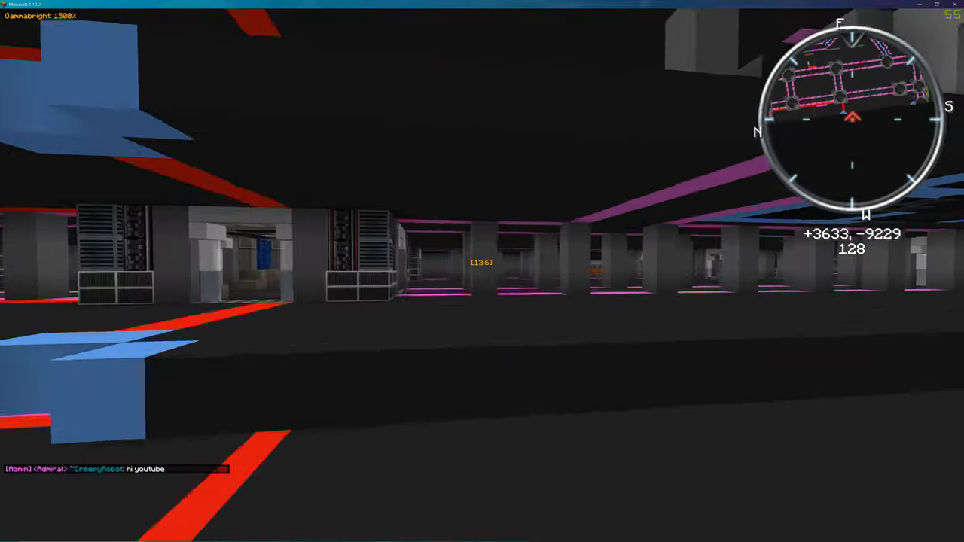
mouse_move(483, 271)
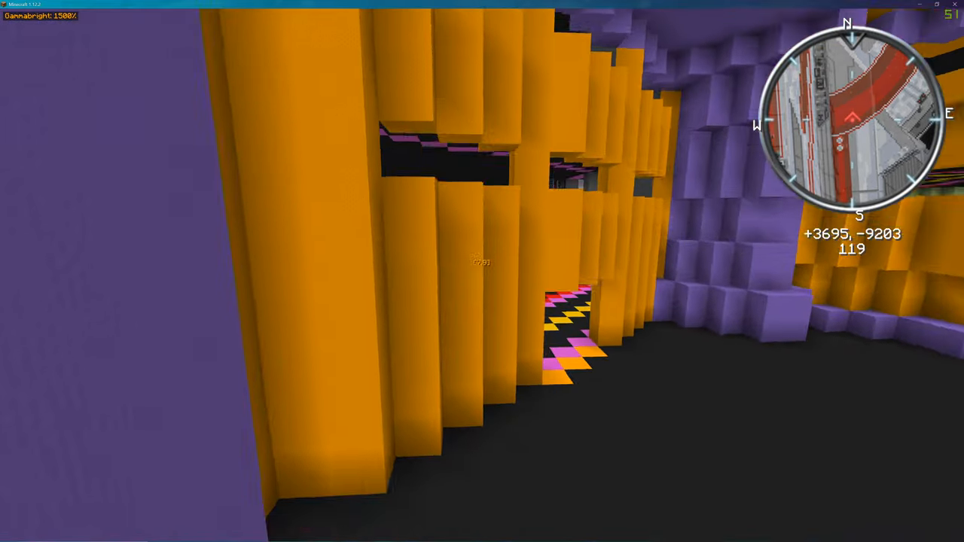
mouse_move(482, 271)
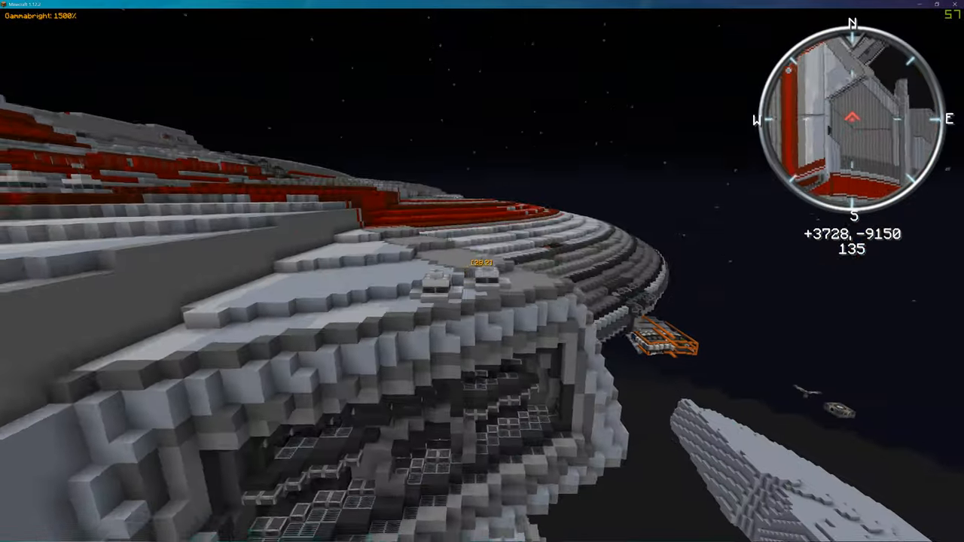
mouse_move(482, 271)
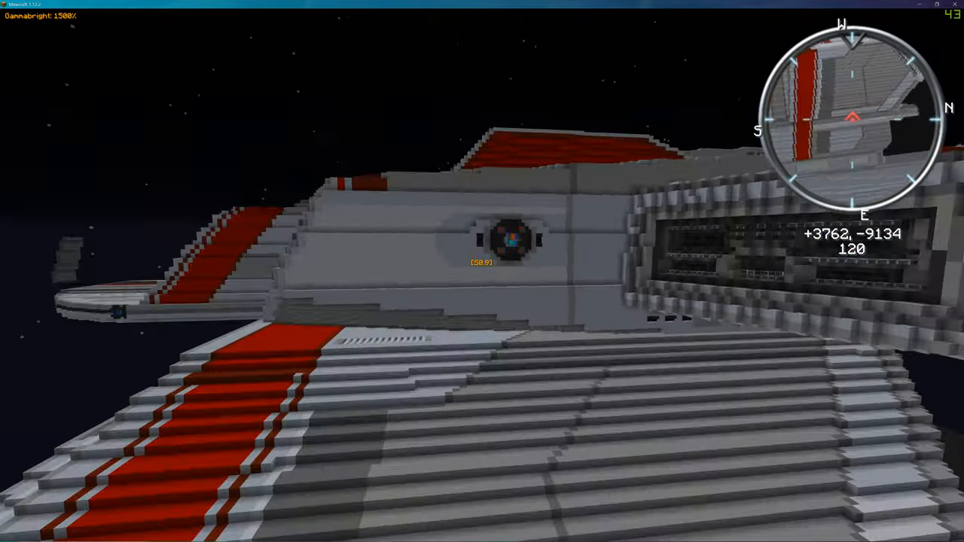
mouse_move(482, 272)
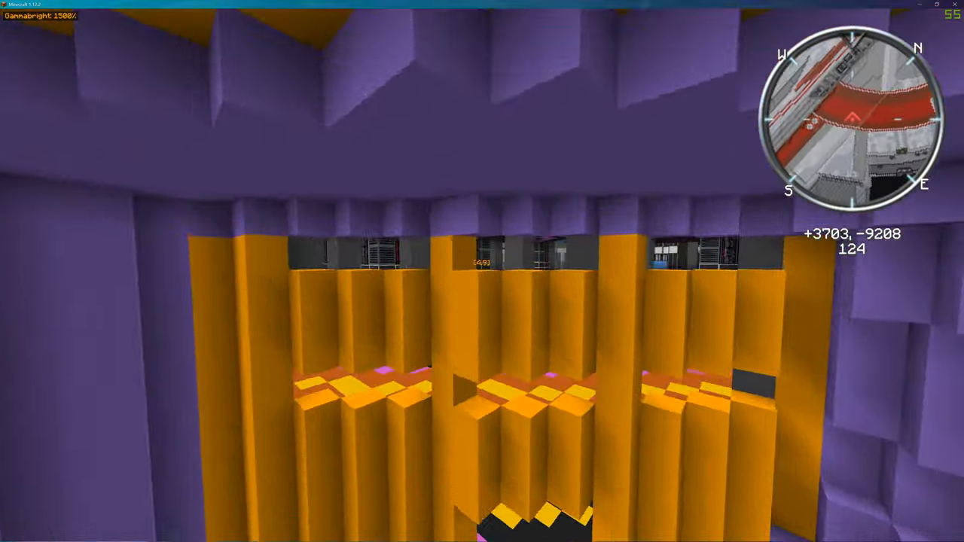
mouse_move(482, 271)
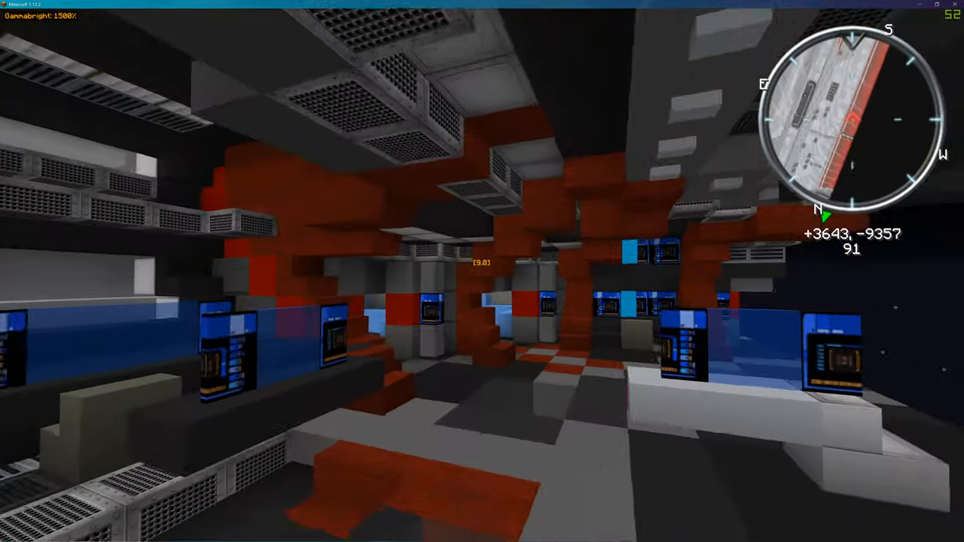
mouse_move(482, 271)
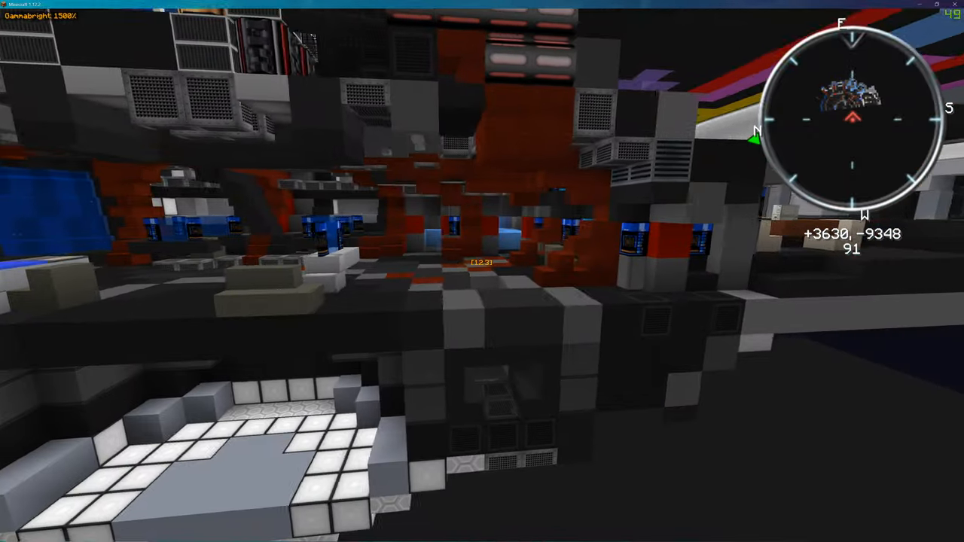
mouse_move(482, 271)
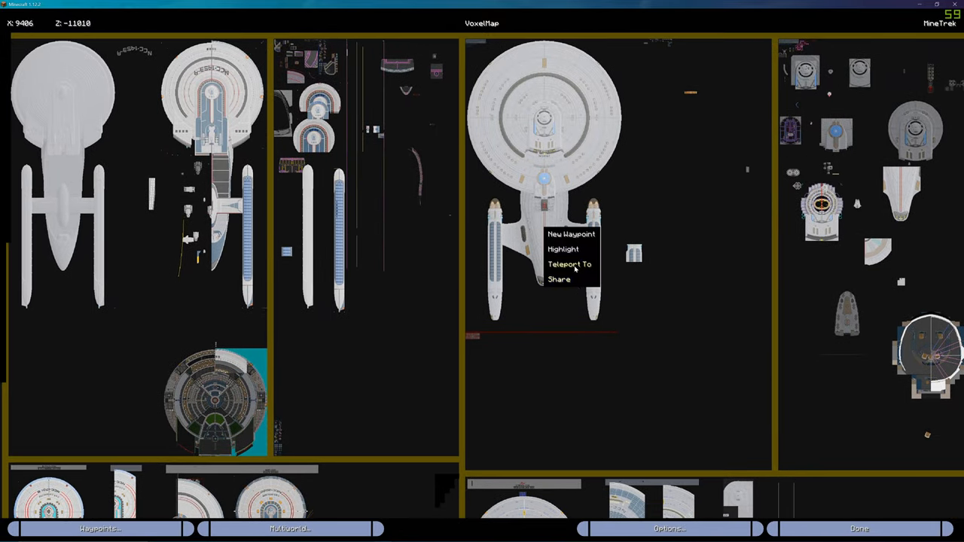
Teleport to the chosen white starship from the map menu.
click(570, 264)
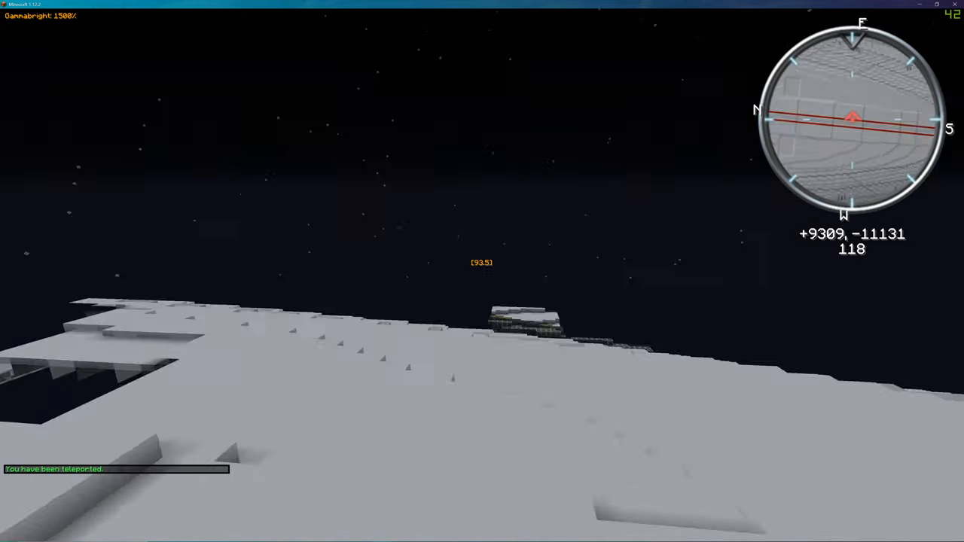
mouse_move(482, 272)
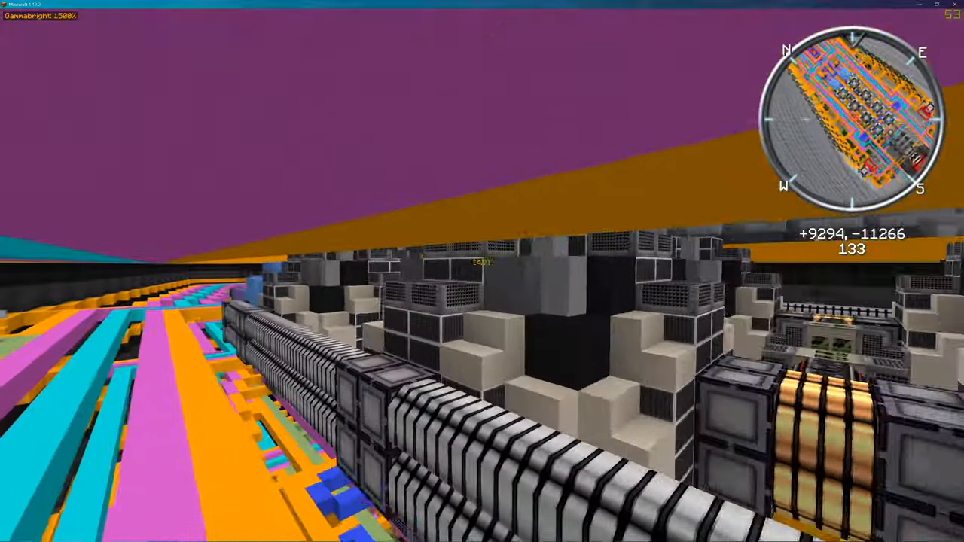
mouse_move(482, 271)
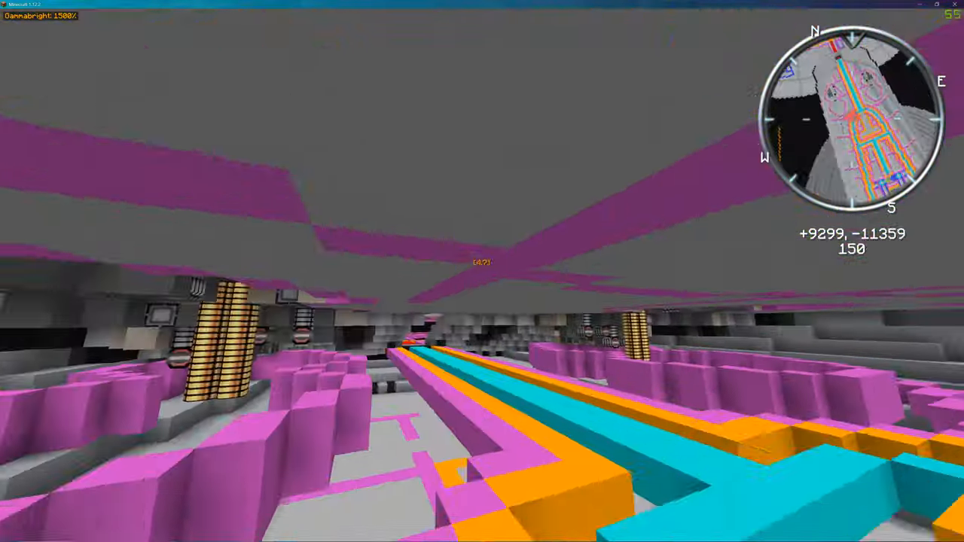
mouse_move(482, 272)
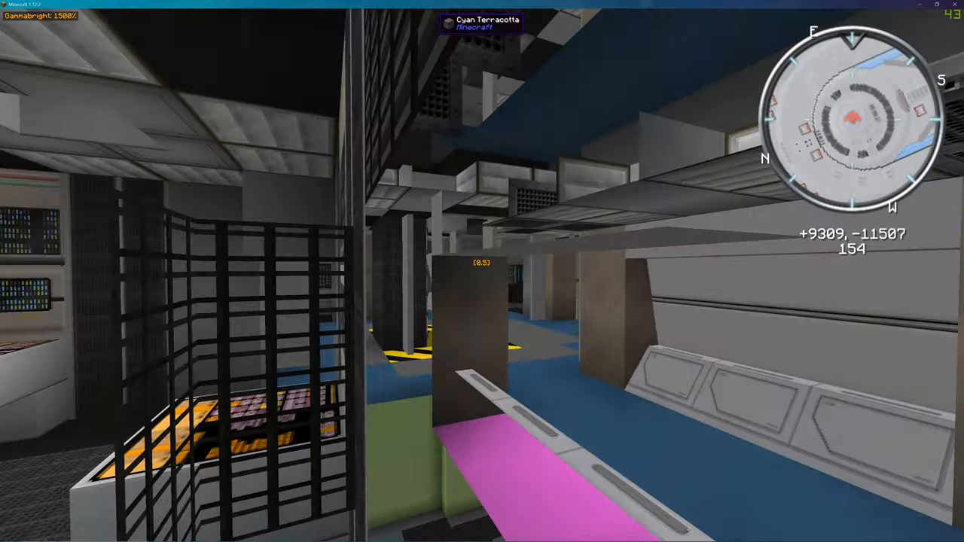
mouse_move(482, 272)
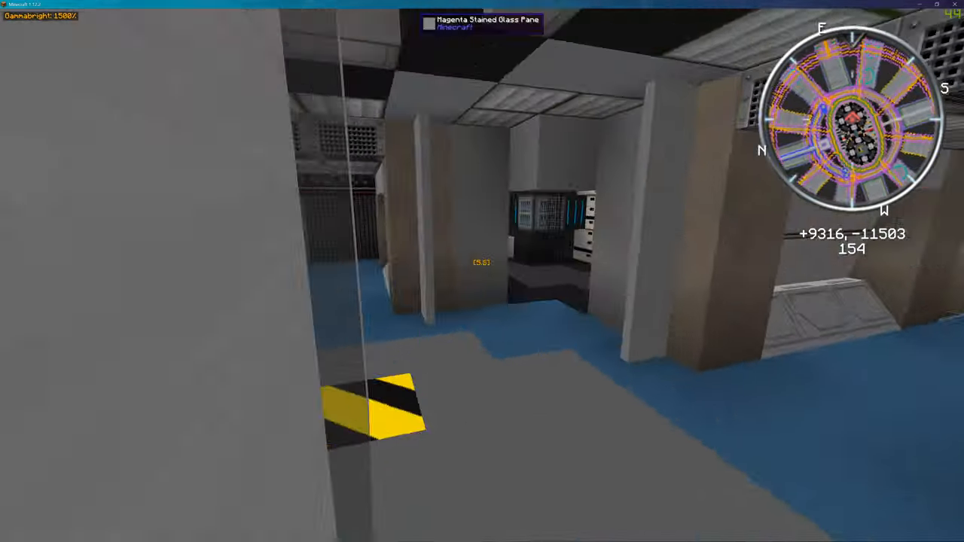
mouse_move(482, 271)
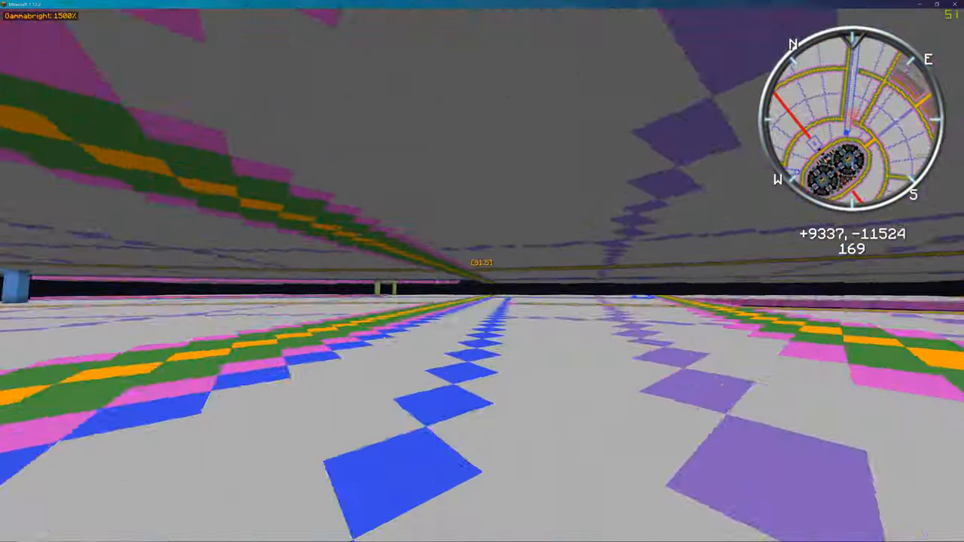
Bring up the VoxelMap world map.
key(m)
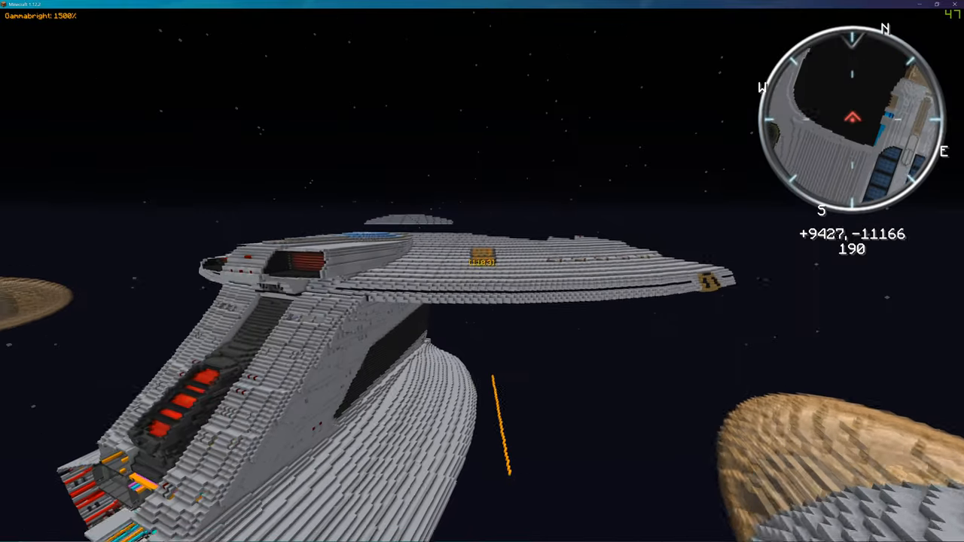
mouse_move(482, 271)
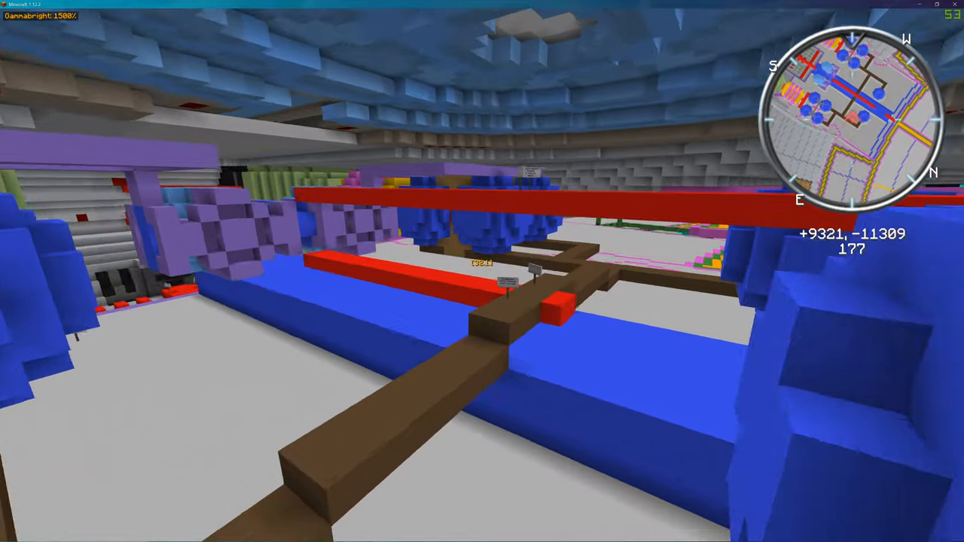
mouse_move(482, 272)
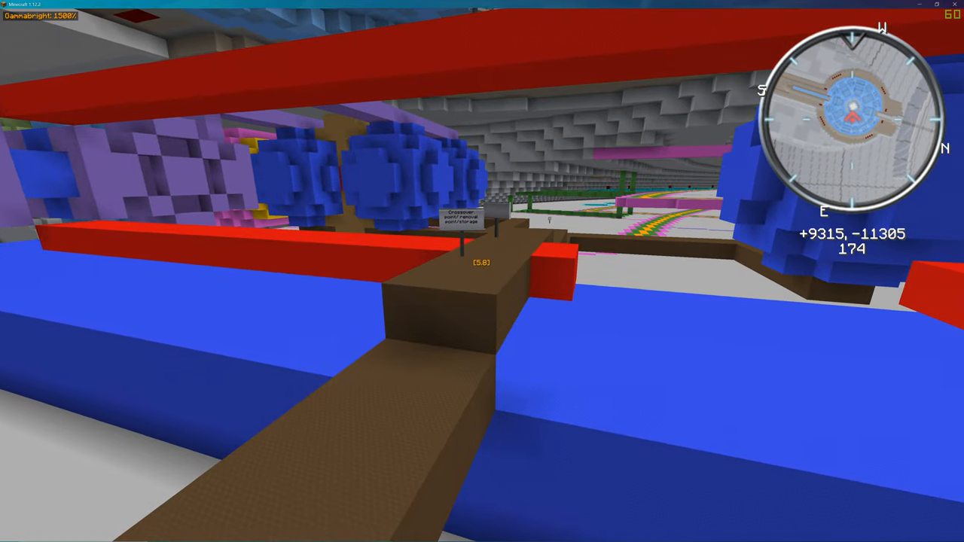
mouse_move(482, 271)
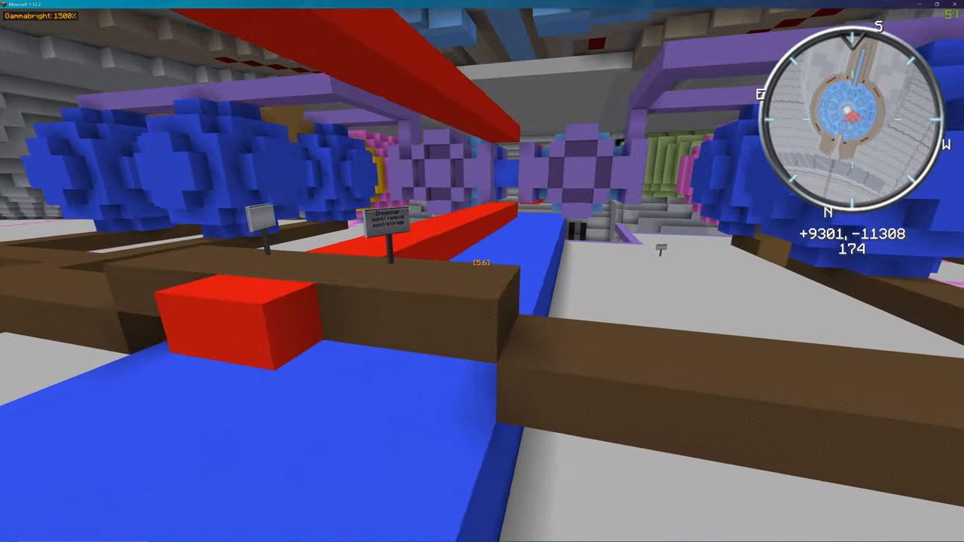
mouse_move(482, 271)
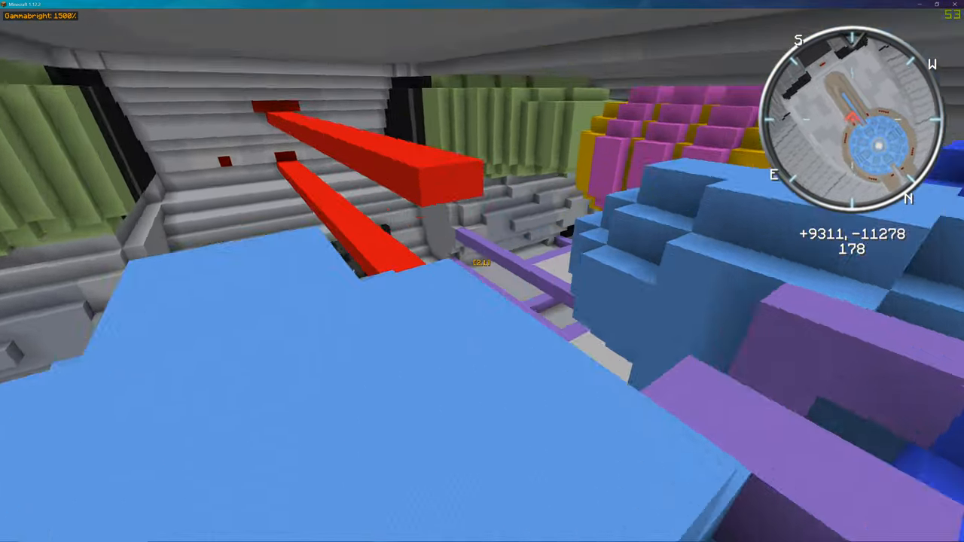
mouse_move(482, 271)
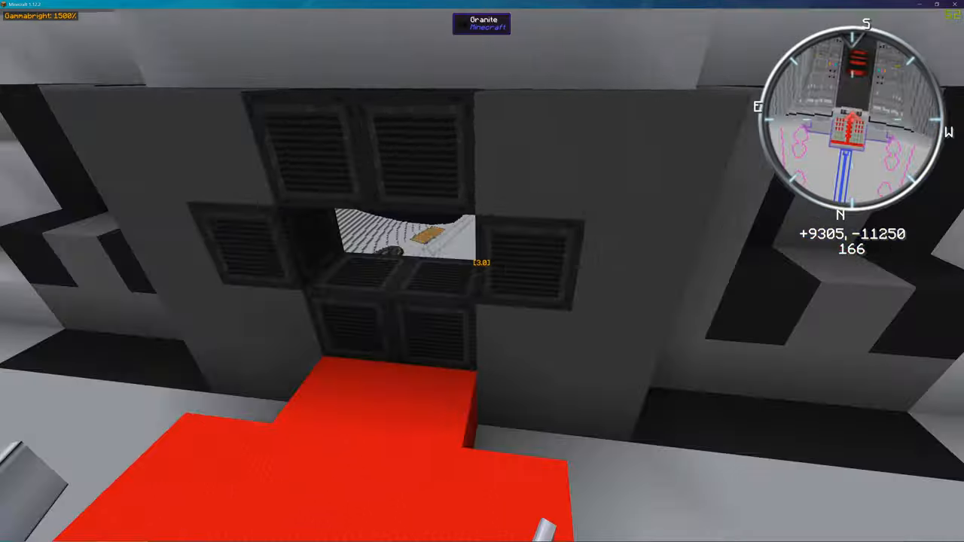
mouse_move(482, 271)
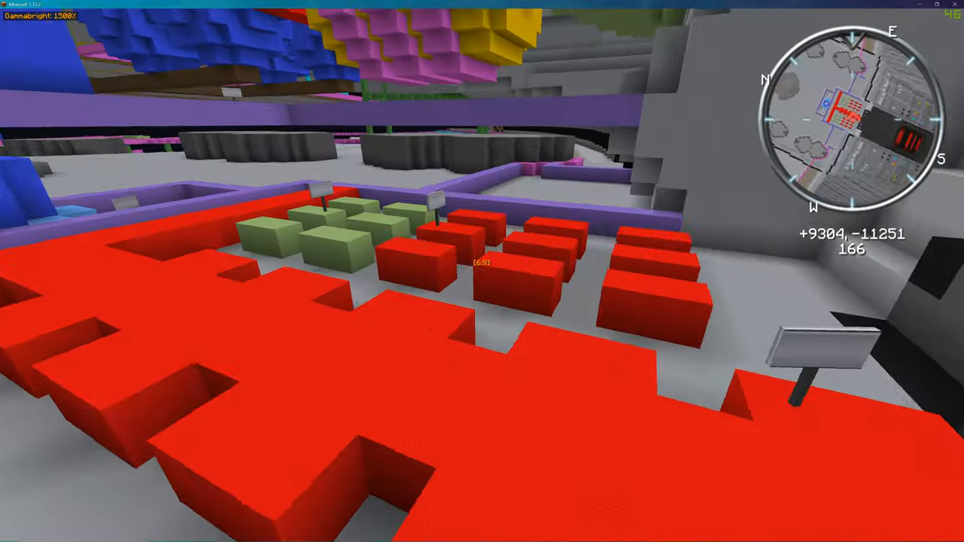
mouse_move(482, 271)
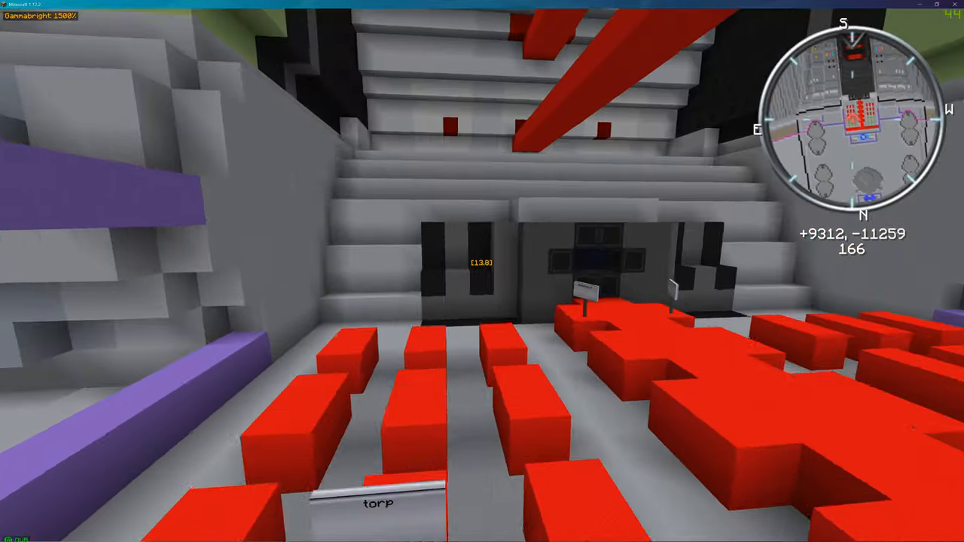
mouse_move(483, 271)
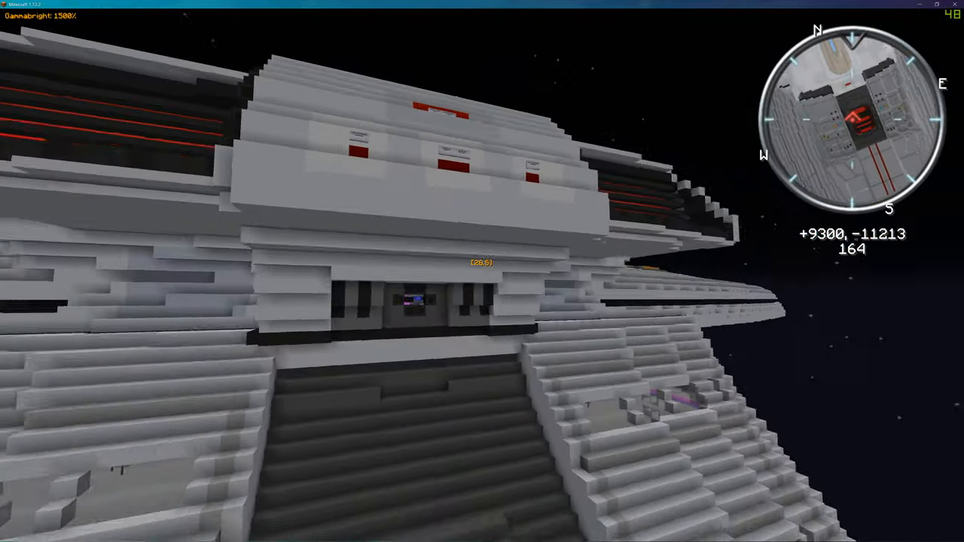
mouse_move(482, 271)
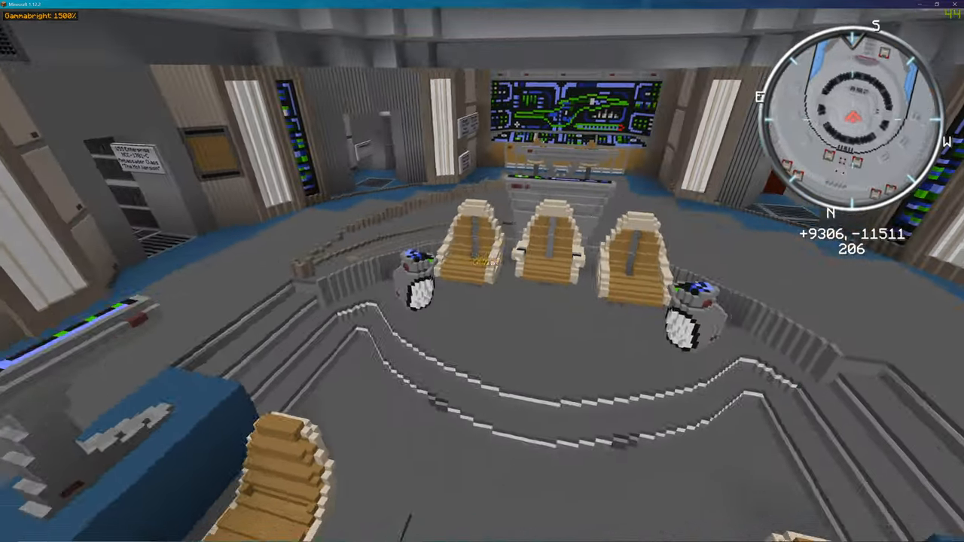
mouse_move(482, 271)
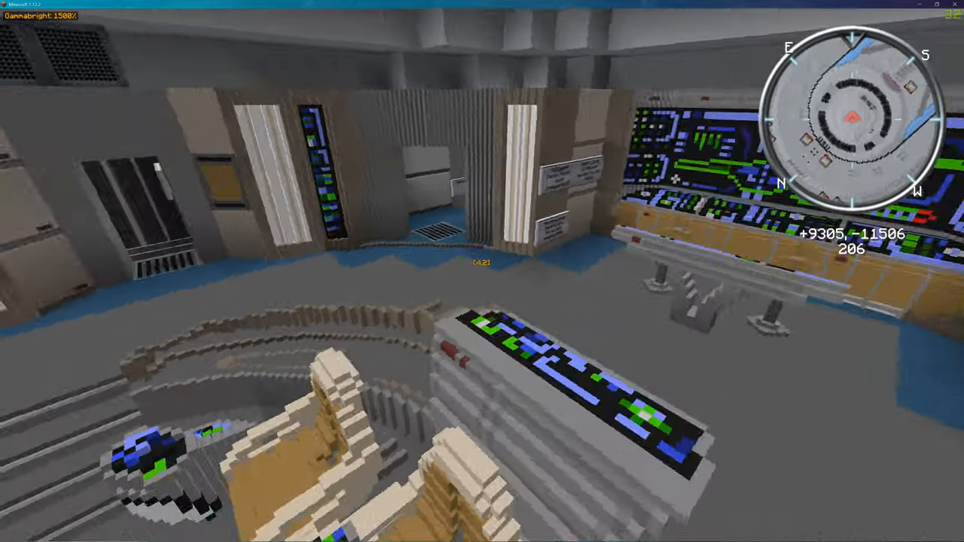
Open the full VoxelMap overview of the ships.
key(m)
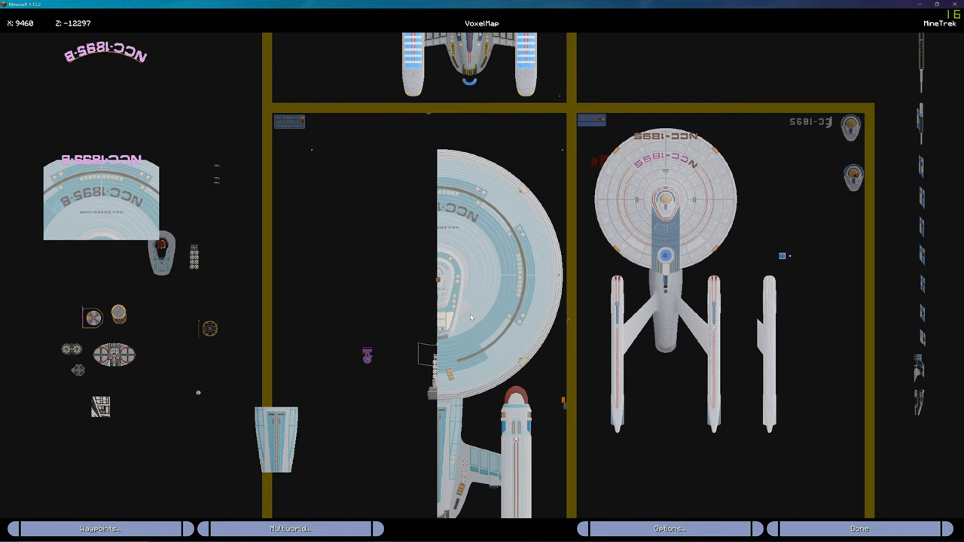
Teleport to a chosen spot via the world map, then reopen the map.
right_click(163, 245)
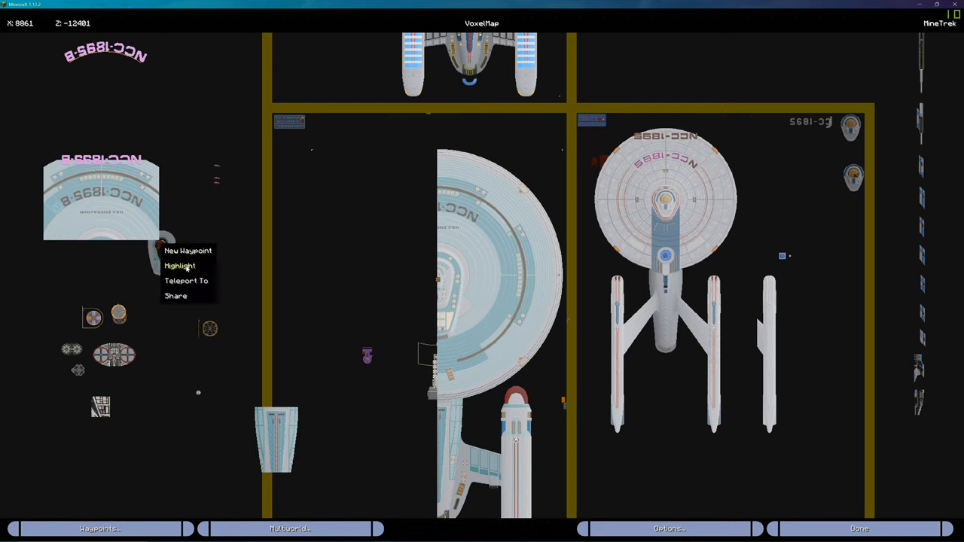
click(186, 280)
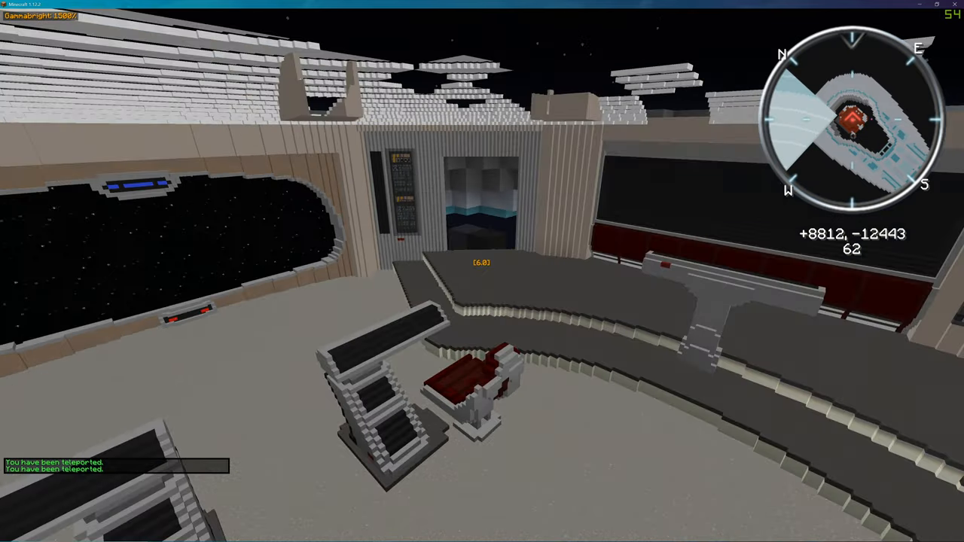
mouse_move(482, 271)
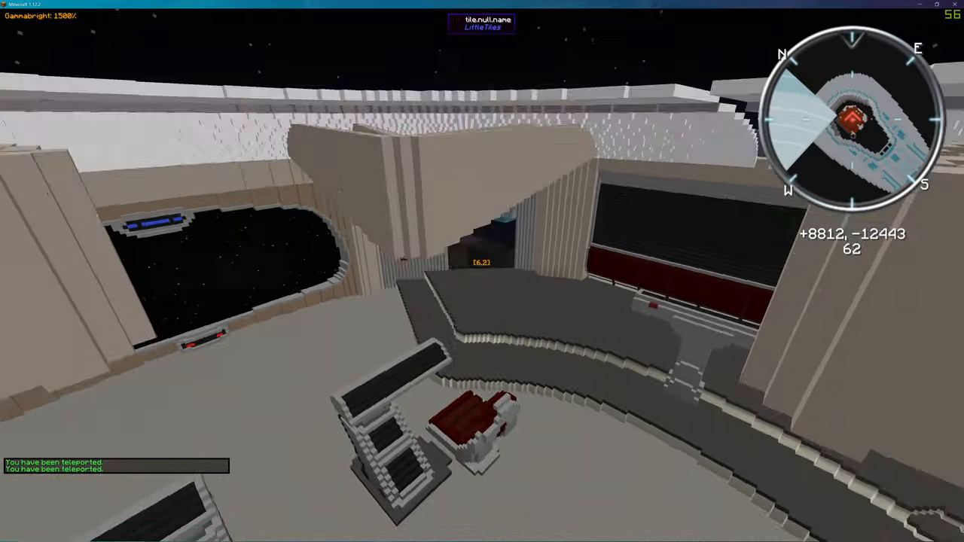
mouse_move(482, 271)
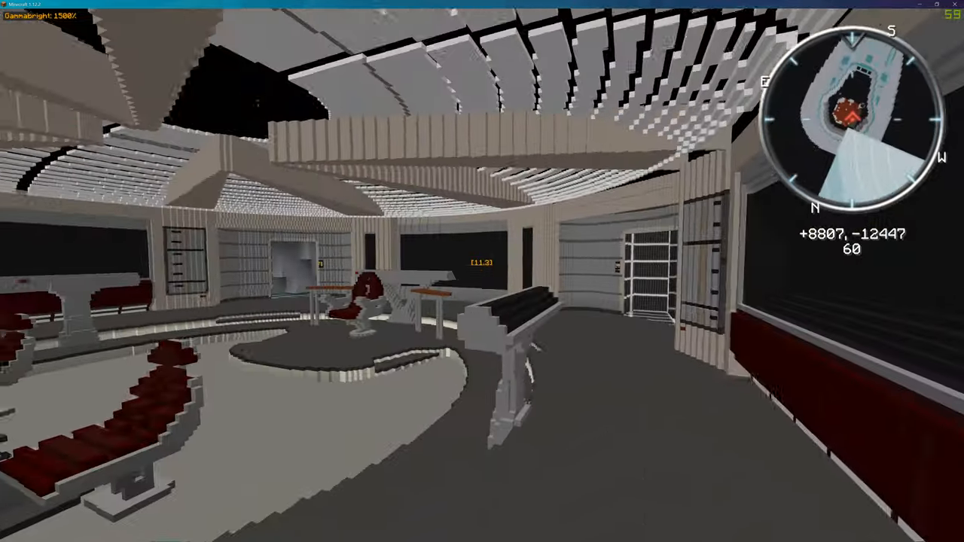
mouse_move(482, 272)
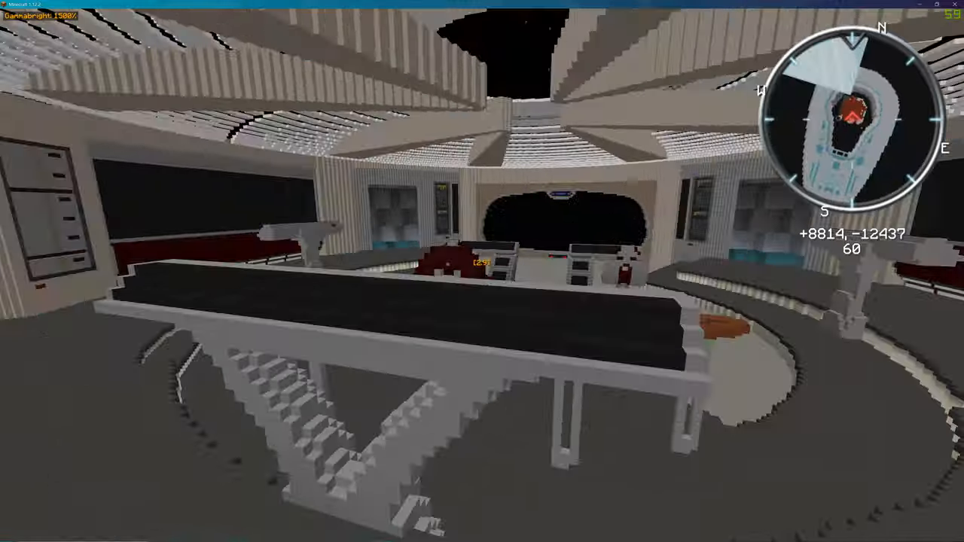
mouse_move(482, 272)
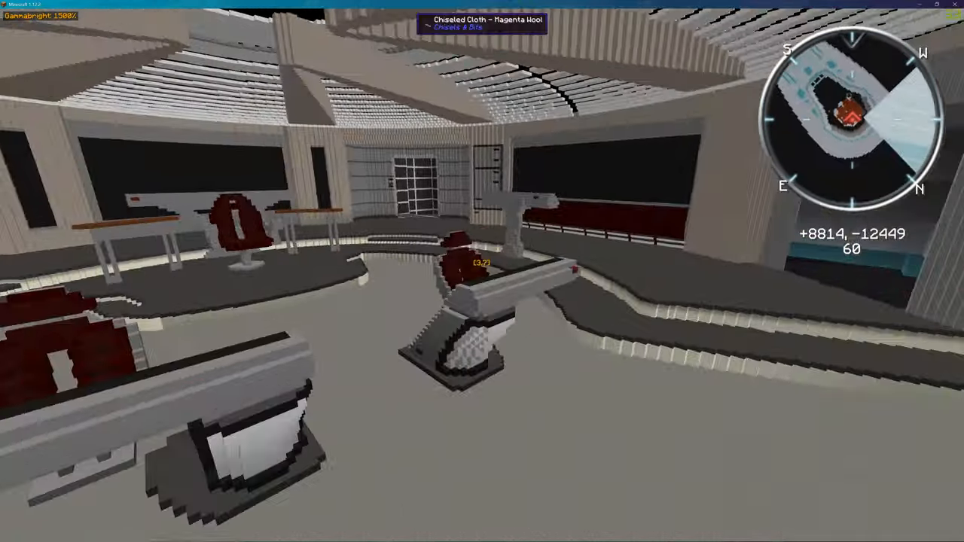
key(m)
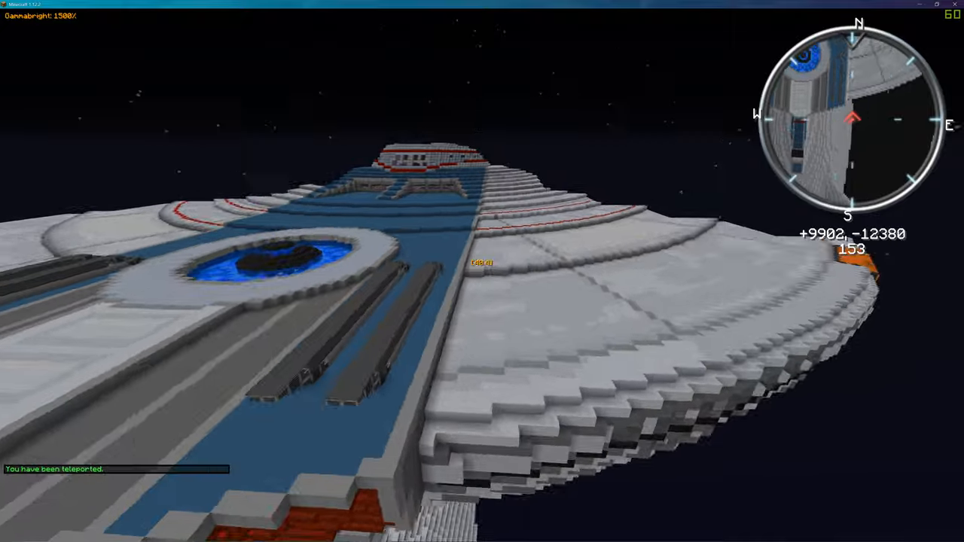
mouse_move(483, 271)
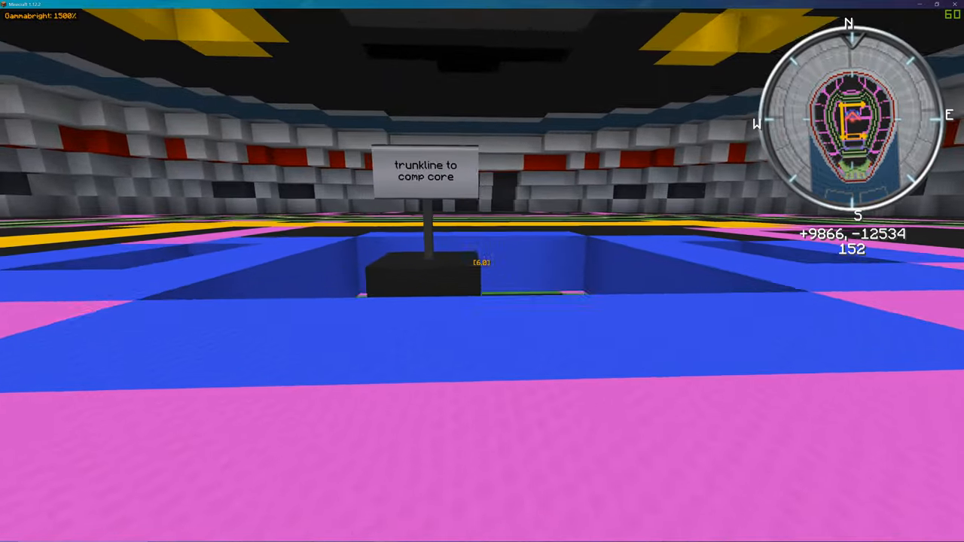
mouse_move(482, 271)
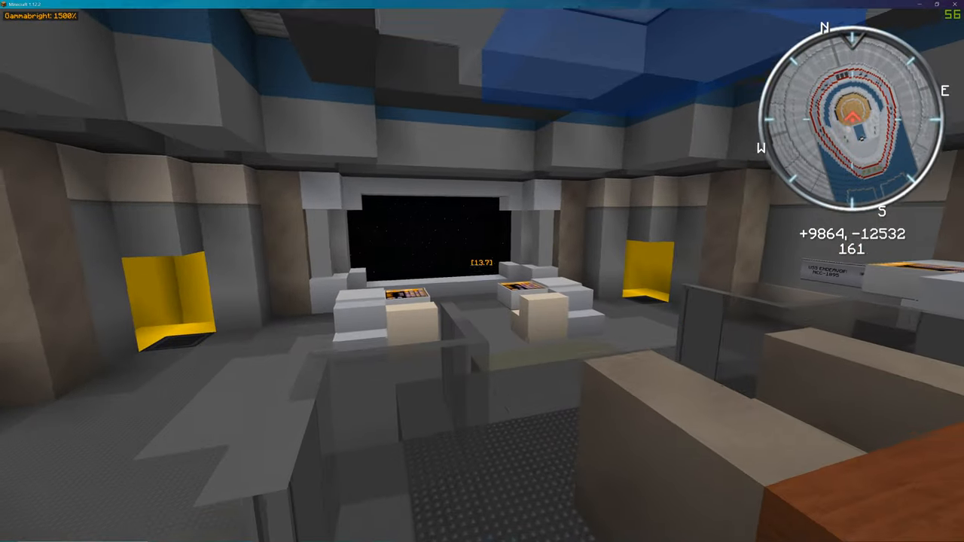
Bring up the world map once more.
key(m)
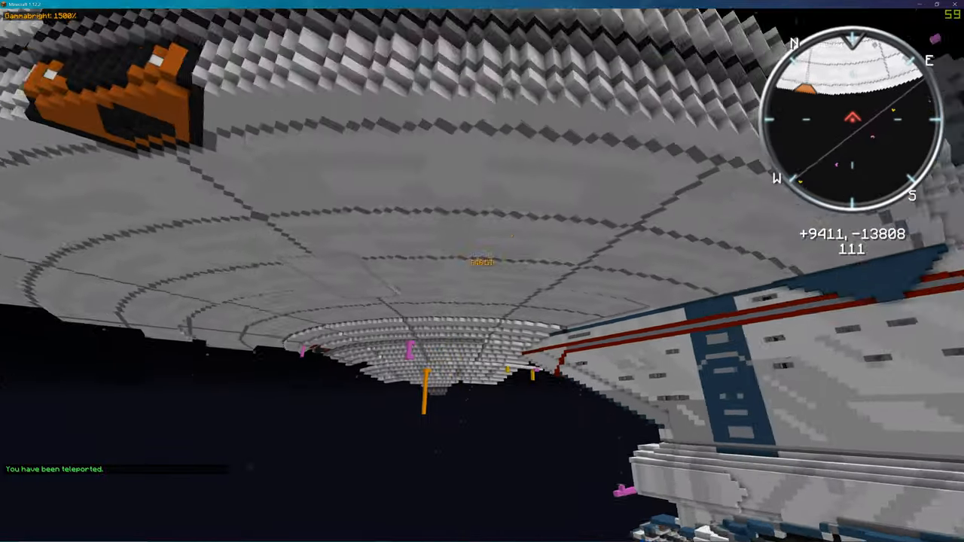
mouse_move(482, 271)
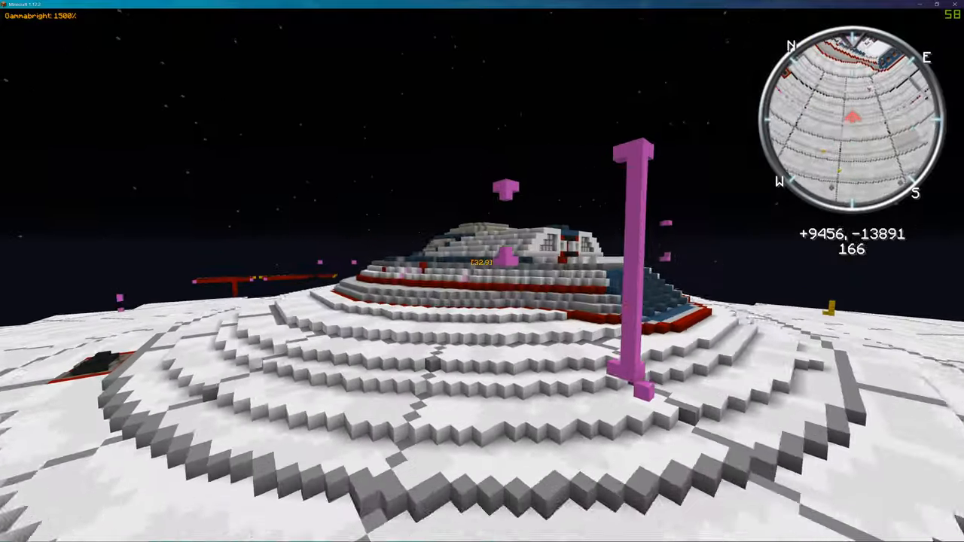
mouse_move(483, 271)
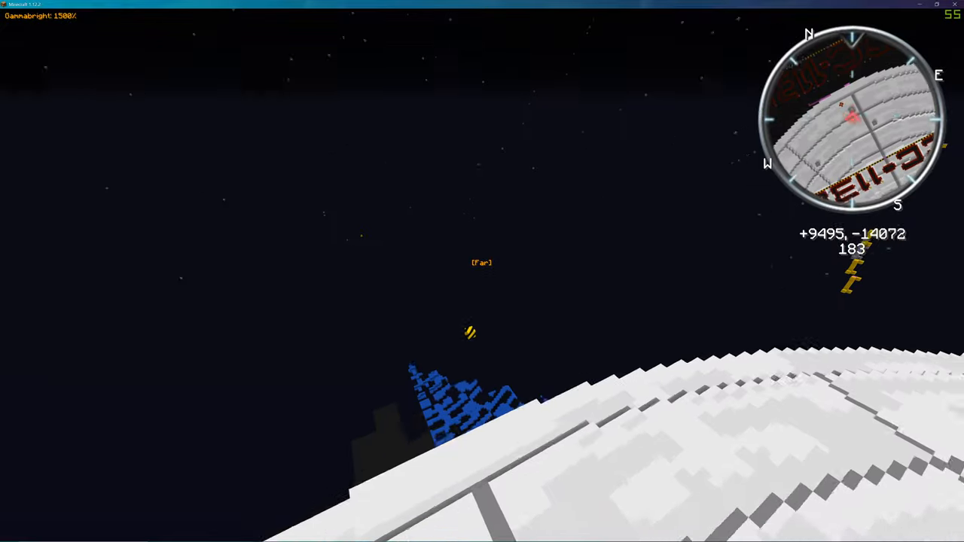
mouse_move(483, 271)
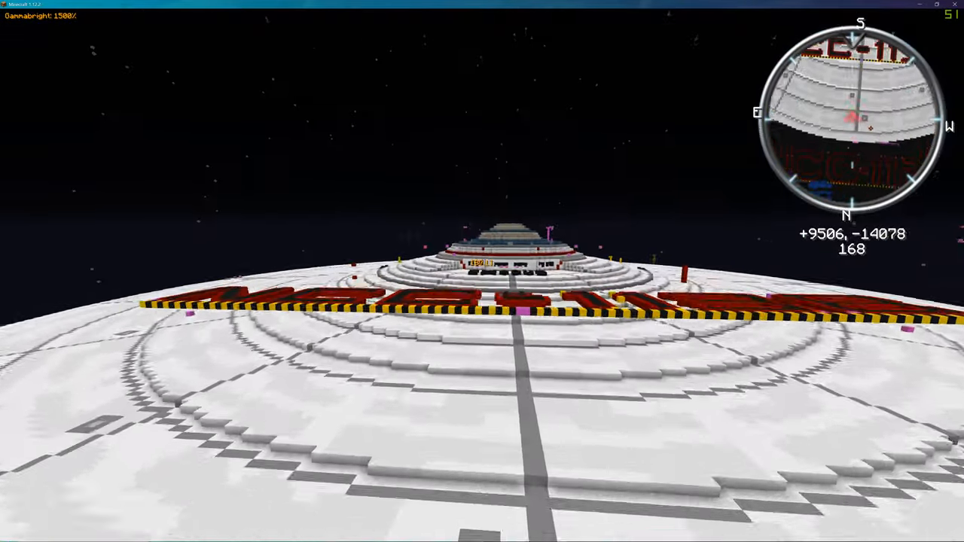
mouse_move(482, 271)
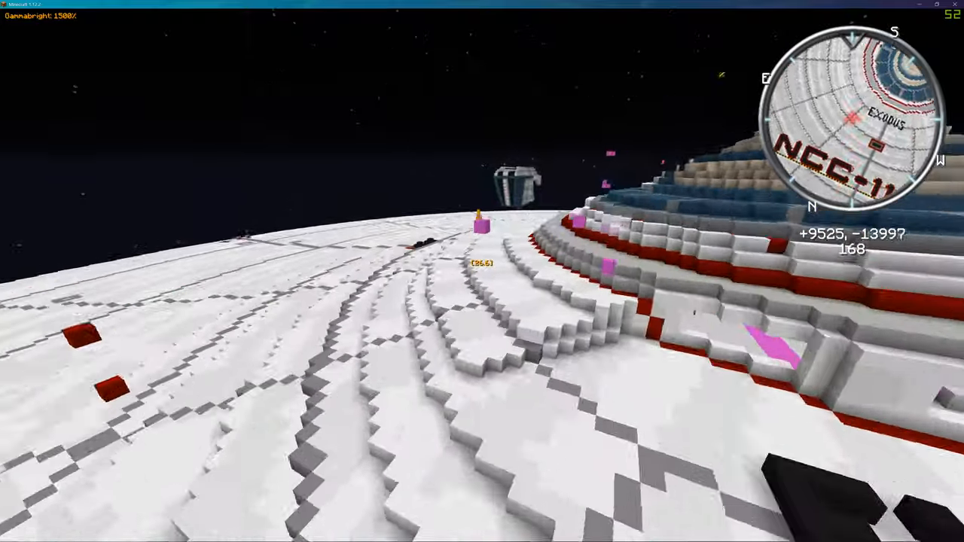
mouse_move(482, 271)
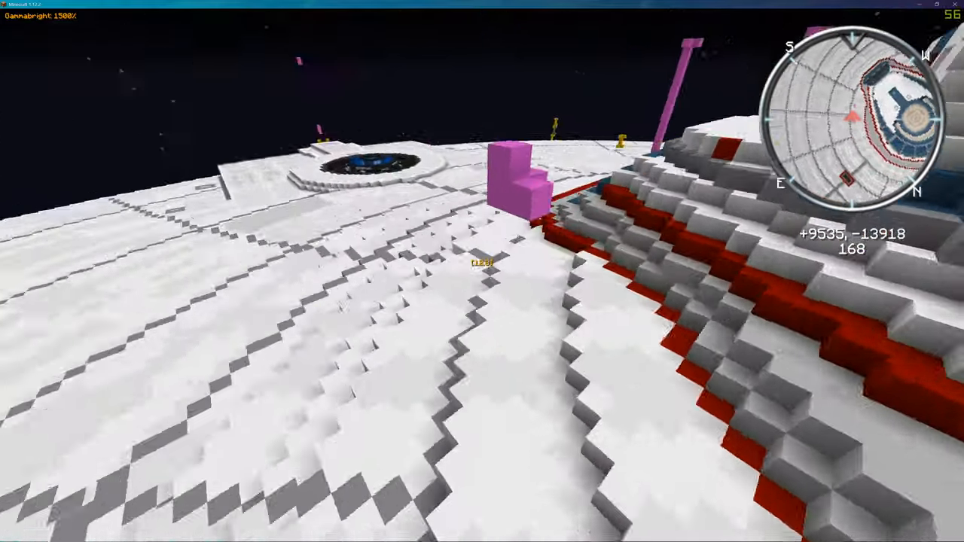
mouse_move(482, 271)
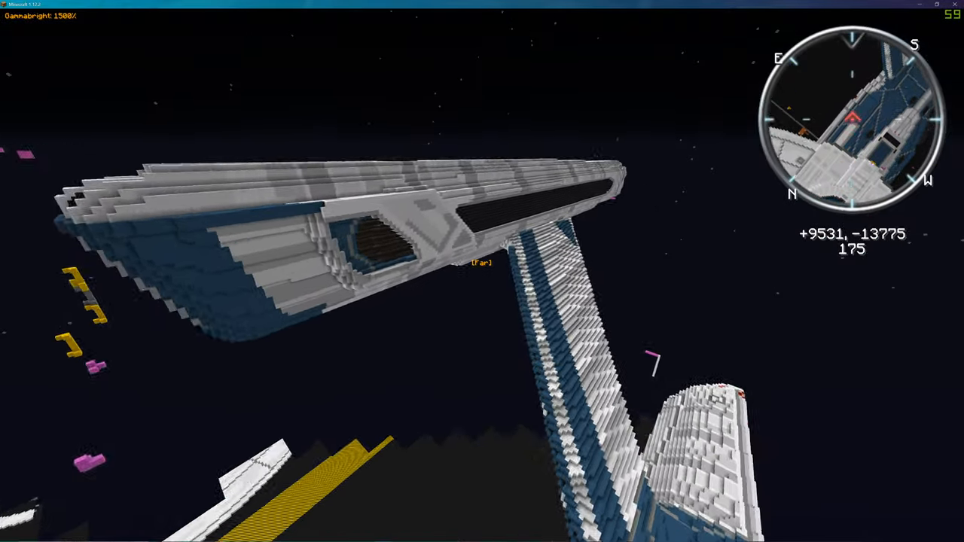
Fly over the NCC-marked saucer dome and blue-striped nacelles, then teleport into the grey interior room.
key(m)
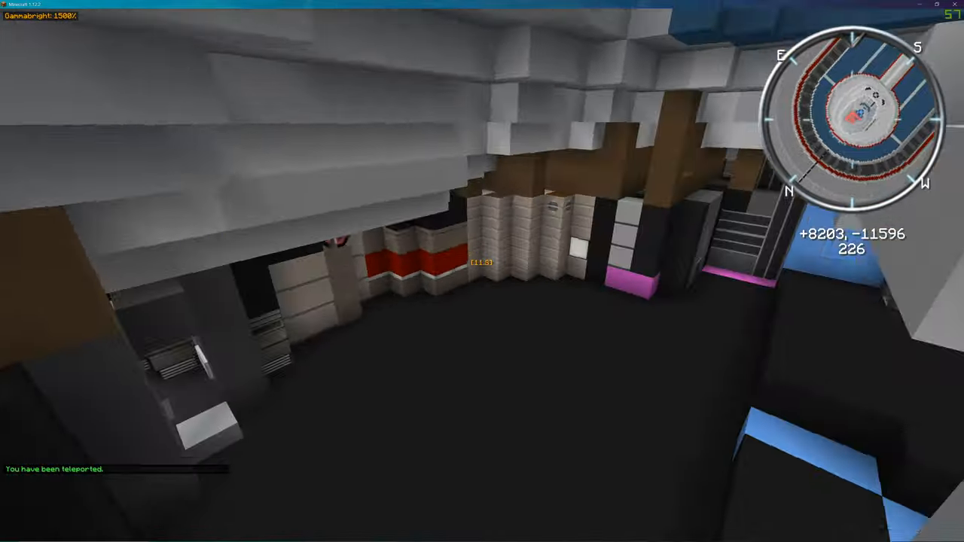
mouse_move(482, 272)
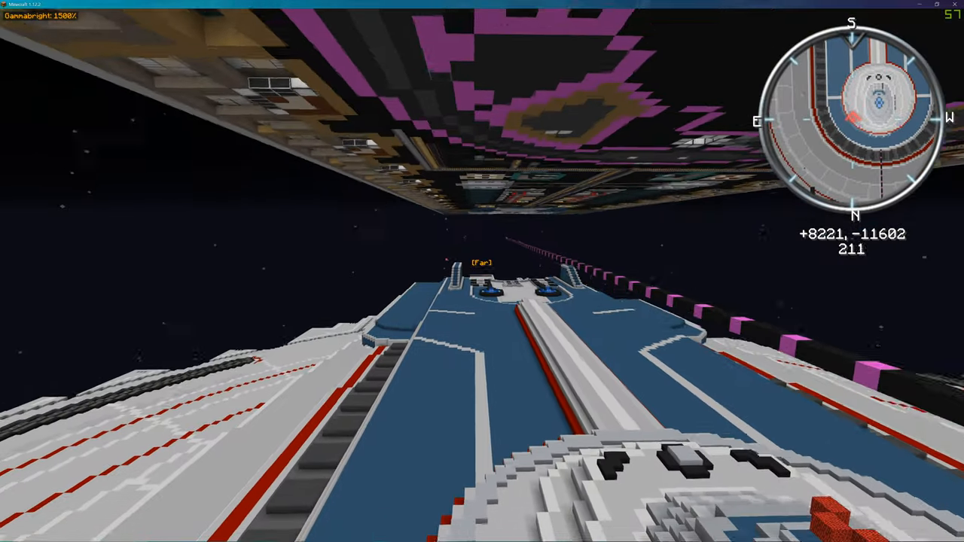
mouse_move(482, 271)
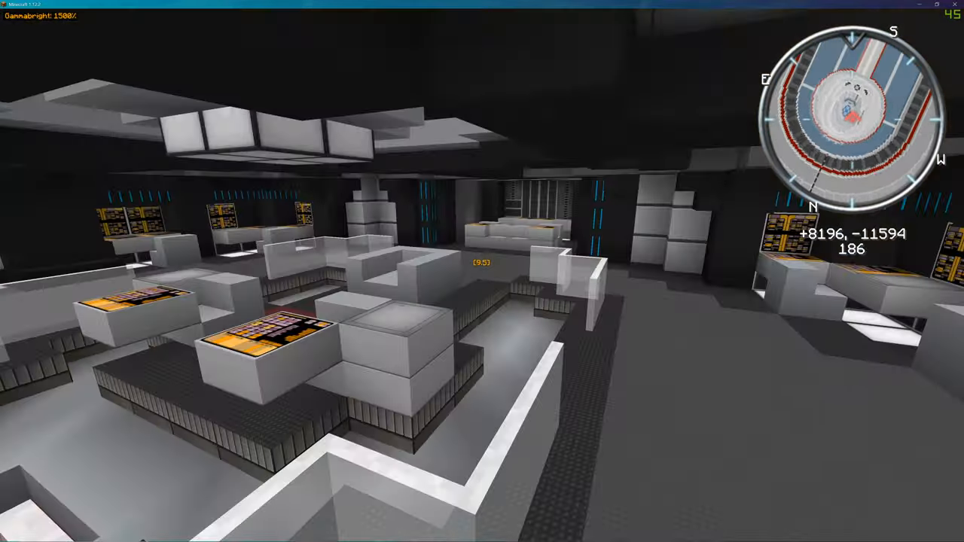
mouse_move(482, 271)
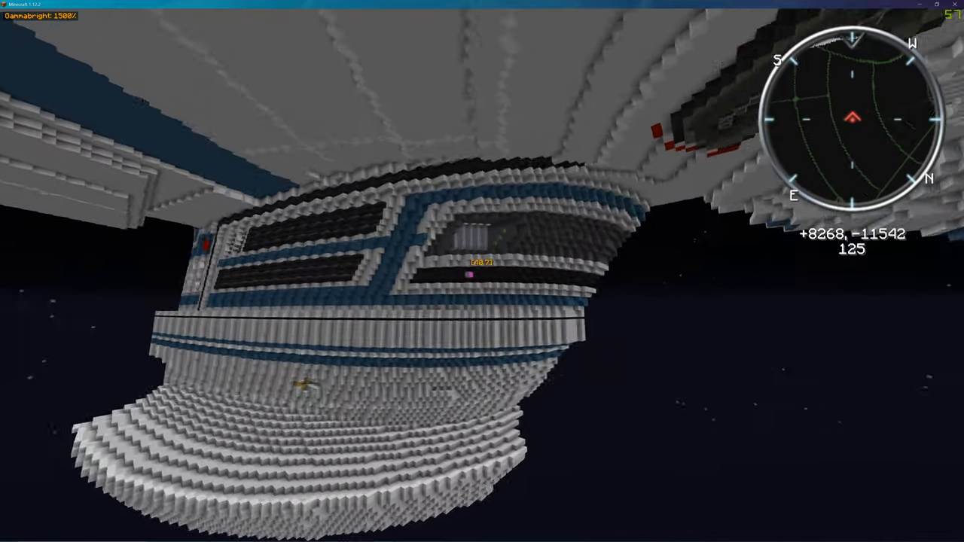
mouse_move(482, 271)
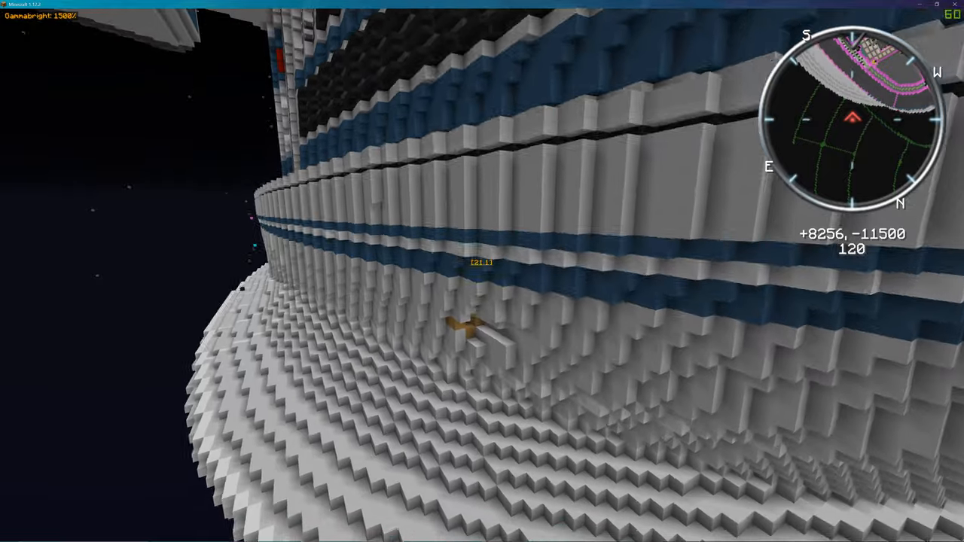
mouse_move(482, 272)
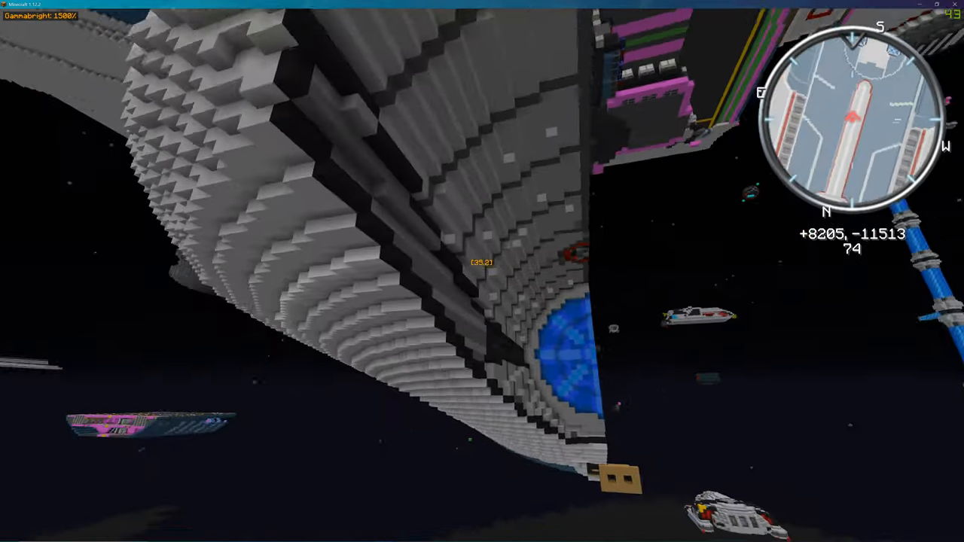
mouse_move(483, 271)
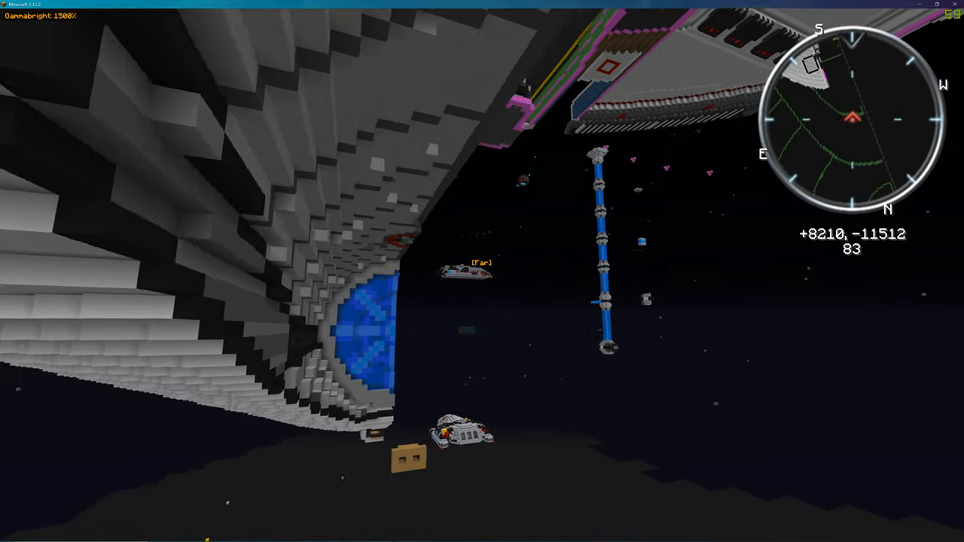
mouse_move(482, 271)
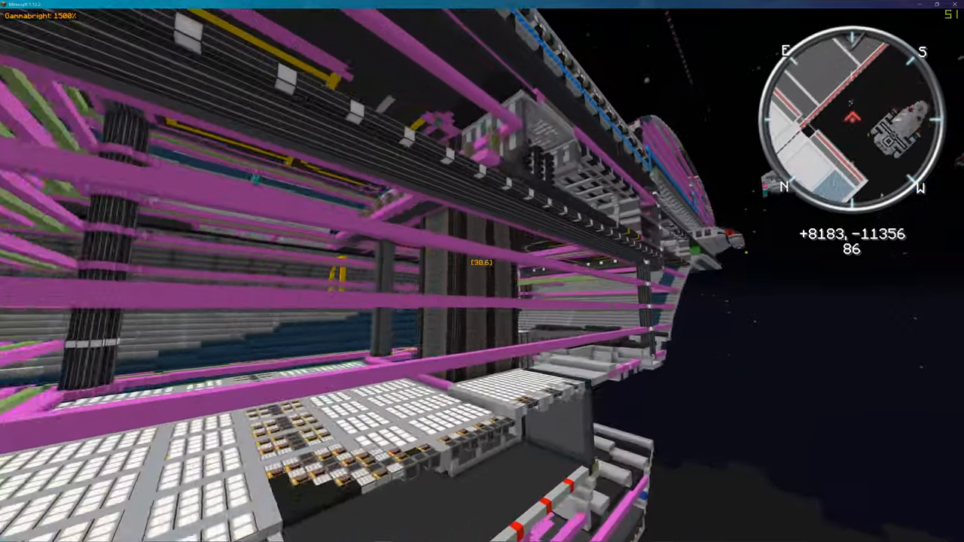
mouse_move(482, 271)
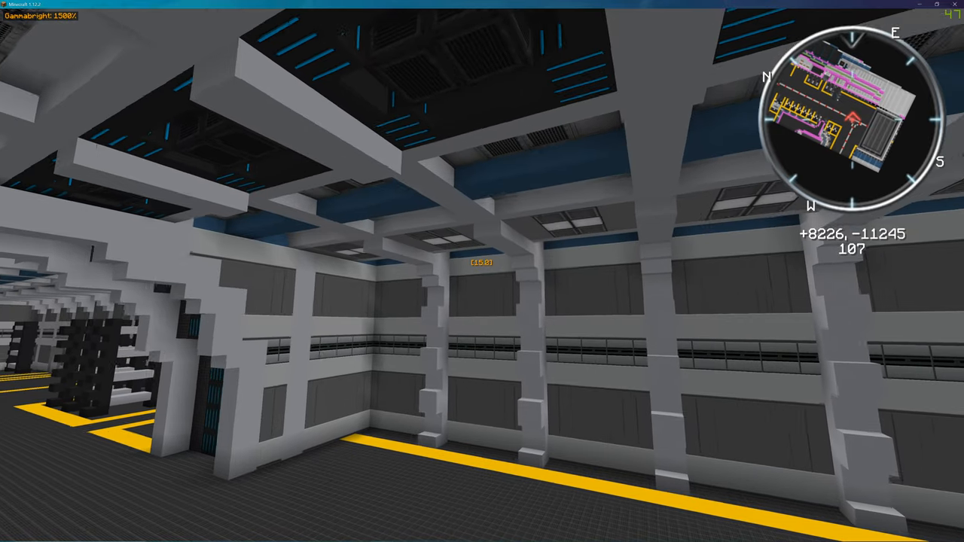
mouse_move(482, 271)
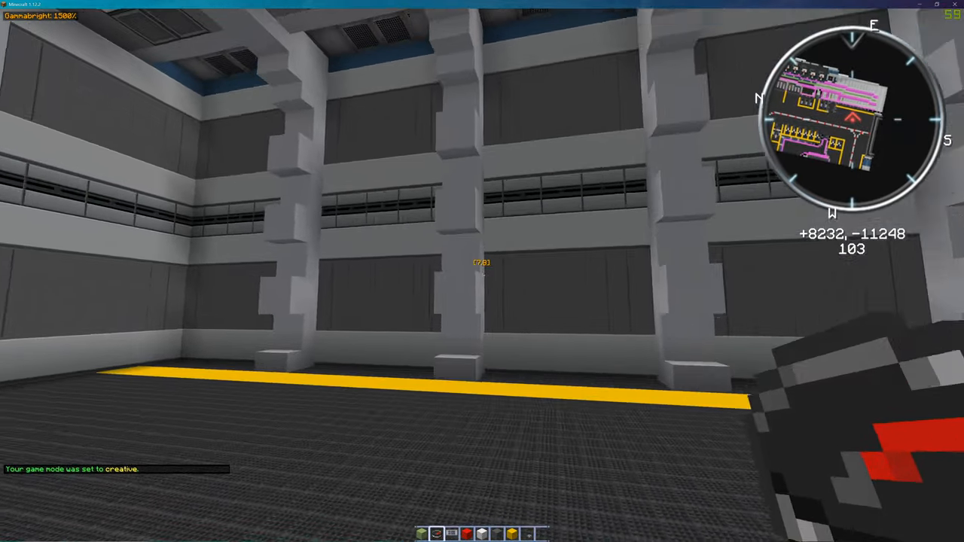
mouse_move(482, 271)
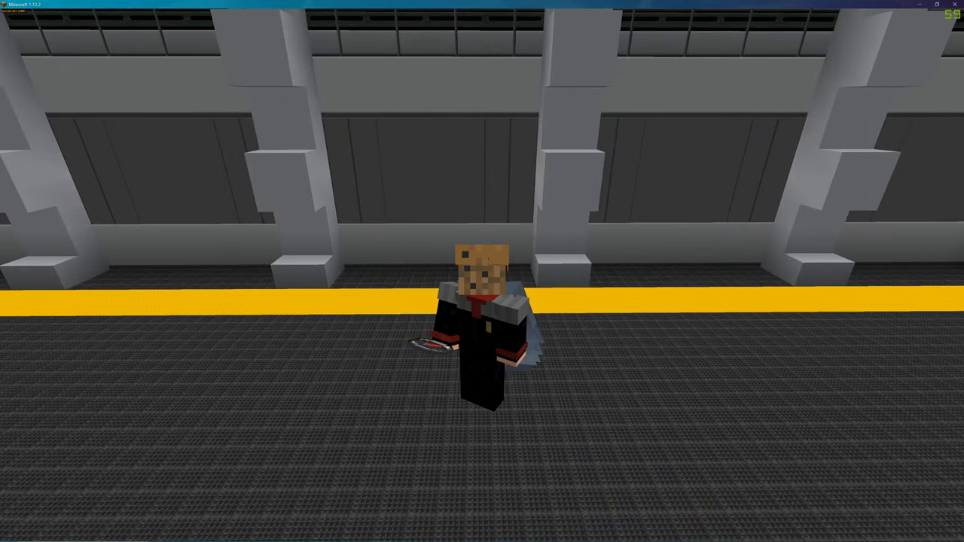
mouse_move(482, 271)
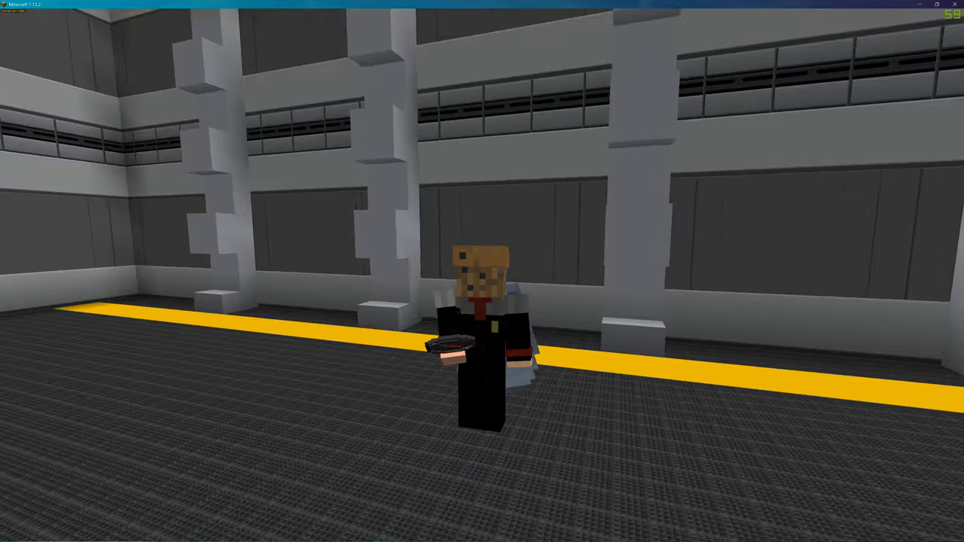